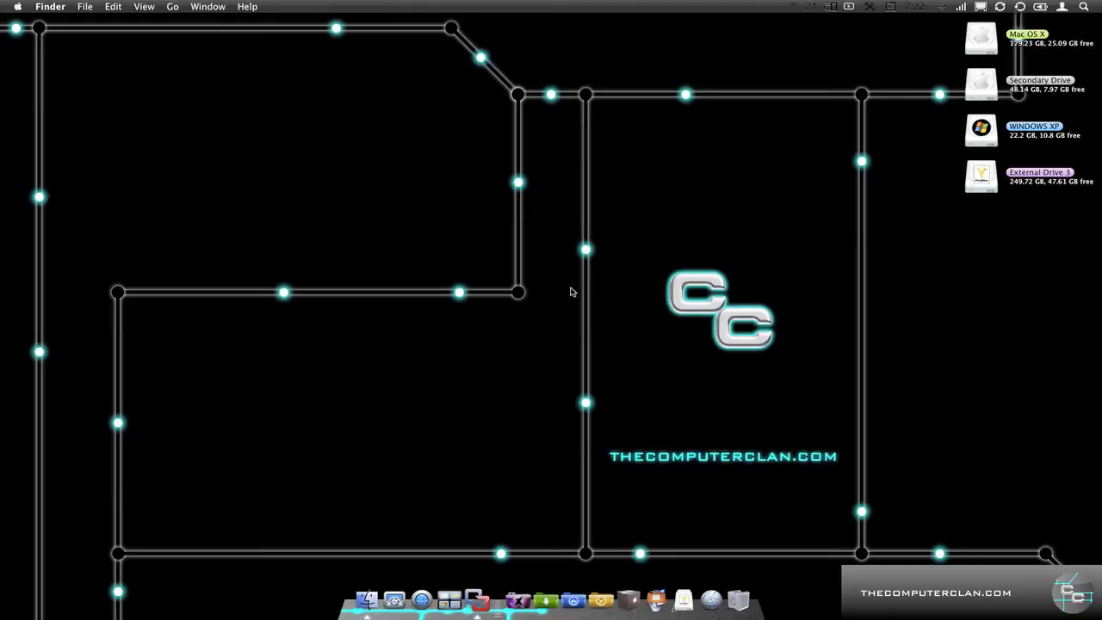
# - Launch VMware Fusion and open the Windows 3.1 machine from the Virtual Machine Library
pyautogui.click(475, 599)
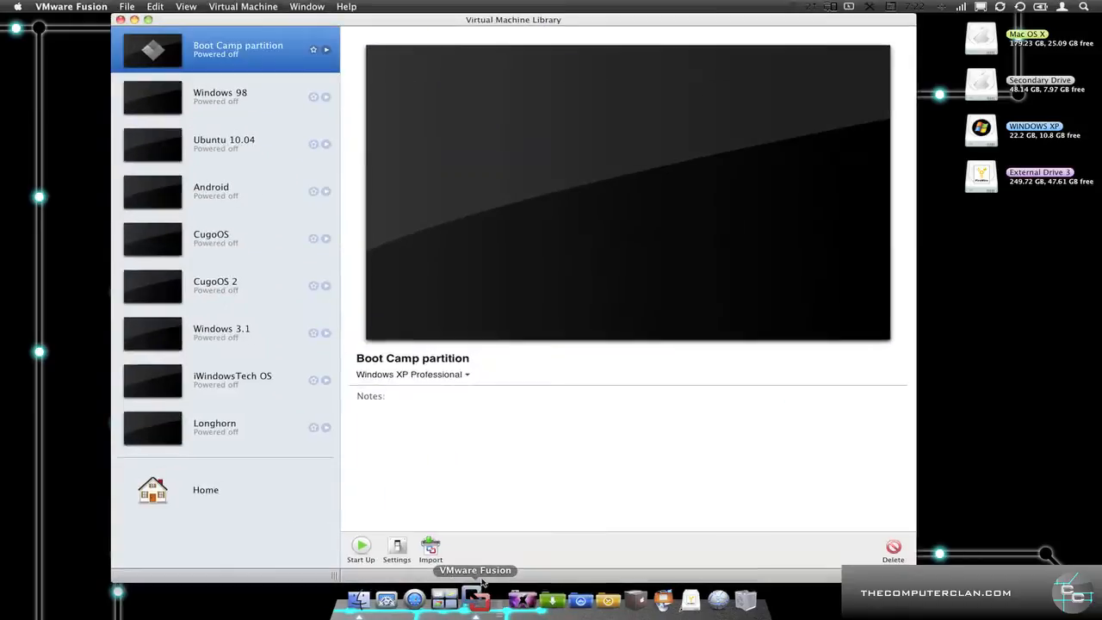
pyautogui.moveTo(262, 318)
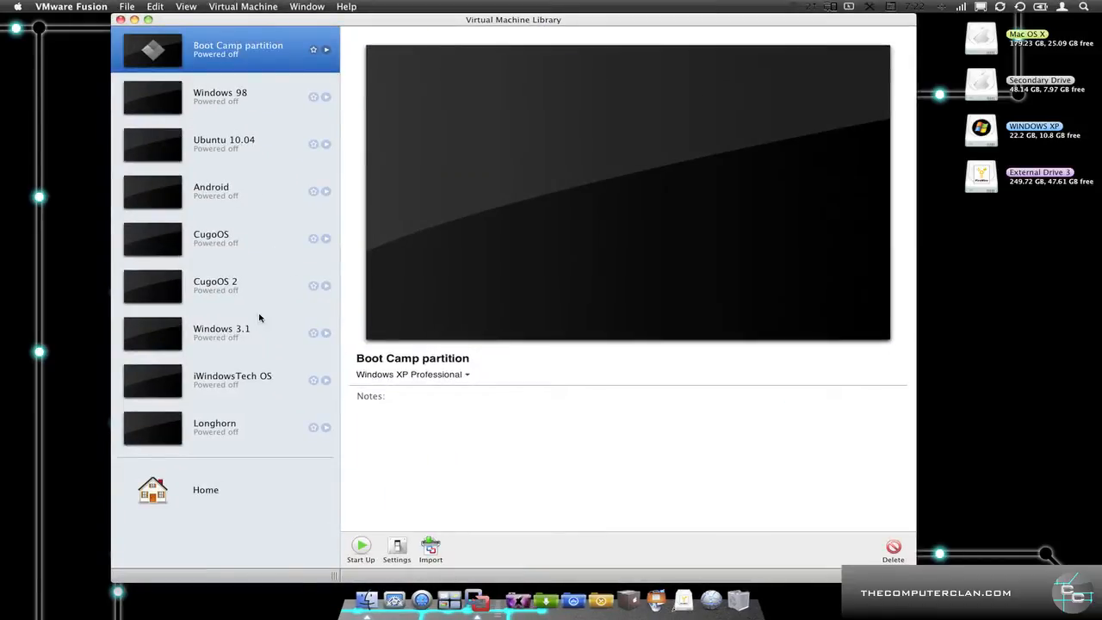
pyautogui.click(220, 333)
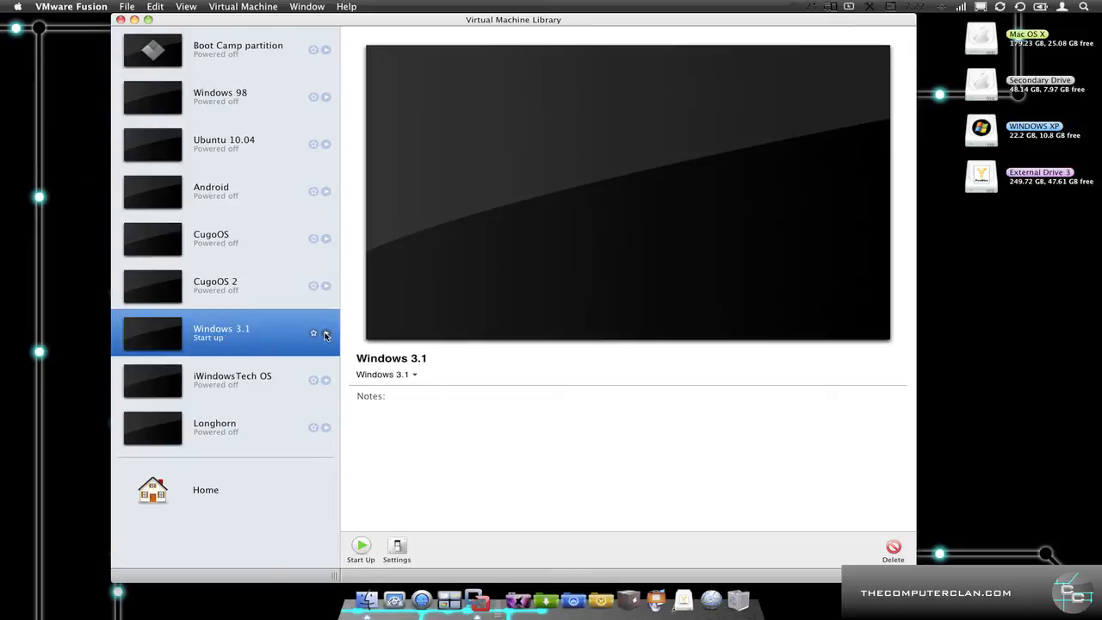
pyautogui.click(362, 548)
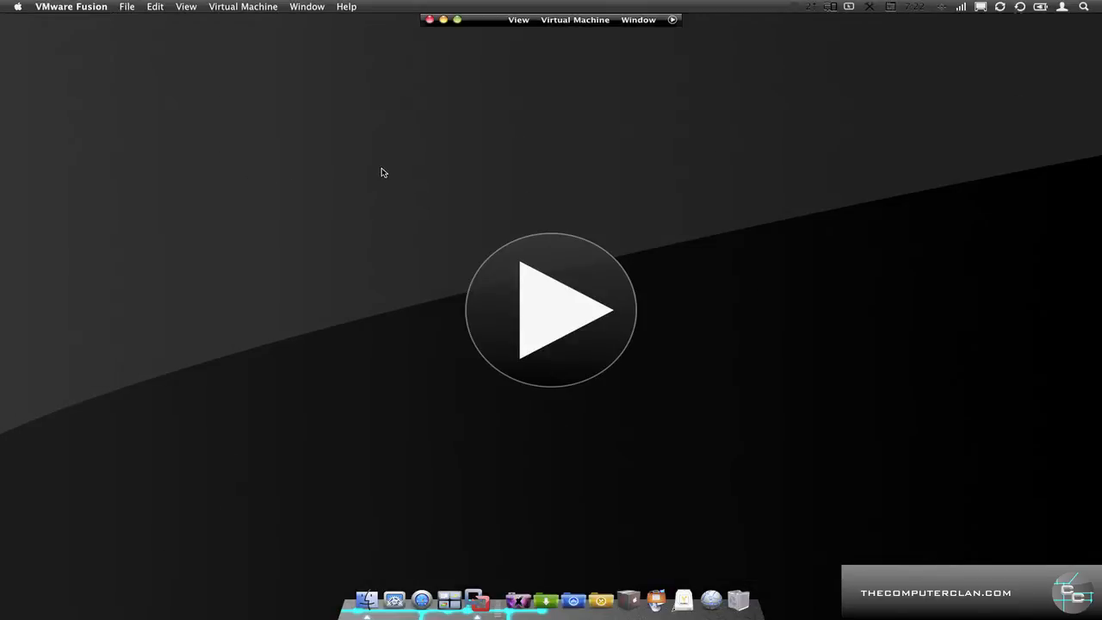
# - Power on Windows 3.1 and dismiss the Sound Blaster error to reach Program Manager
pyautogui.click(550, 310)
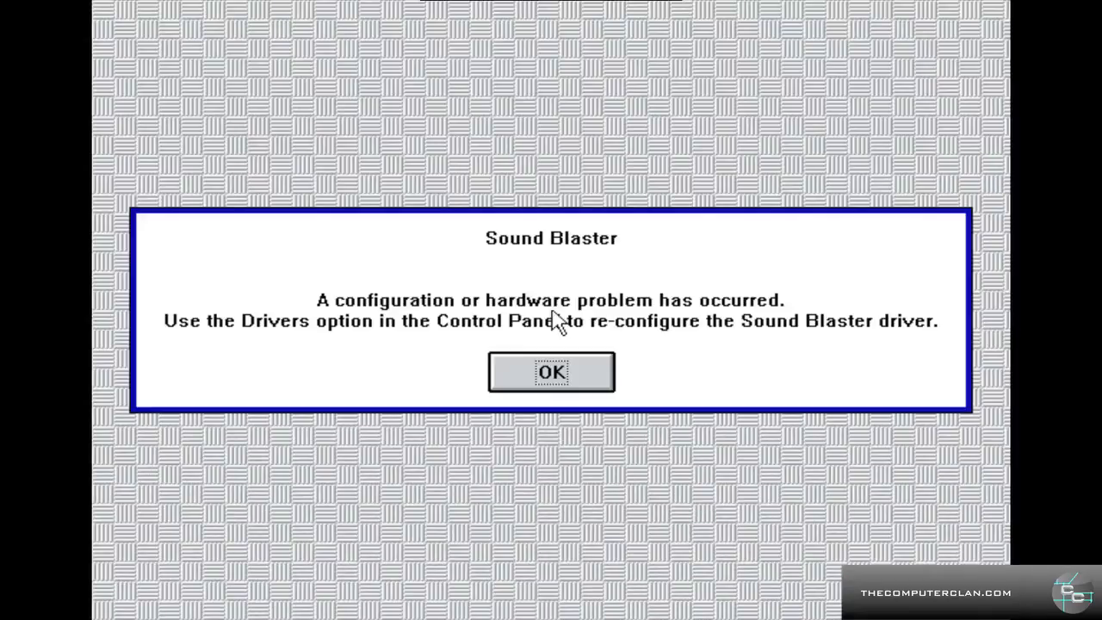
pyautogui.click(551, 372)
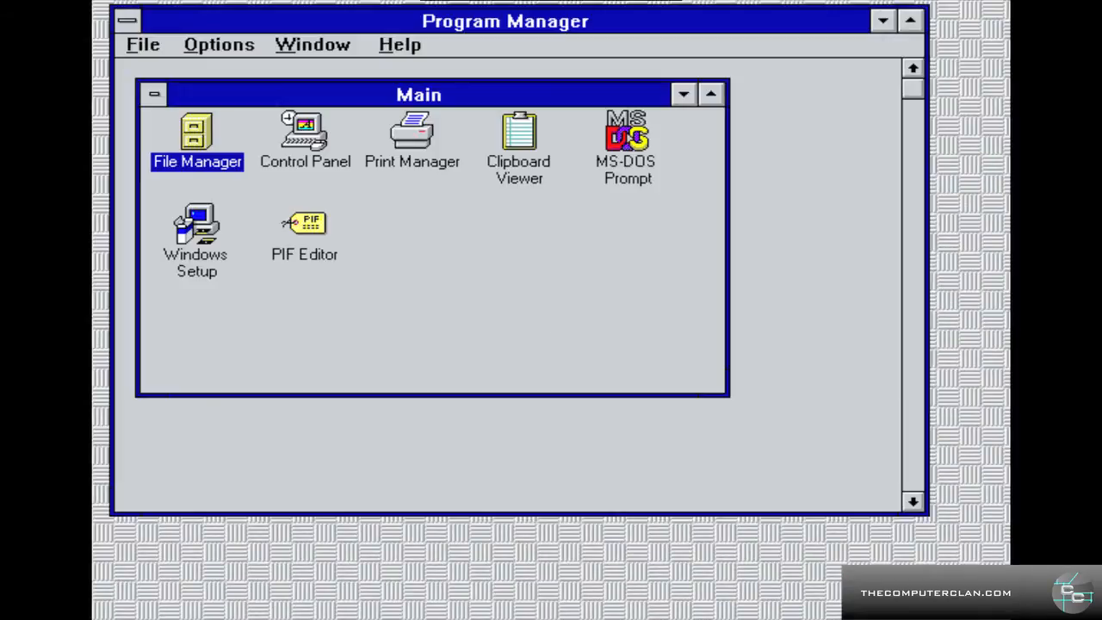
pyautogui.moveTo(557, 324)
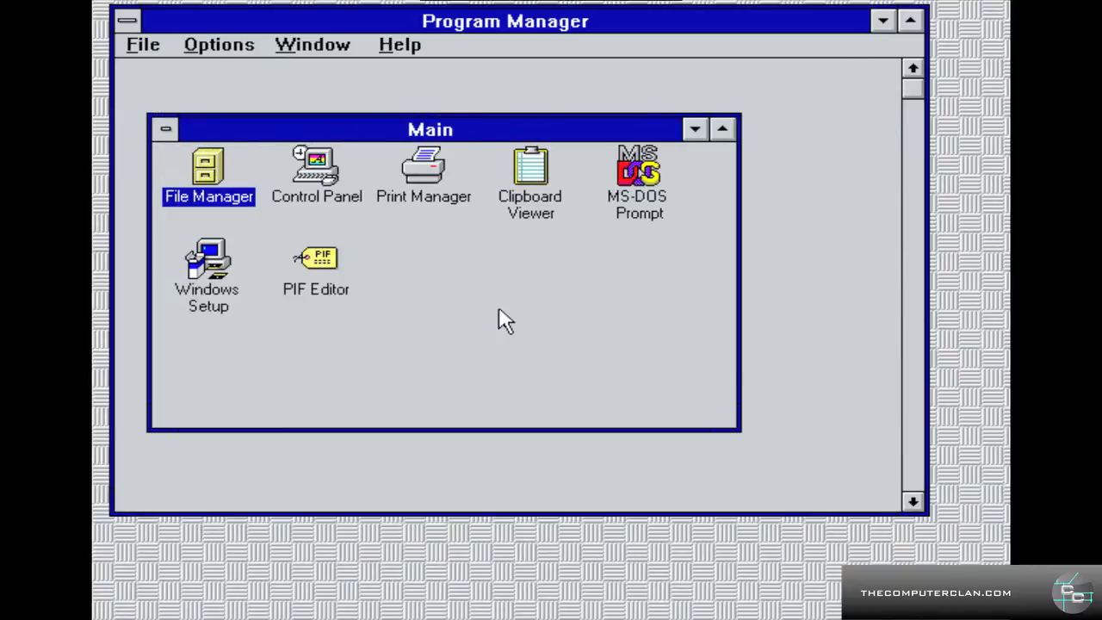
pyautogui.moveTo(696, 176)
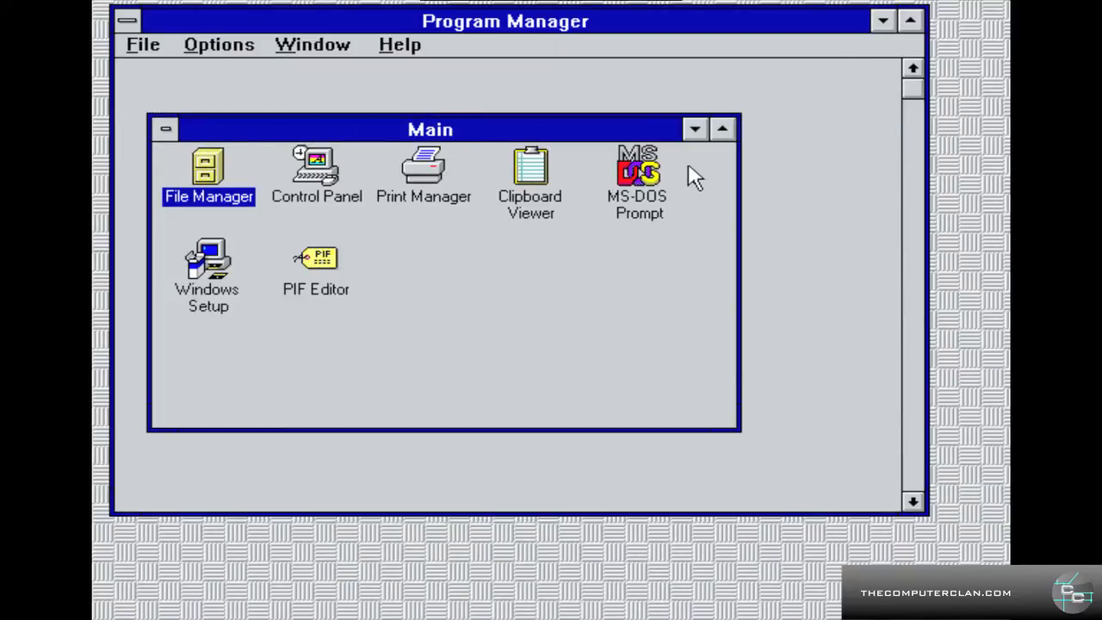
# - Launch File Manager from the Main group, showing the C: drive's folders
pyautogui.click(639, 172)
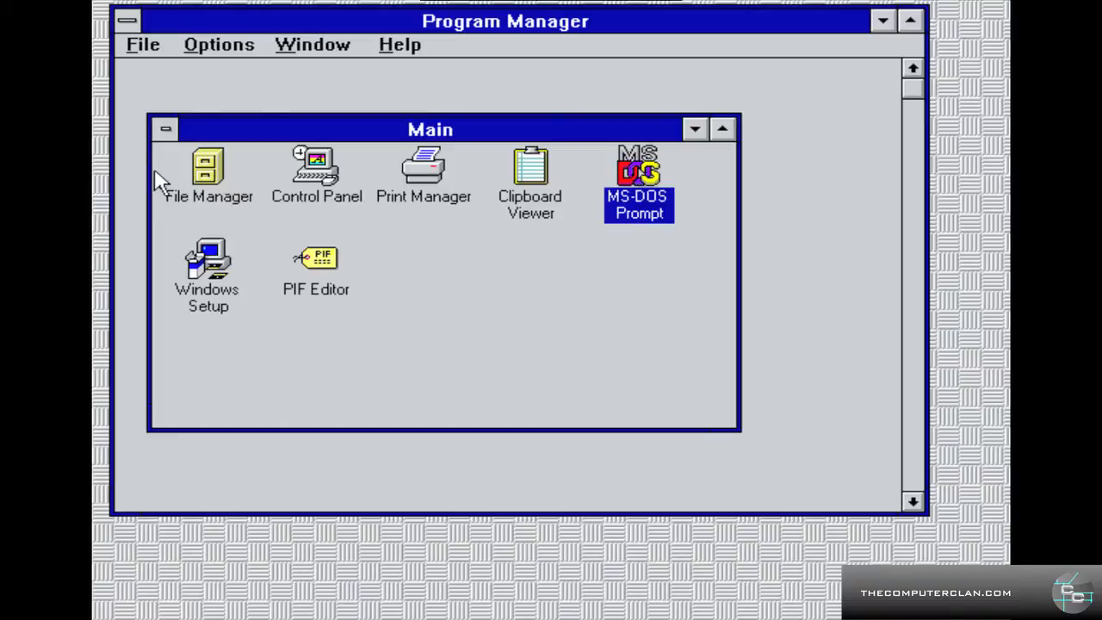
pyautogui.click(207, 172)
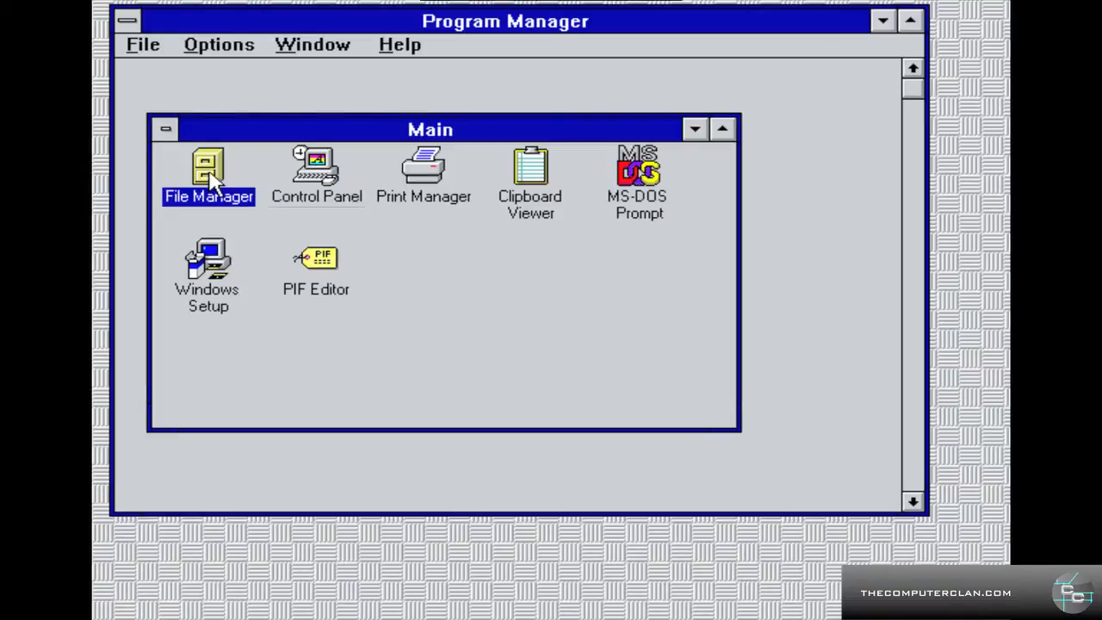
pyautogui.doubleClick(206, 172)
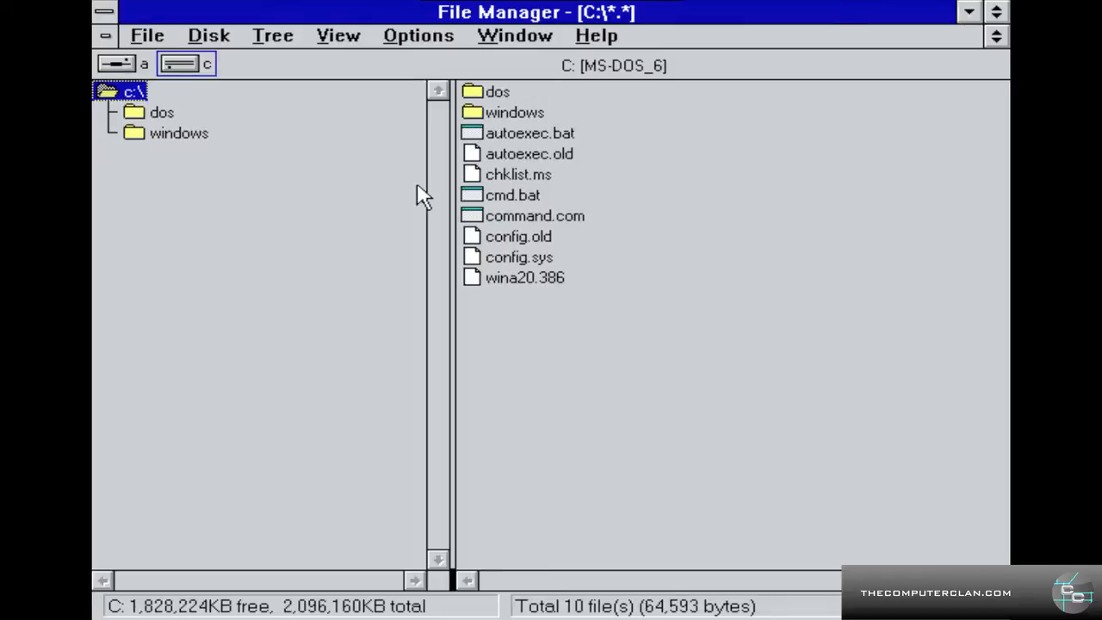
pyautogui.moveTo(100, 129)
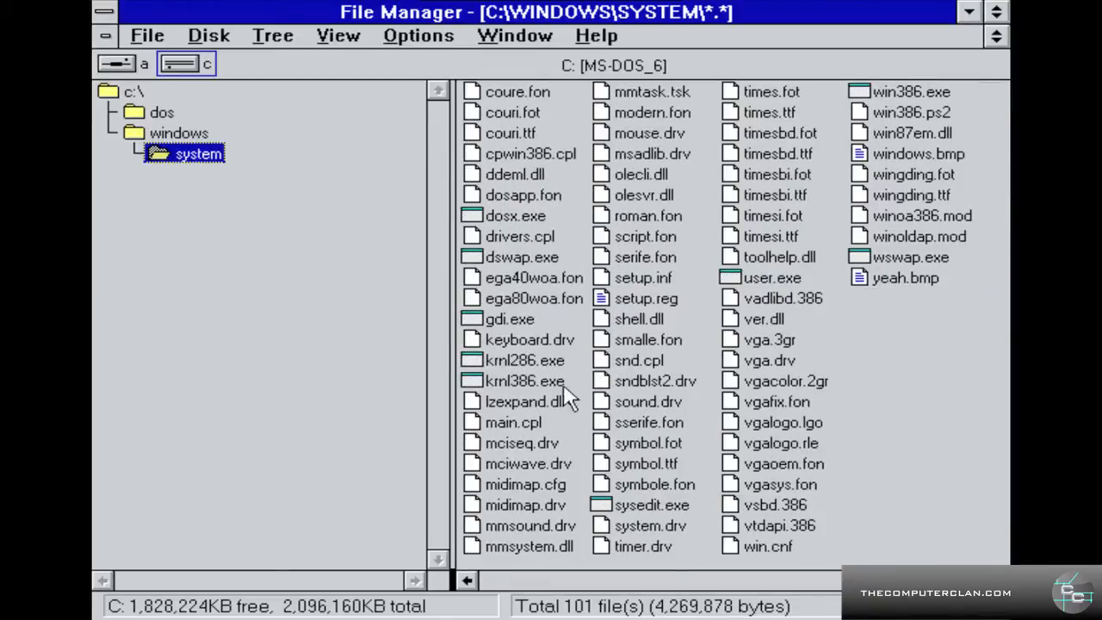
# - Select setup.inf in the C:\WINDOWS\SYSTEM folder
pyautogui.click(644, 277)
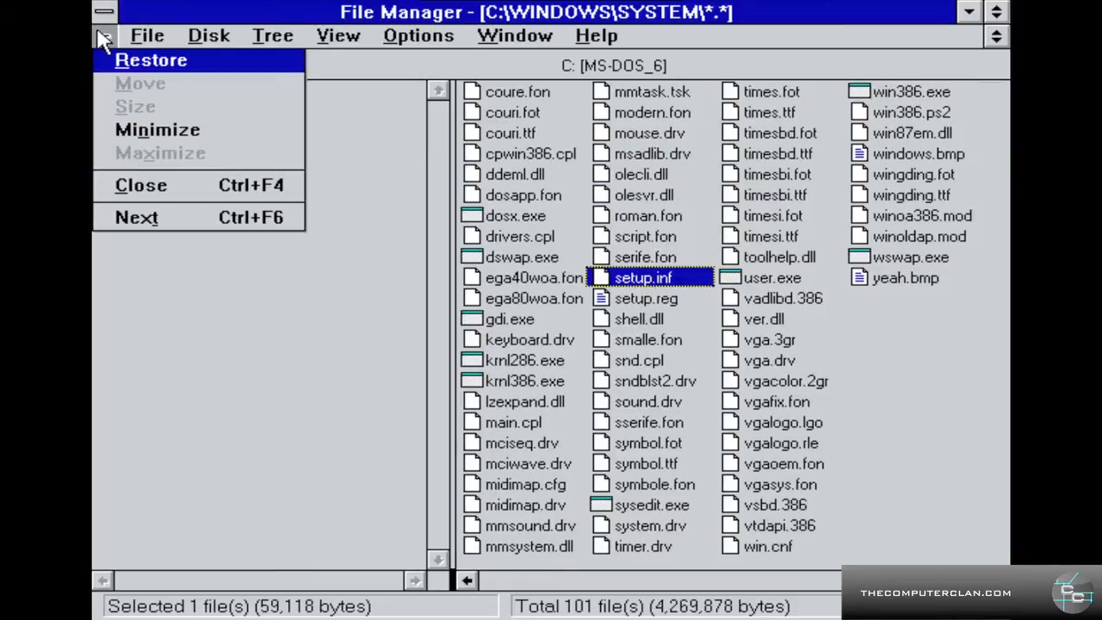
pyautogui.moveTo(259, 192)
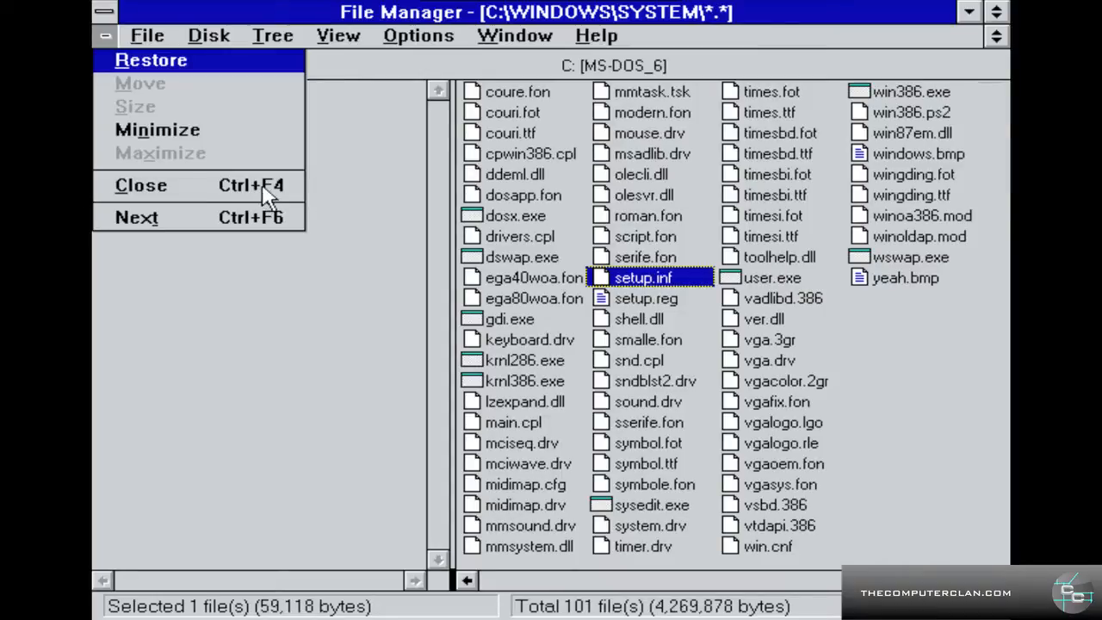
pyautogui.moveTo(353, 200)
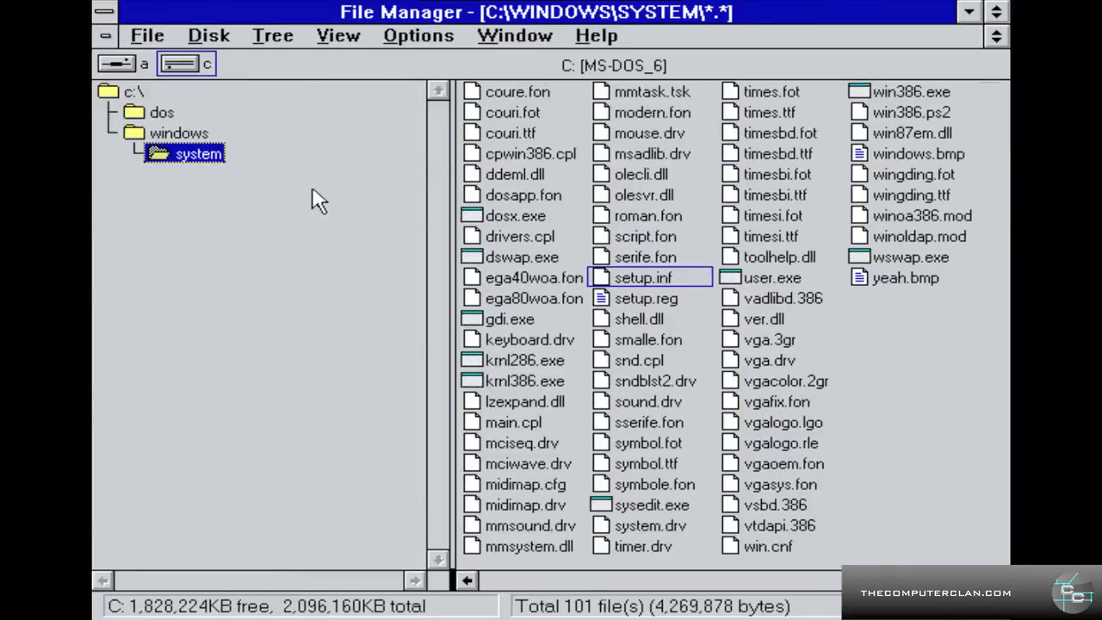
pyautogui.moveTo(158, 83)
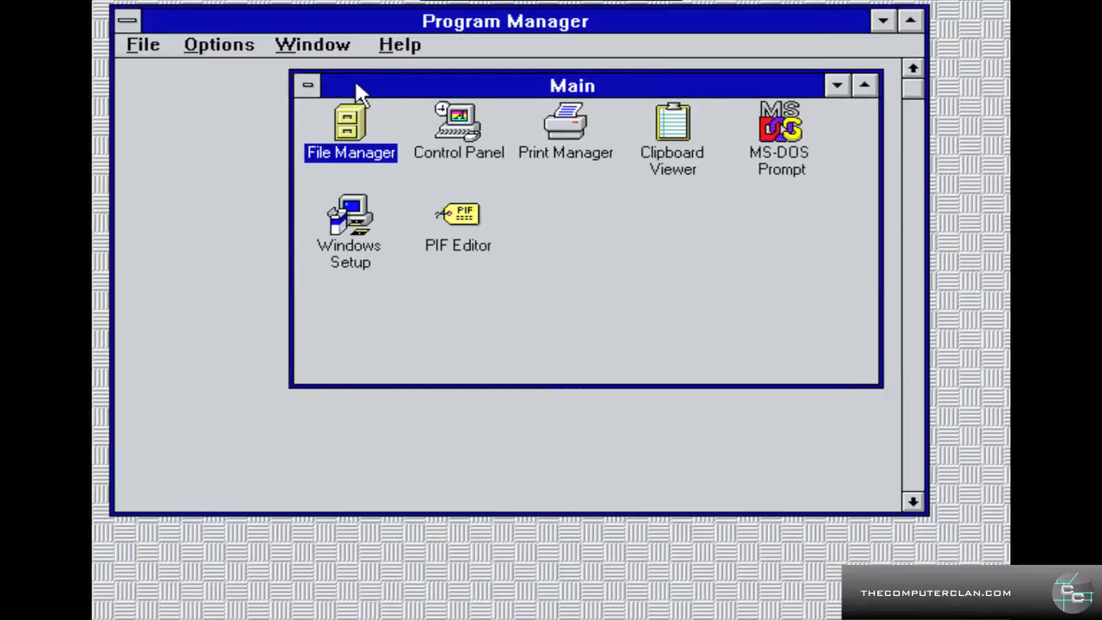
# - Set winlogo.bmp as the wallpaper in Desktop settings and minimize Program Manager to reveal it
pyautogui.doubleClick(458, 129)
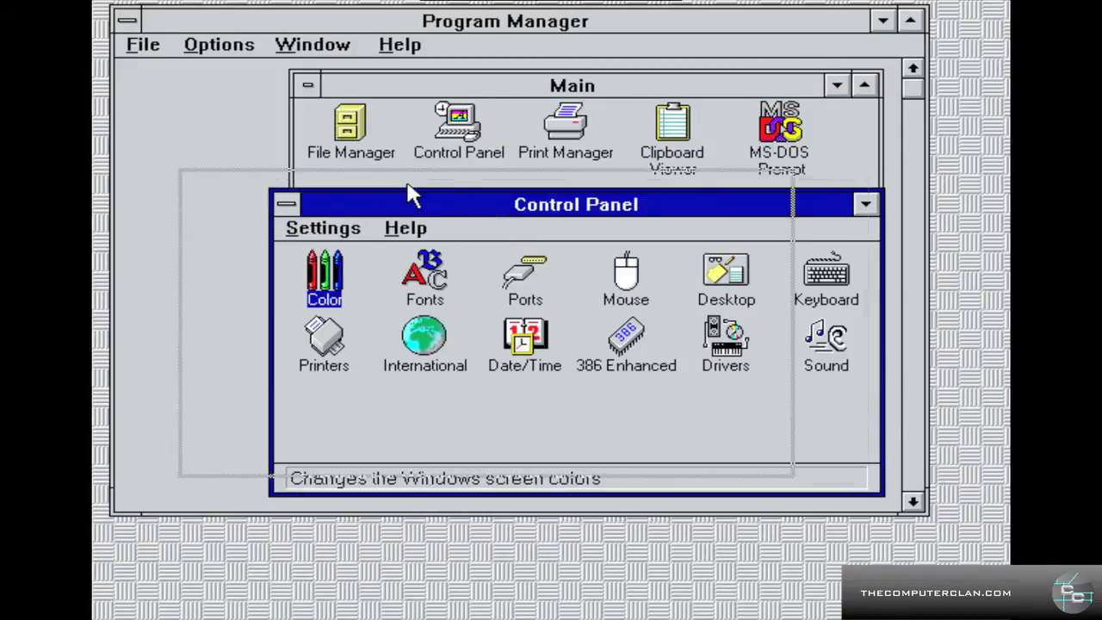
pyautogui.moveTo(575, 203); pyautogui.dragTo(485, 185)
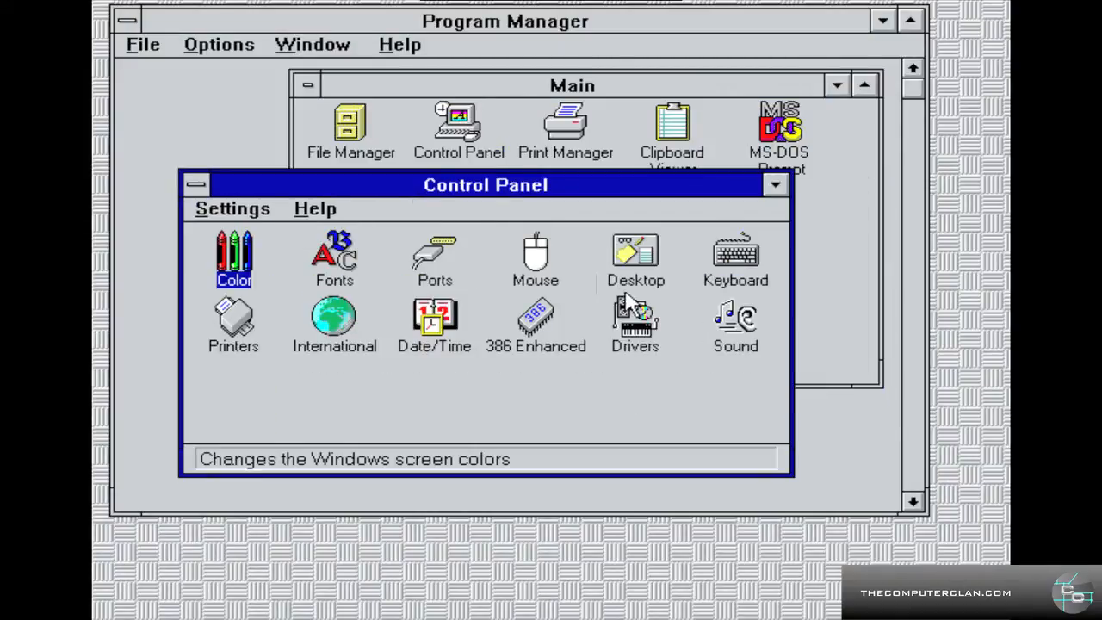
pyautogui.doubleClick(635, 258)
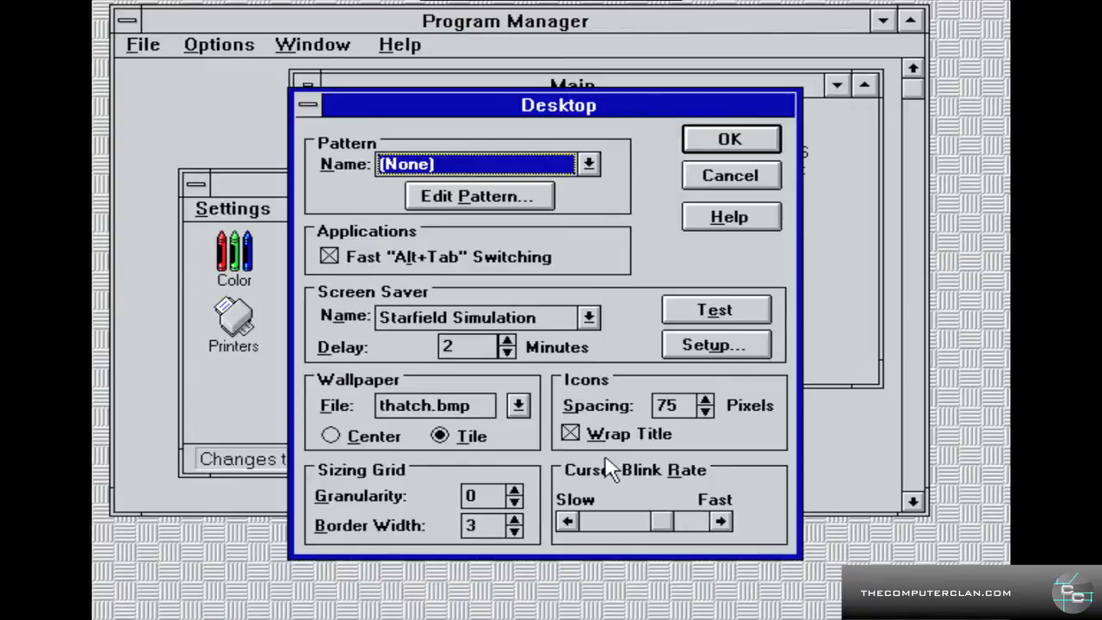
pyautogui.click(516, 404)
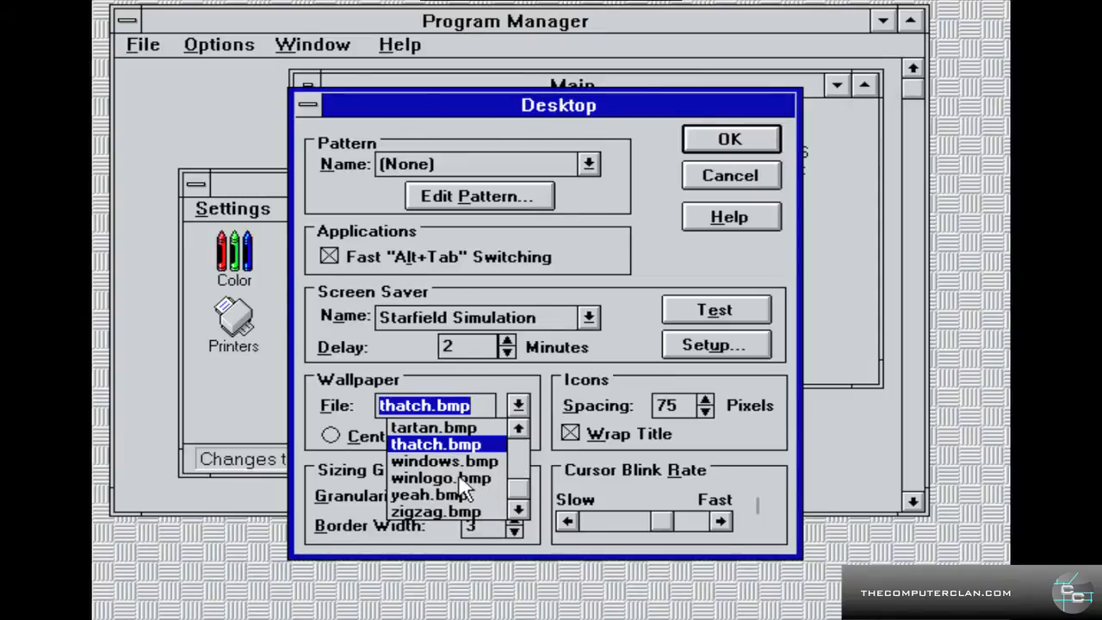
pyautogui.click(440, 478)
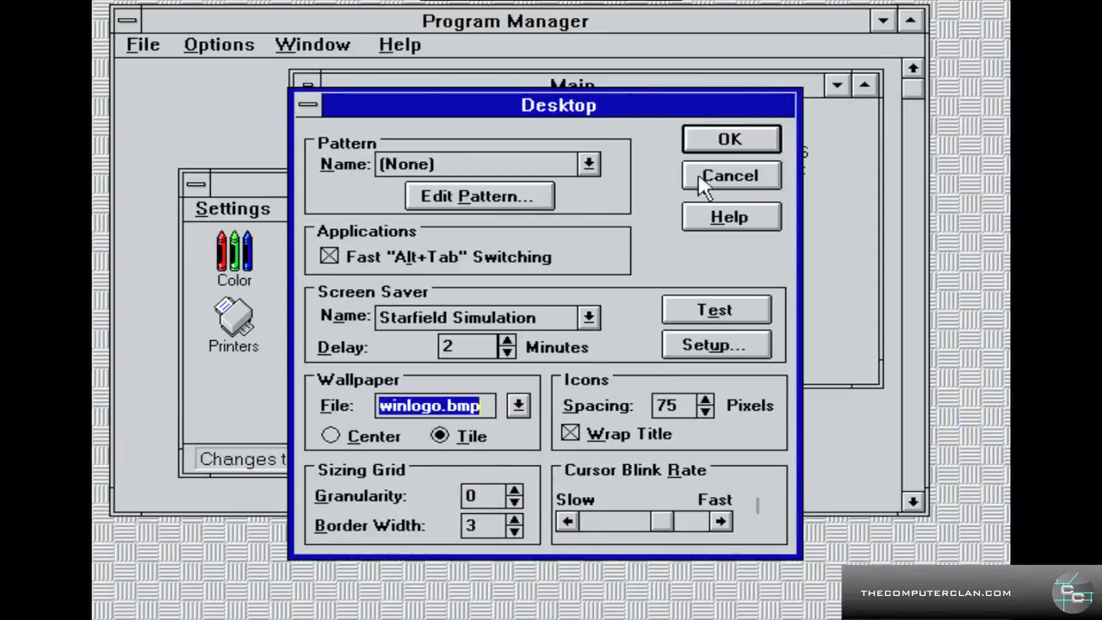
pyautogui.click(729, 175)
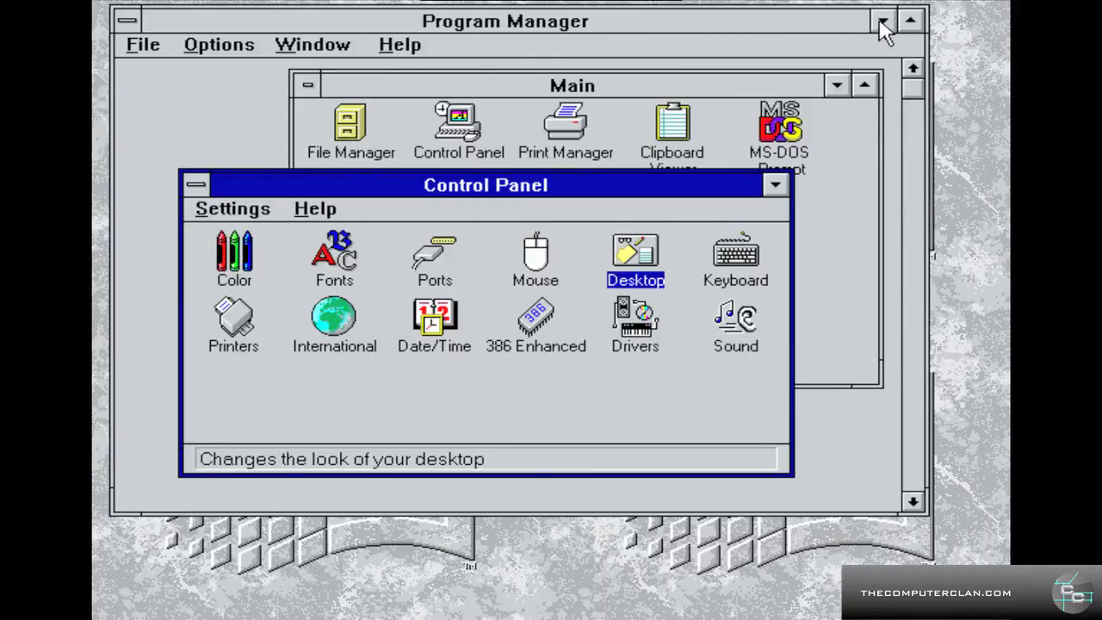
pyautogui.click(881, 21)
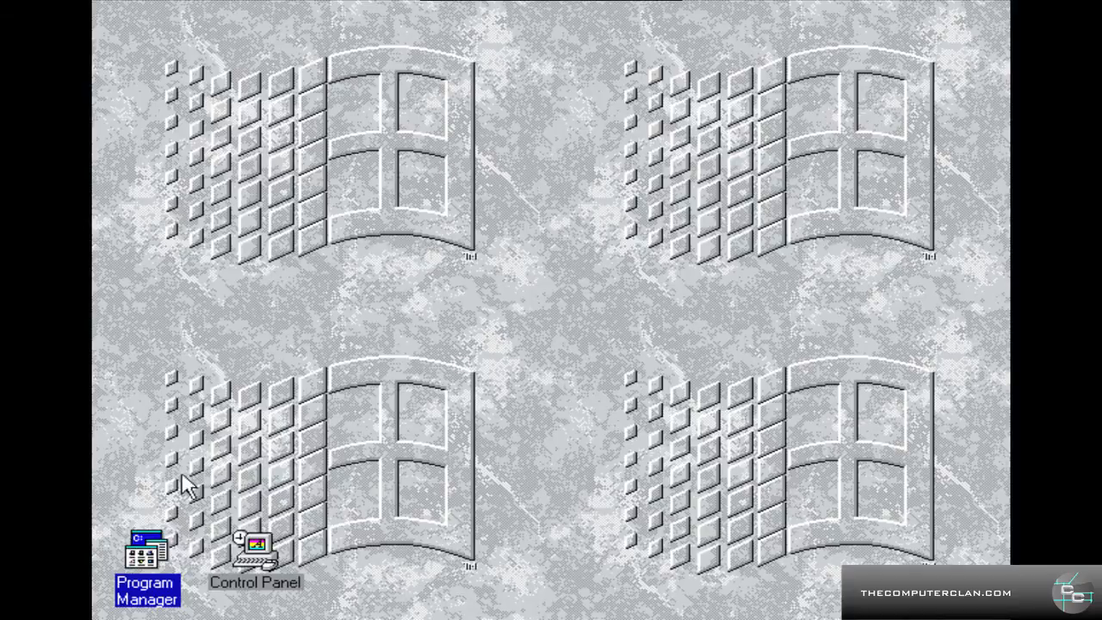
# - Restore and close Control Panel, then bring Program Manager back over the wallpaper
pyautogui.doubleClick(255, 547)
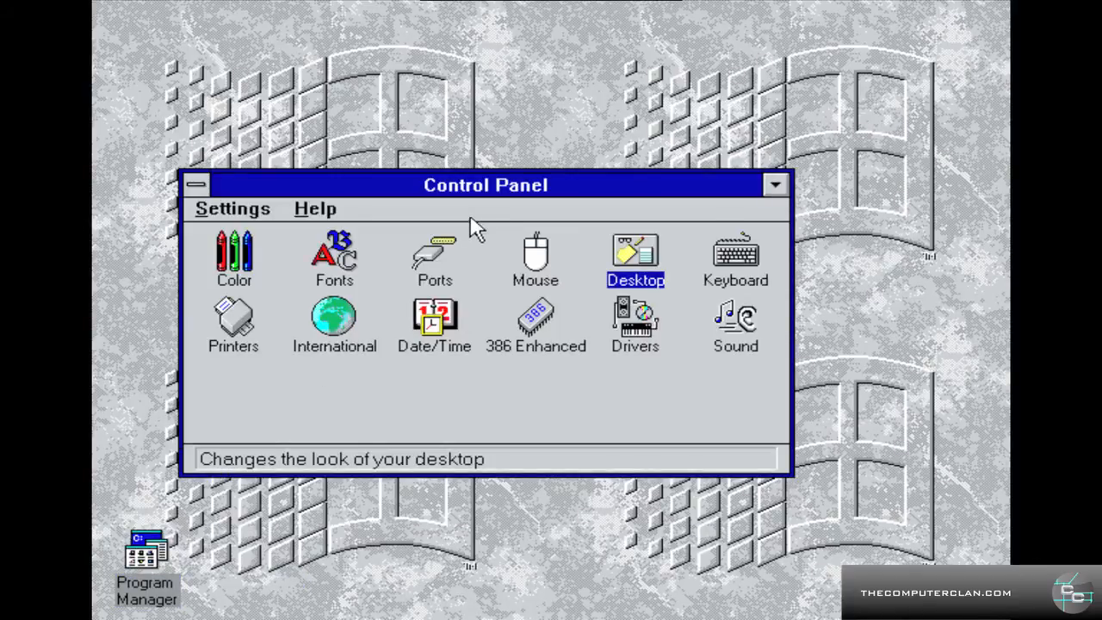
pyautogui.moveTo(485, 184); pyautogui.dragTo(582, 139)
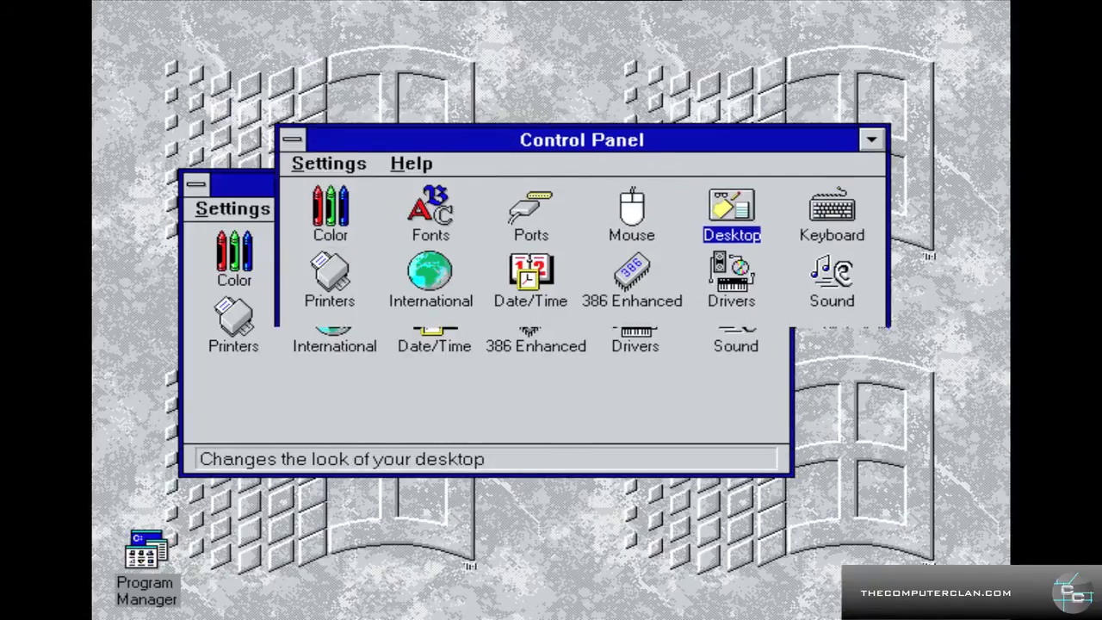
pyautogui.click(292, 140)
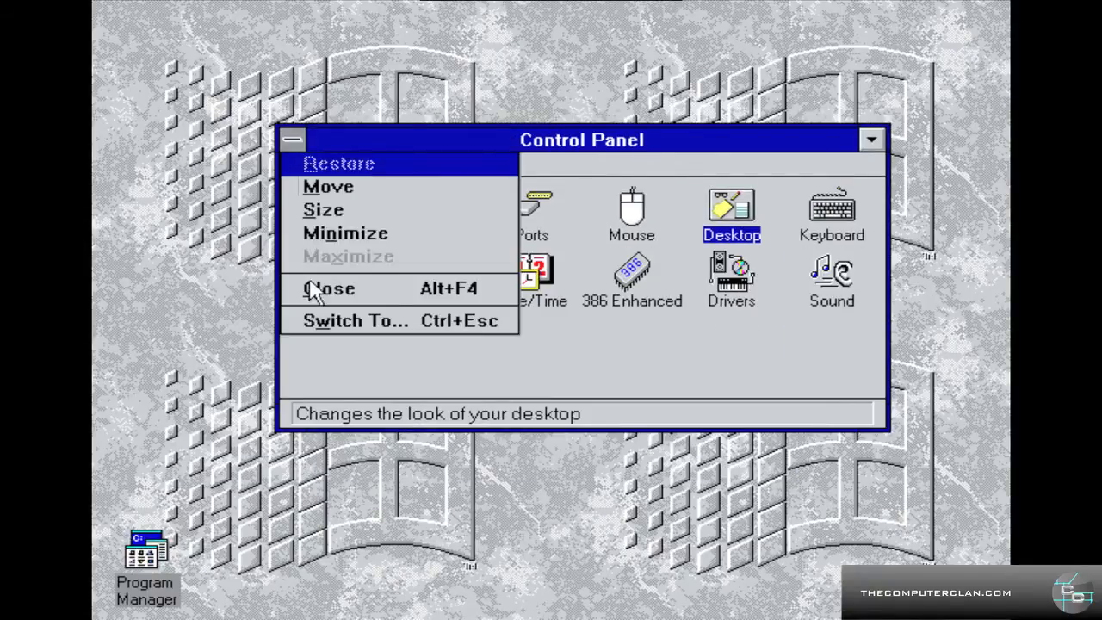
pyautogui.click(329, 289)
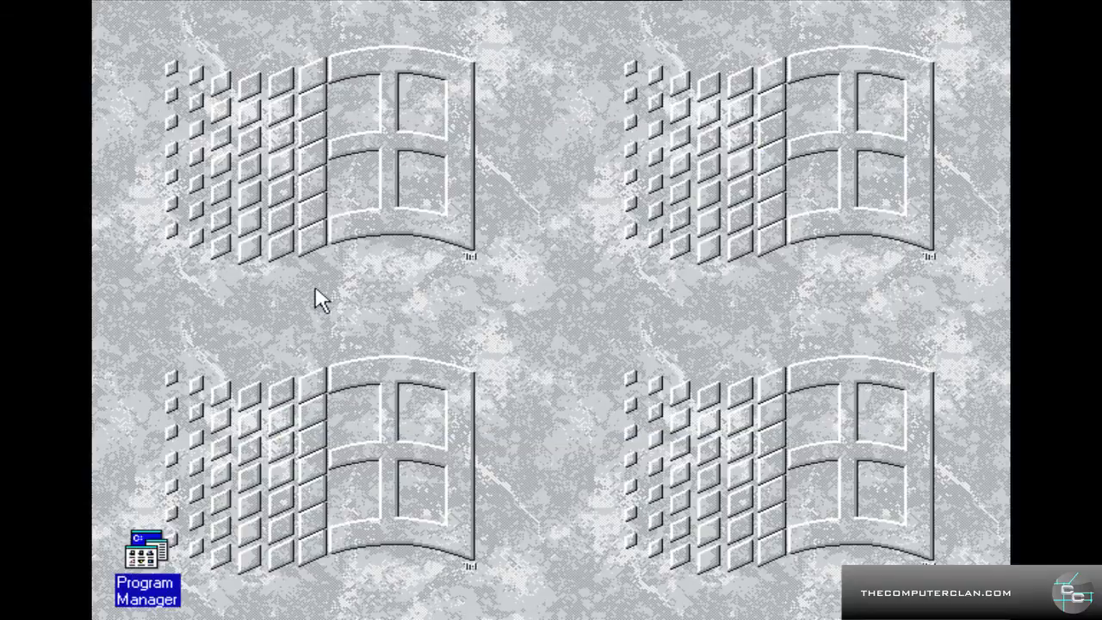
pyautogui.doubleClick(146, 551)
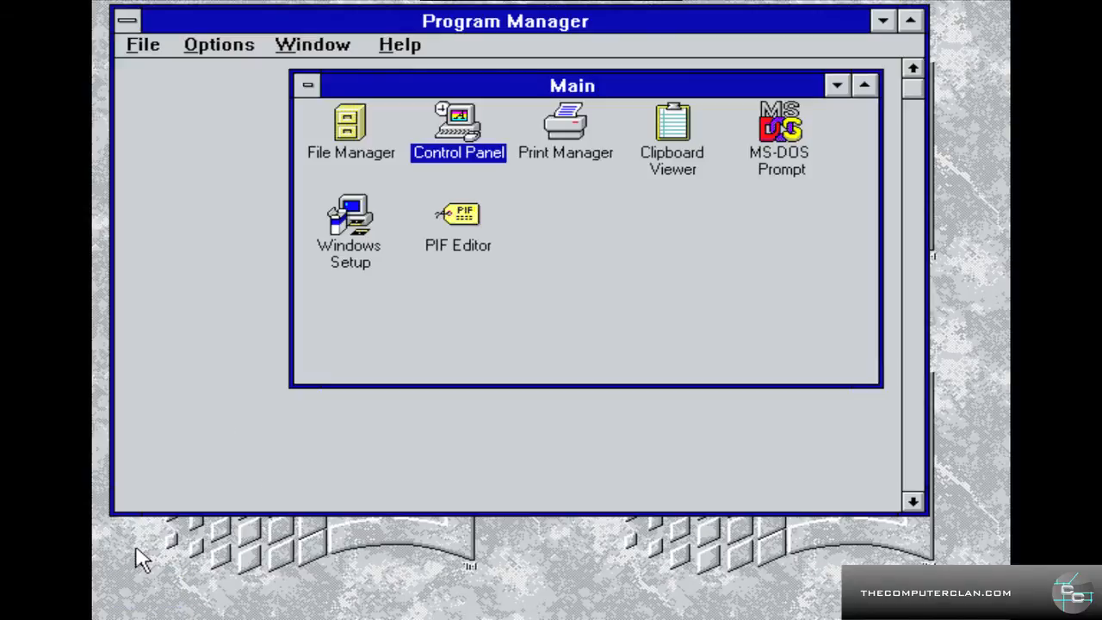
pyautogui.moveTo(783, 129)
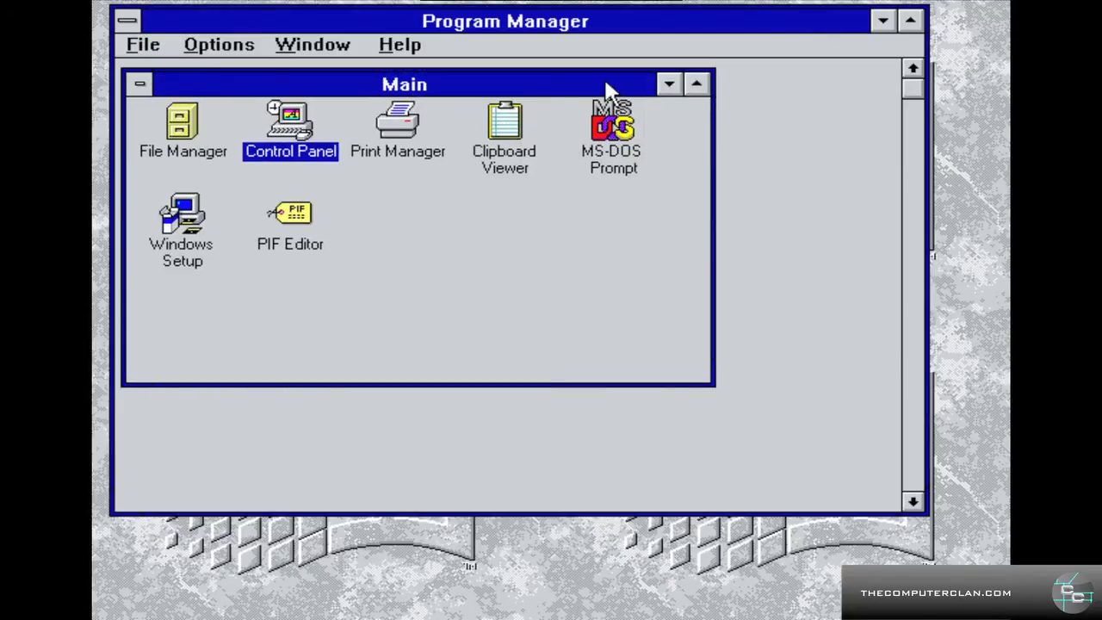
pyautogui.moveTo(611, 121)
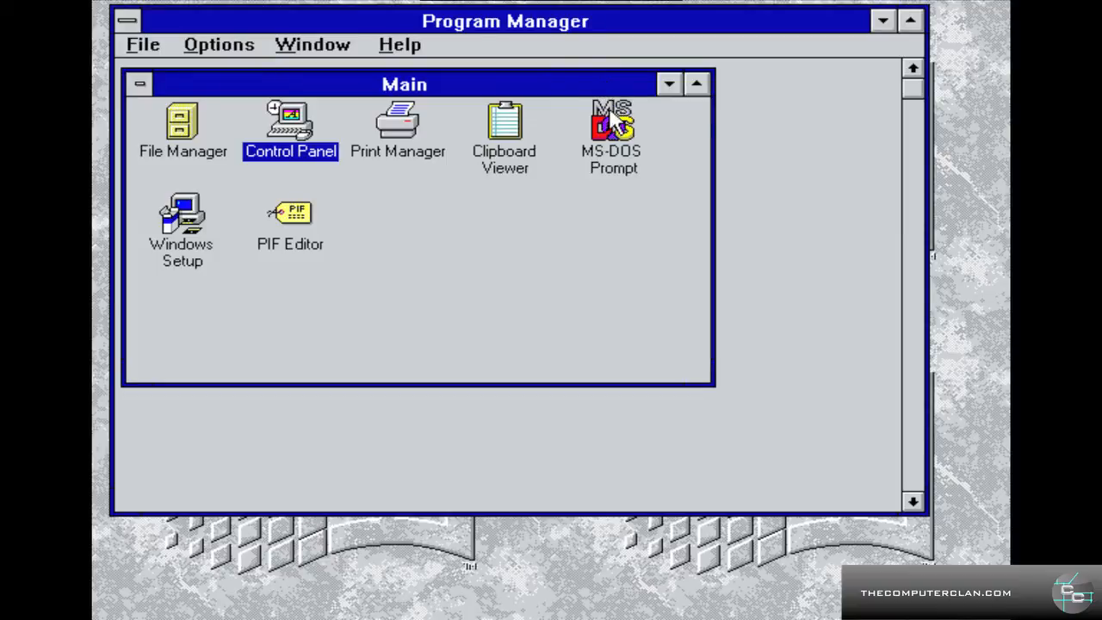
# - Start an MS-DOS Prompt session and move up to the root of drive C with cd.
pyautogui.doubleClick(611, 129)
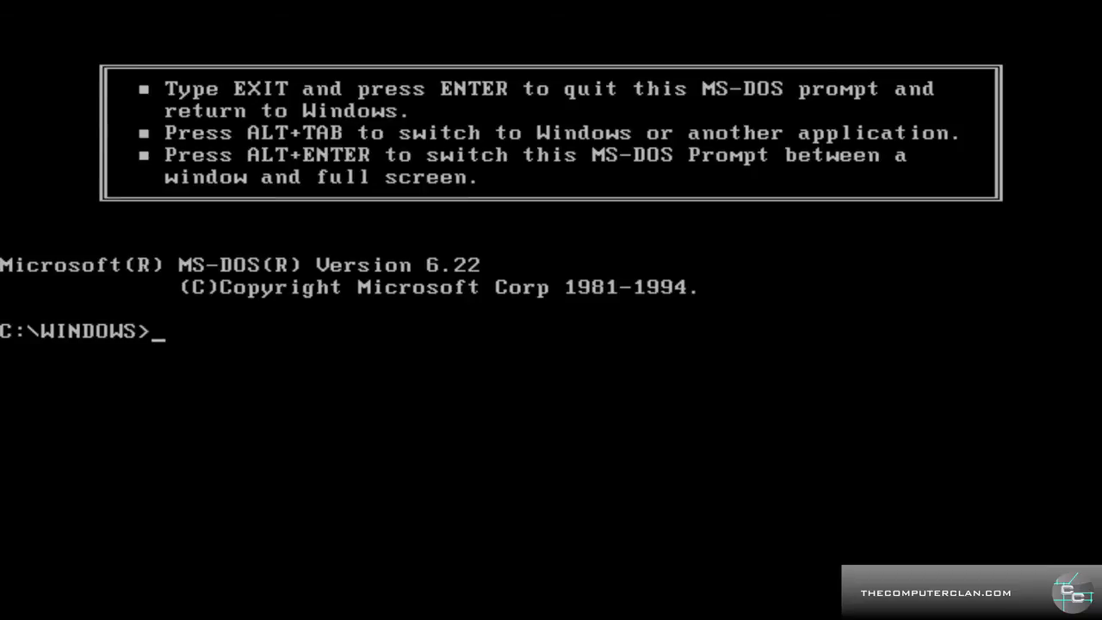
pyautogui.write('cd..')
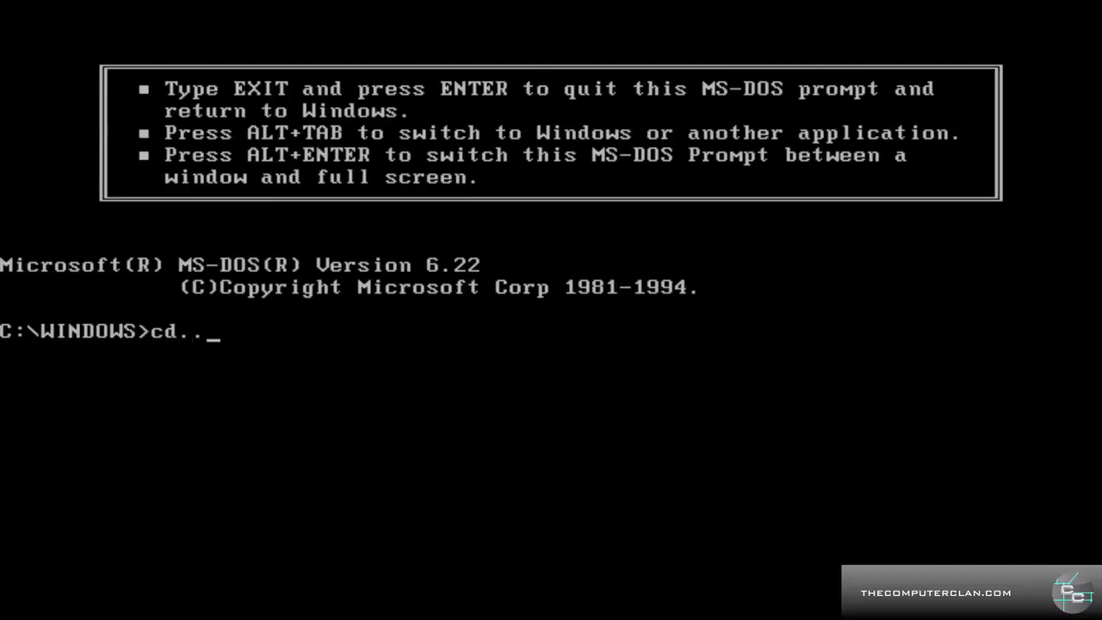
pyautogui.press('Enter')
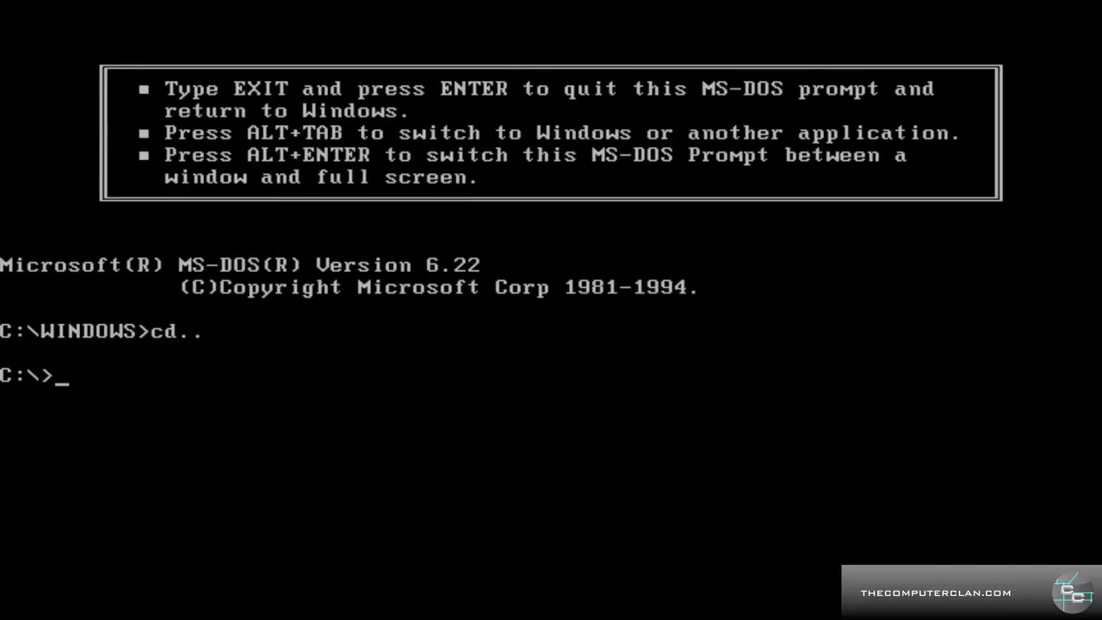
# - Enter the command edit autoexec.bat at the C: root prompt
pyautogui.write('edit')
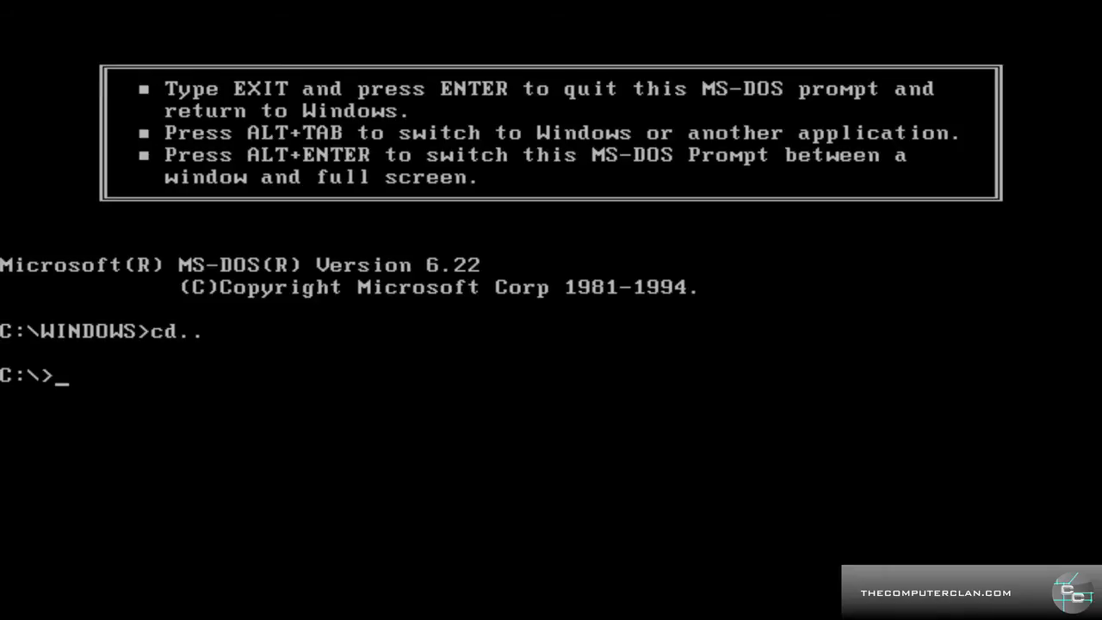
pyautogui.write('edit')
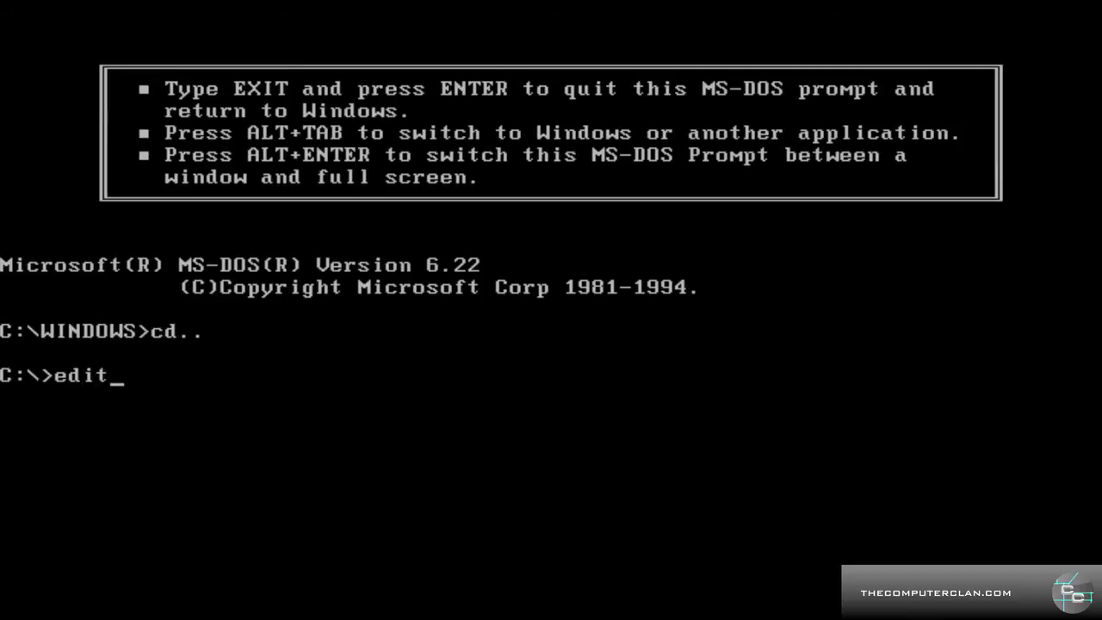
pyautogui.write('auto')
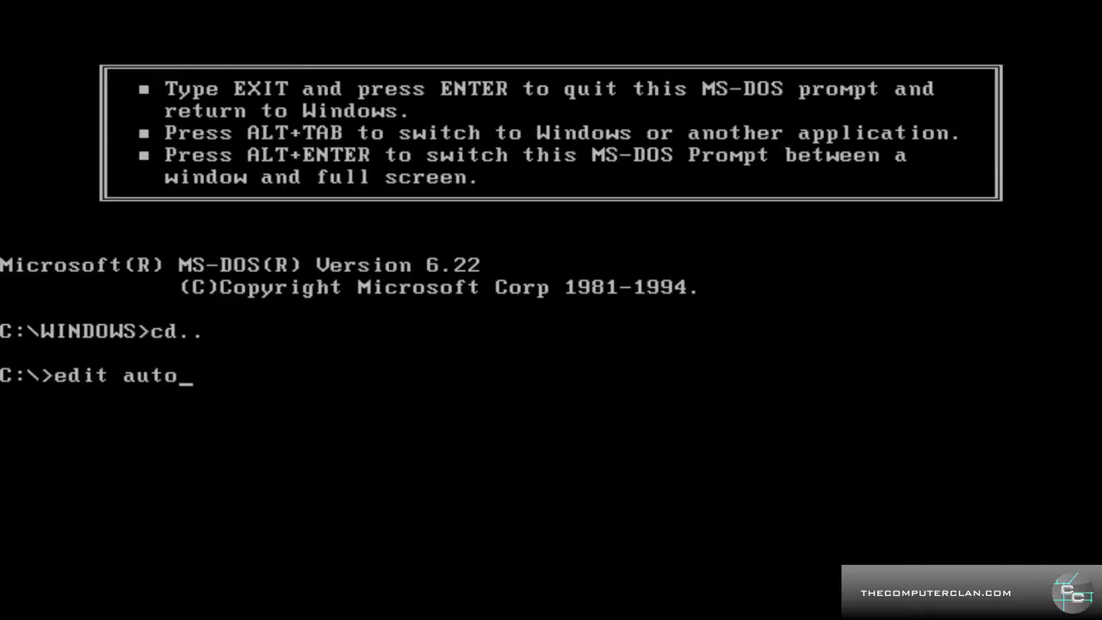
pyautogui.write('exec.bat')
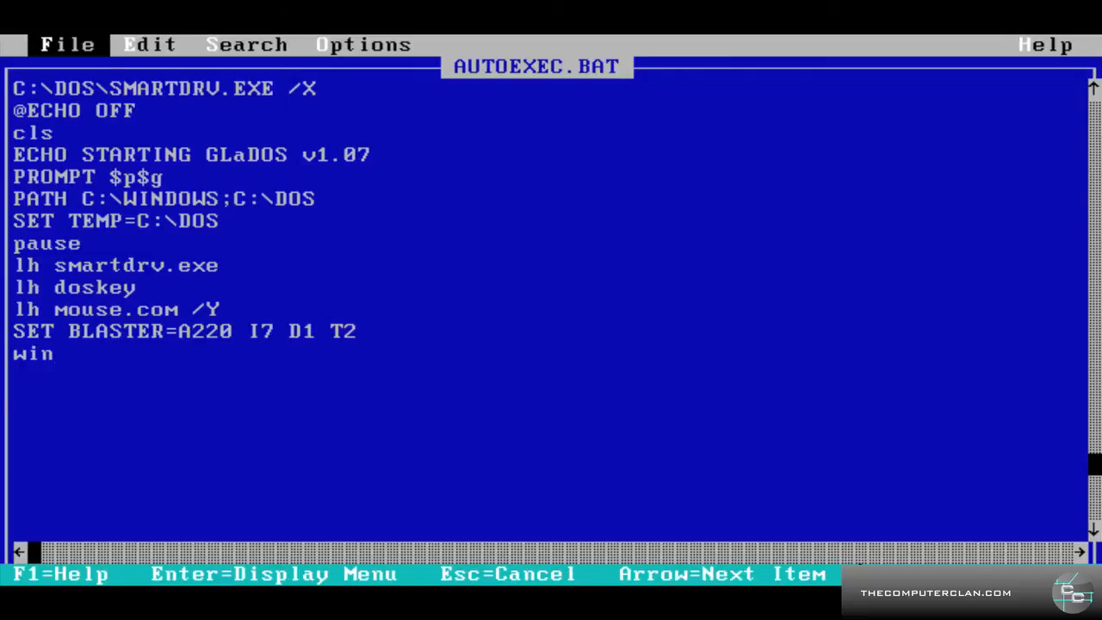
# - Bring up the File menu in MS-DOS Editor with AUTOEXEC.BAT displayed
pyautogui.click(66, 45)
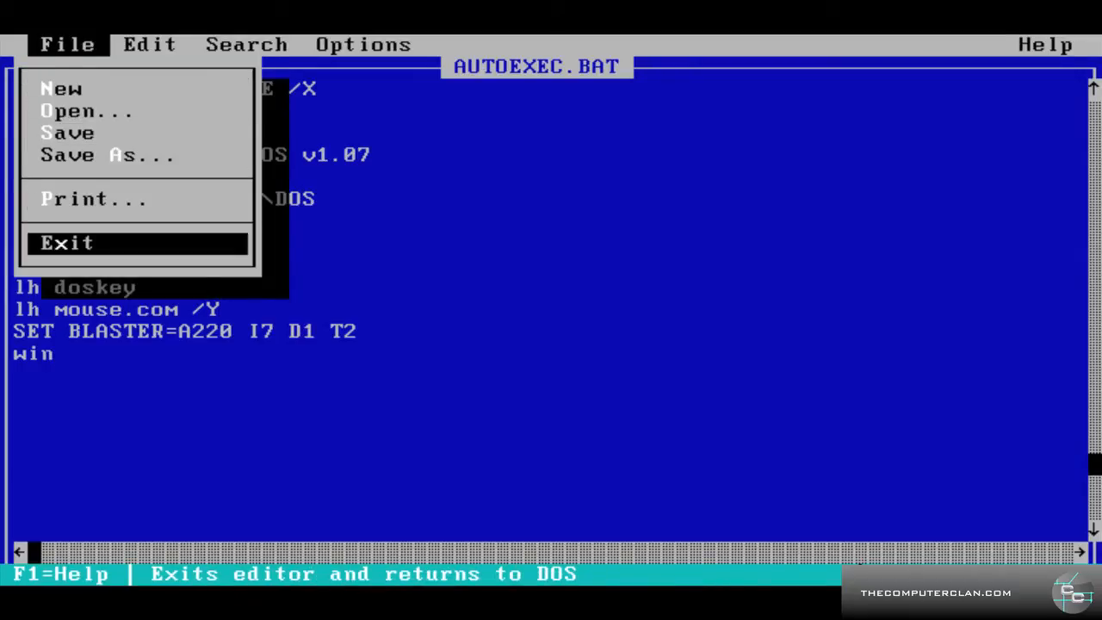
pyautogui.moveTo(92, 199)
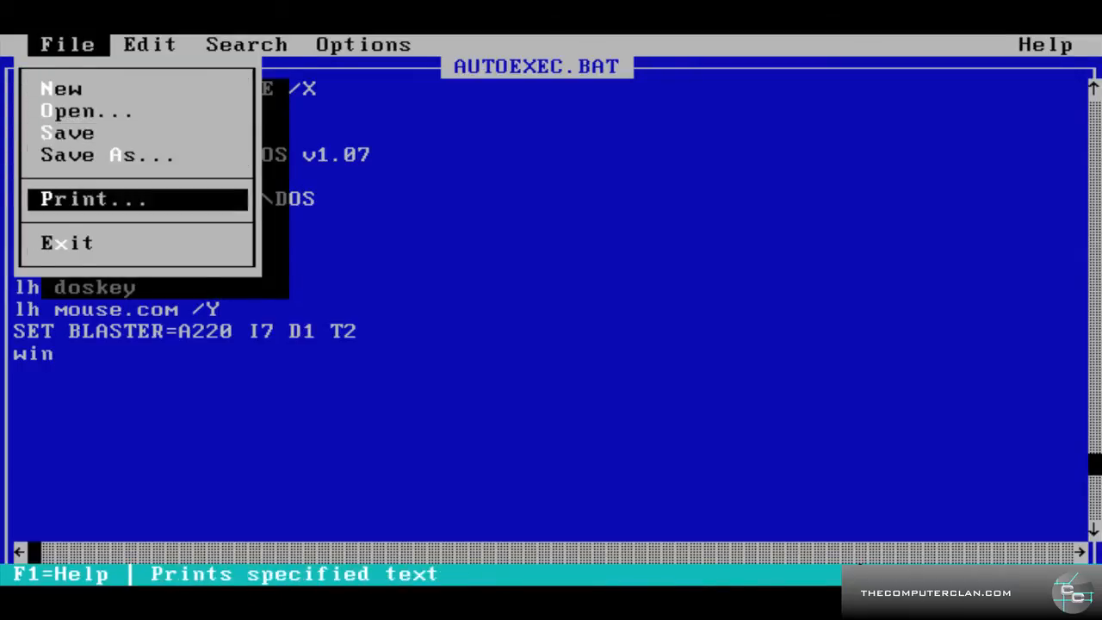
# - Exit MS-DOS Editor back to the DOS prompt
pyautogui.click(69, 241)
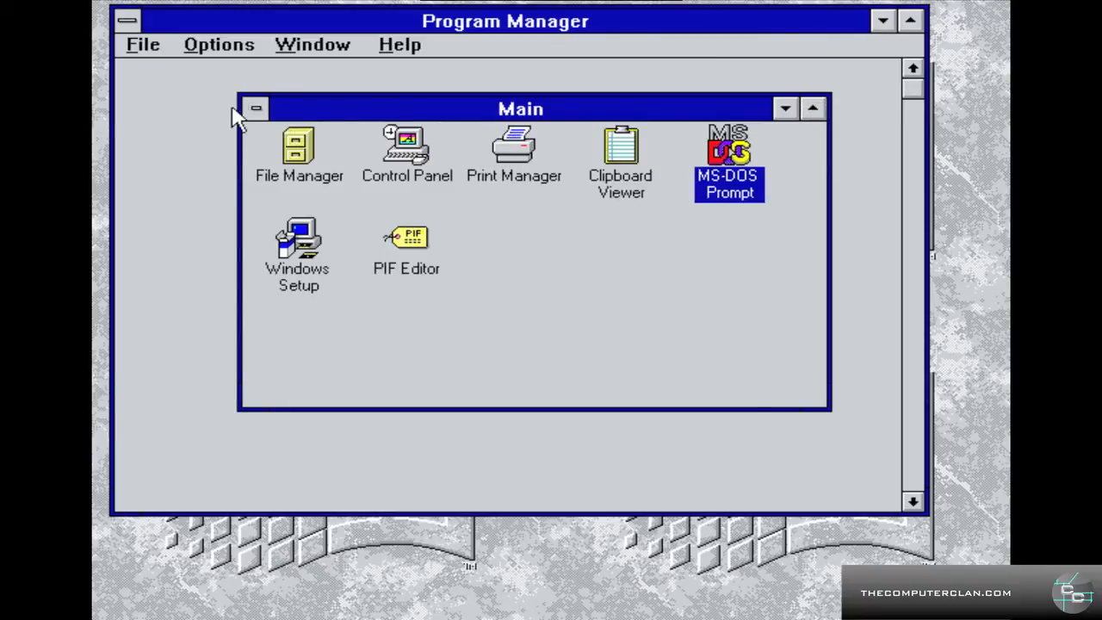
# - Minimize the Main group and switch to the Accessories group via the Window menu
pyautogui.click(254, 107)
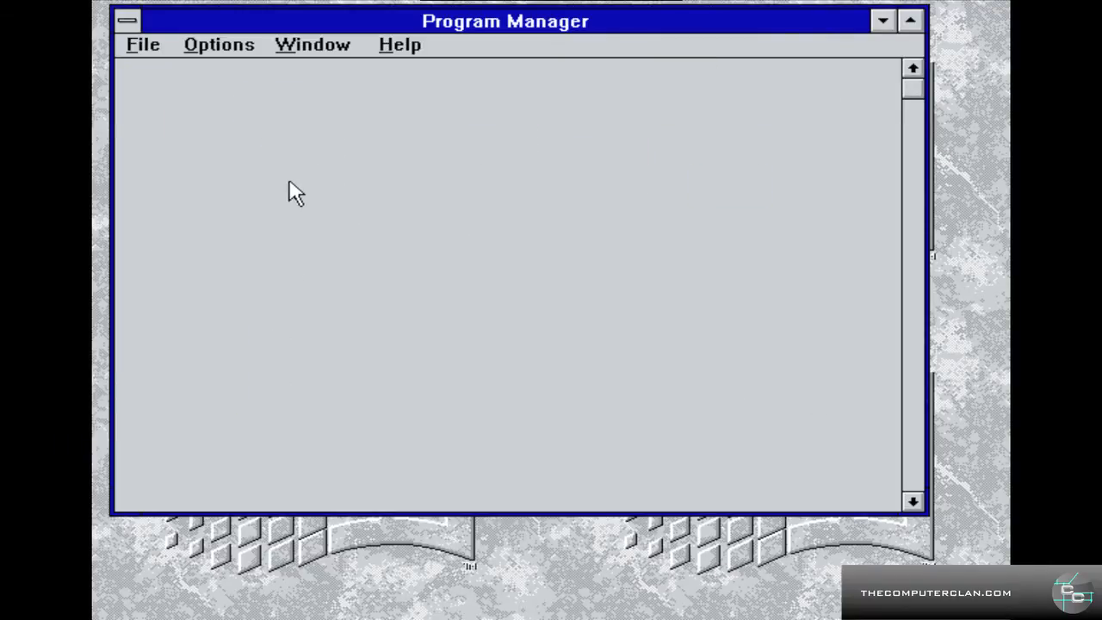
pyautogui.click(313, 45)
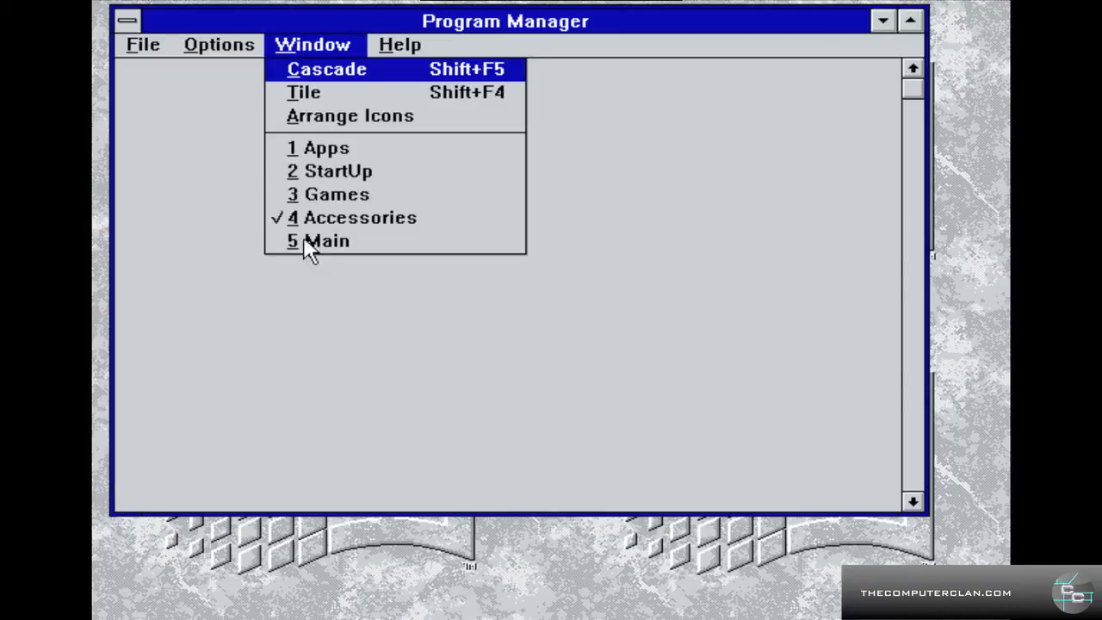
pyautogui.moveTo(392, 225)
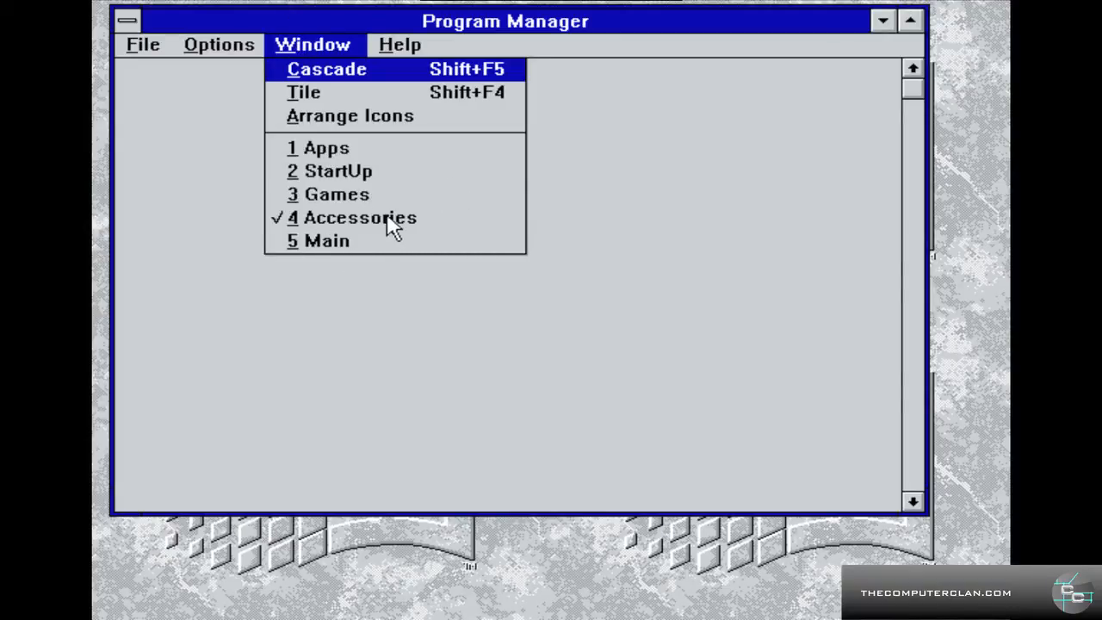
pyautogui.click(358, 217)
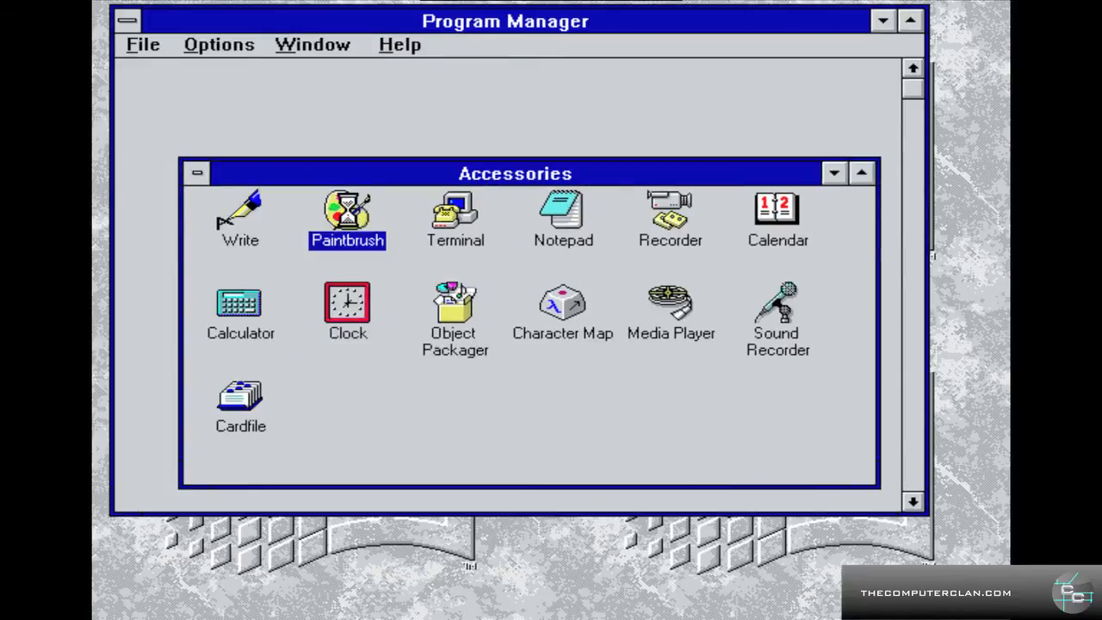
pyautogui.doubleClick(348, 213)
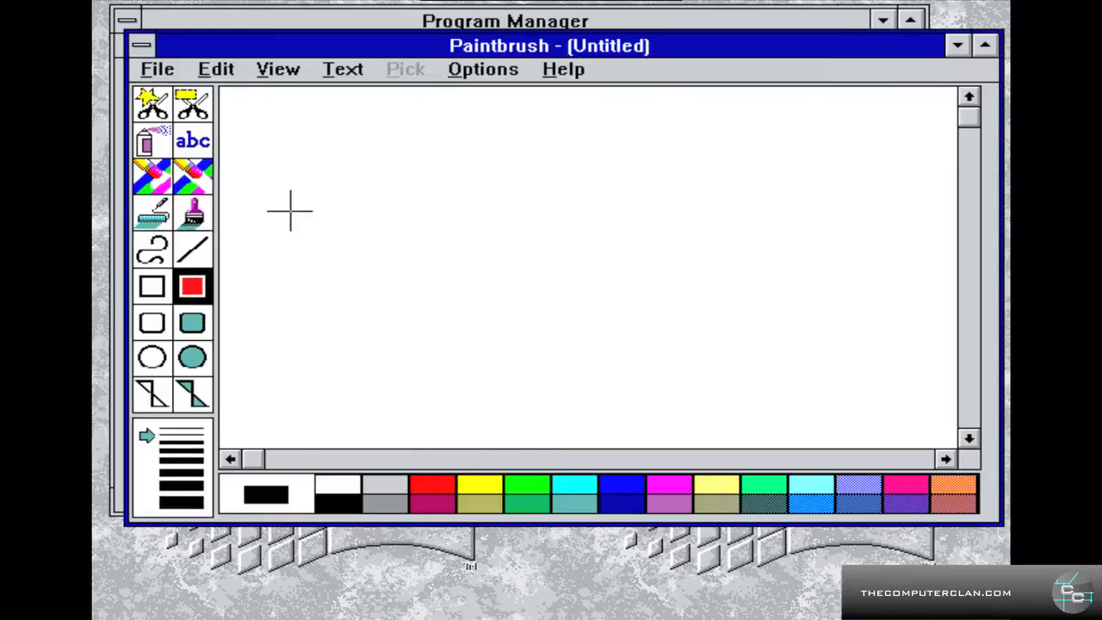
pyautogui.moveTo(299, 203); pyautogui.dragTo(575, 329)
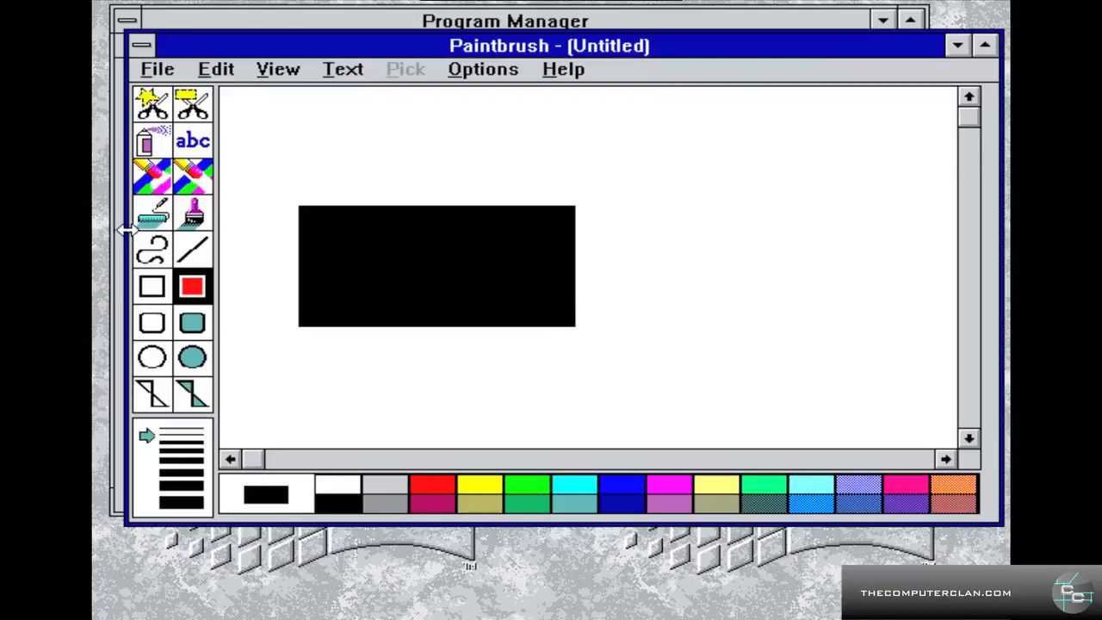
pyautogui.moveTo(431, 478)
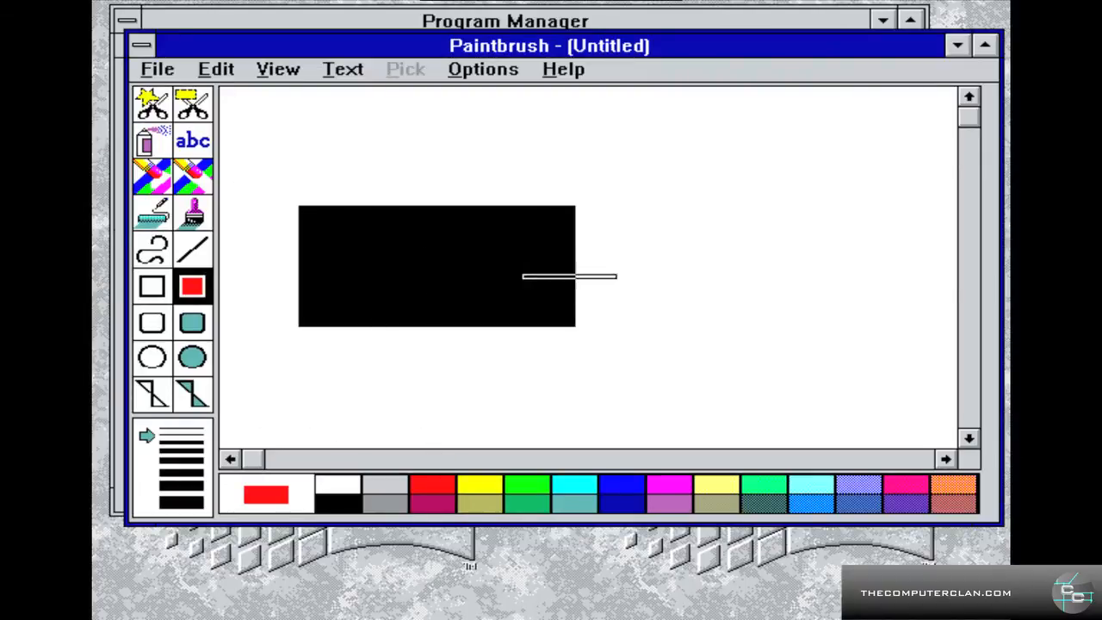
pyautogui.moveTo(525, 276); pyautogui.dragTo(758, 341)
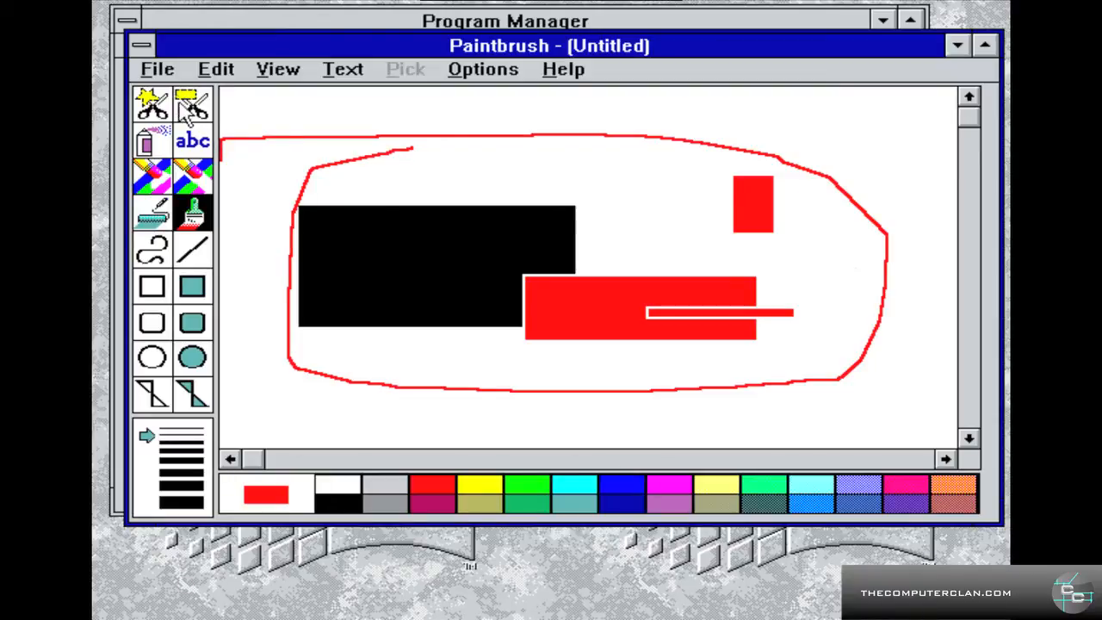
pyautogui.click(141, 45)
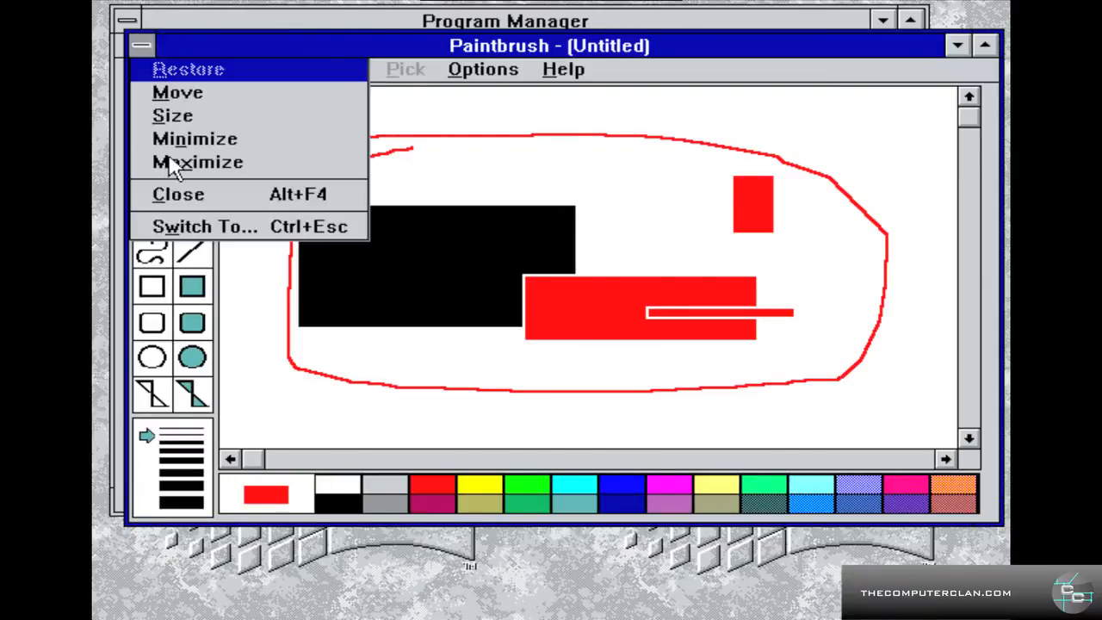
pyautogui.click(179, 193)
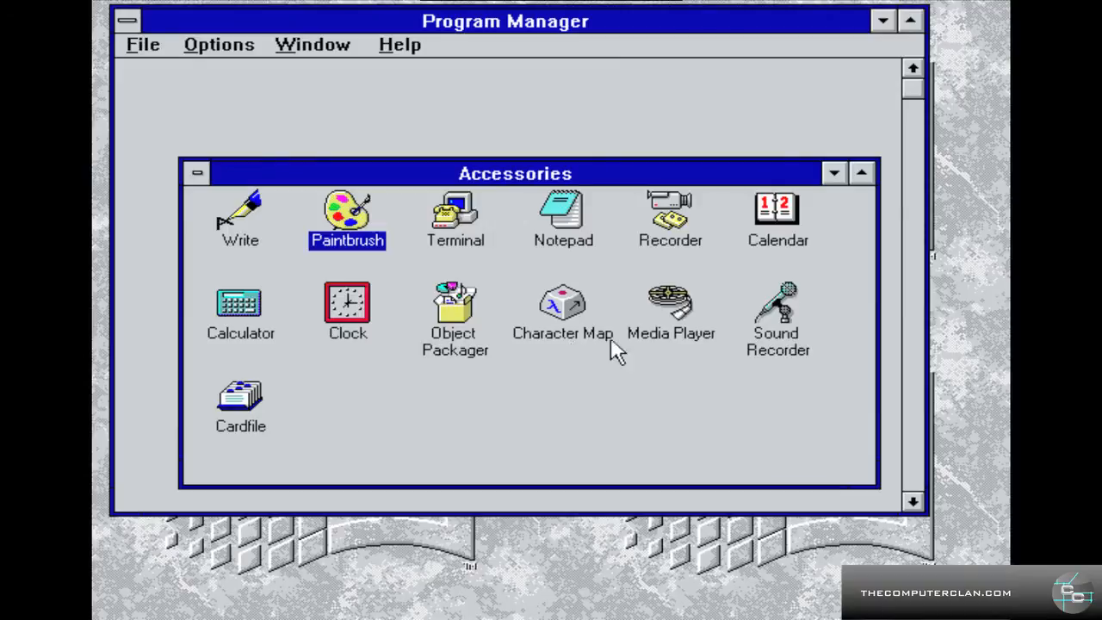
pyautogui.doubleClick(672, 302)
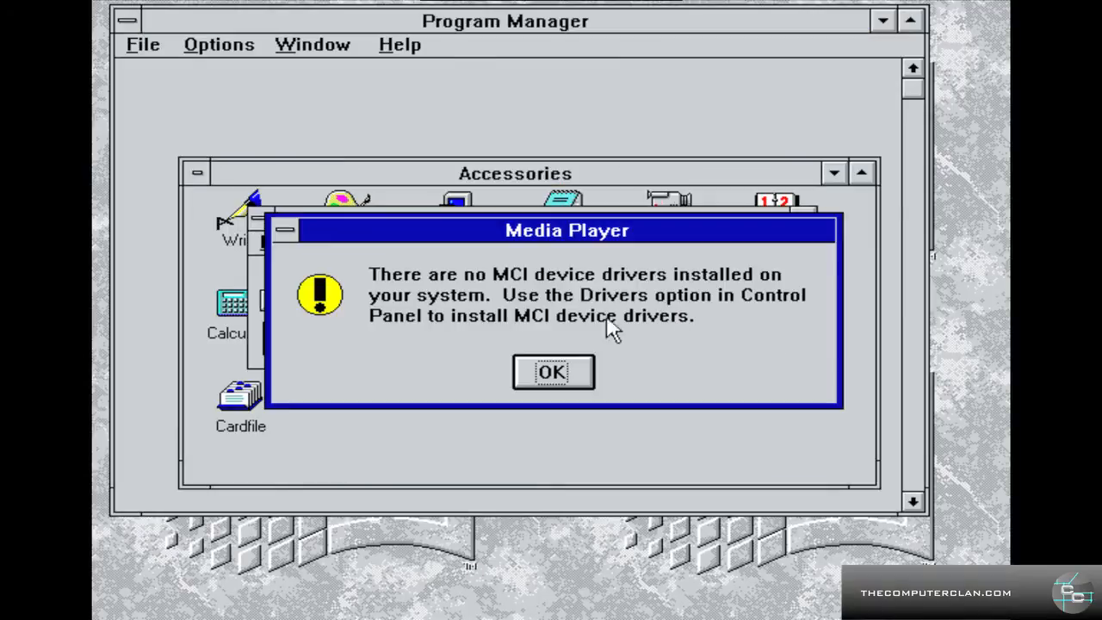
pyautogui.click(552, 372)
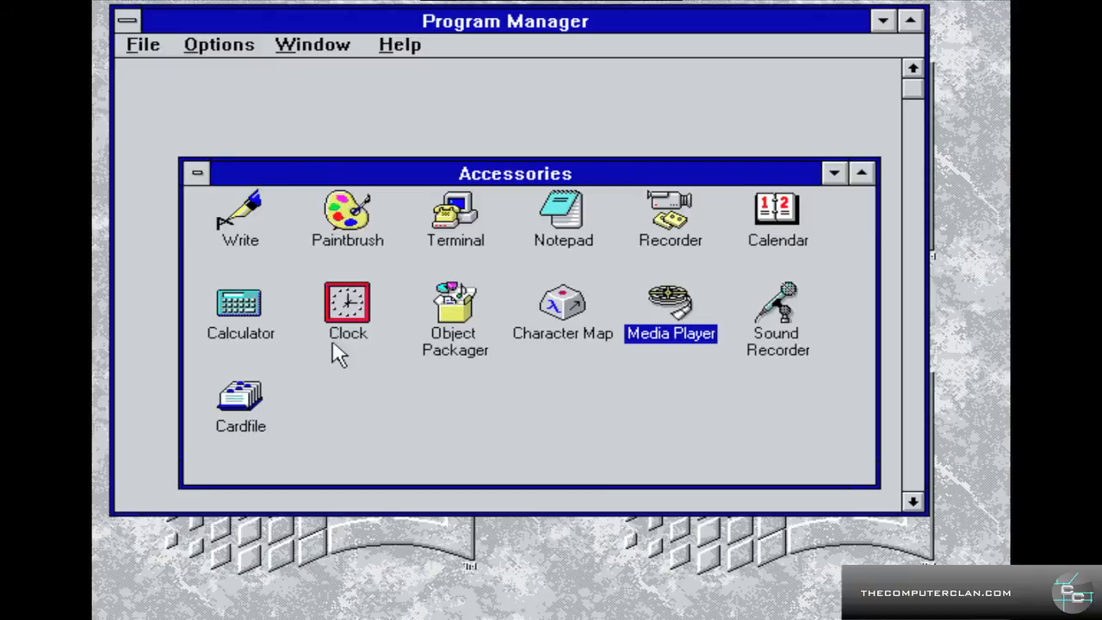
# - Launch the Clock accessory and maximize it to show the digital time and date
pyautogui.doubleClick(348, 302)
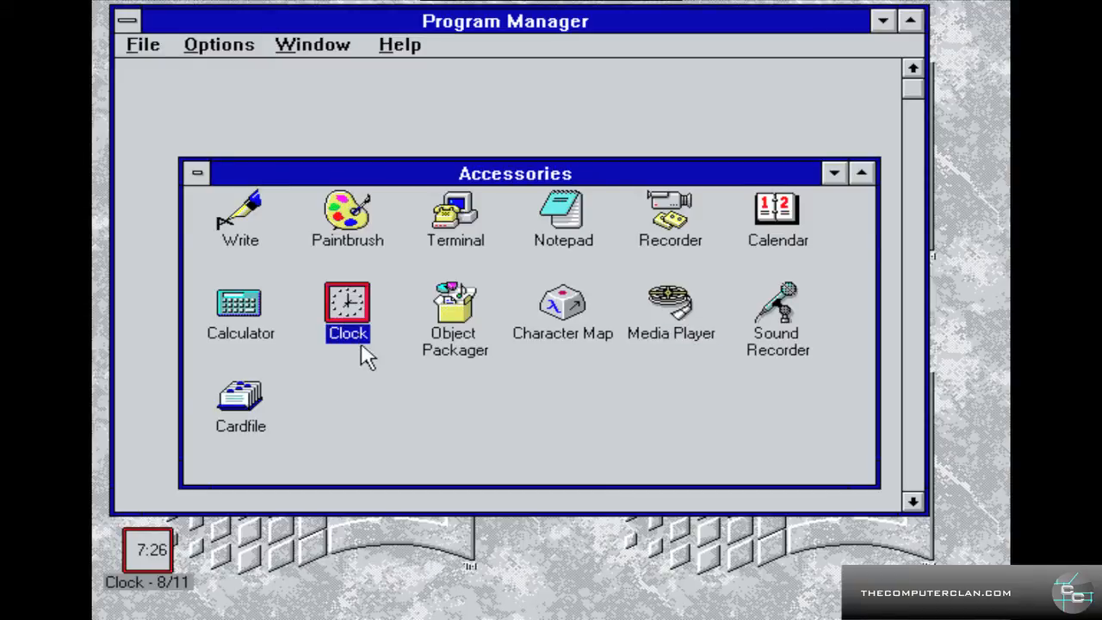
pyautogui.moveTo(161, 513)
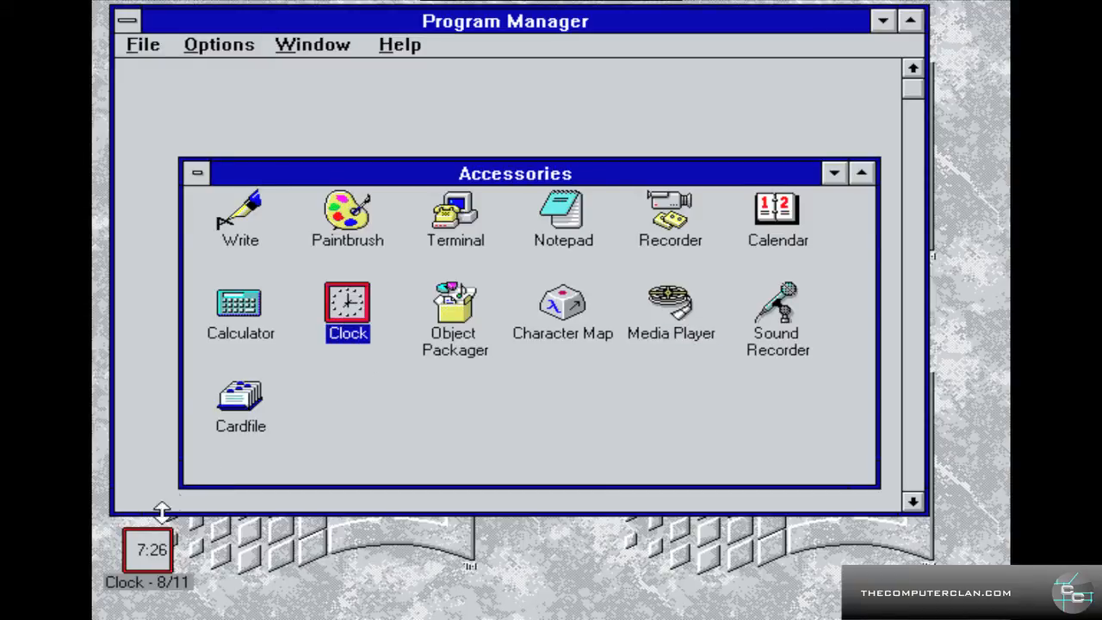
pyautogui.doubleClick(347, 313)
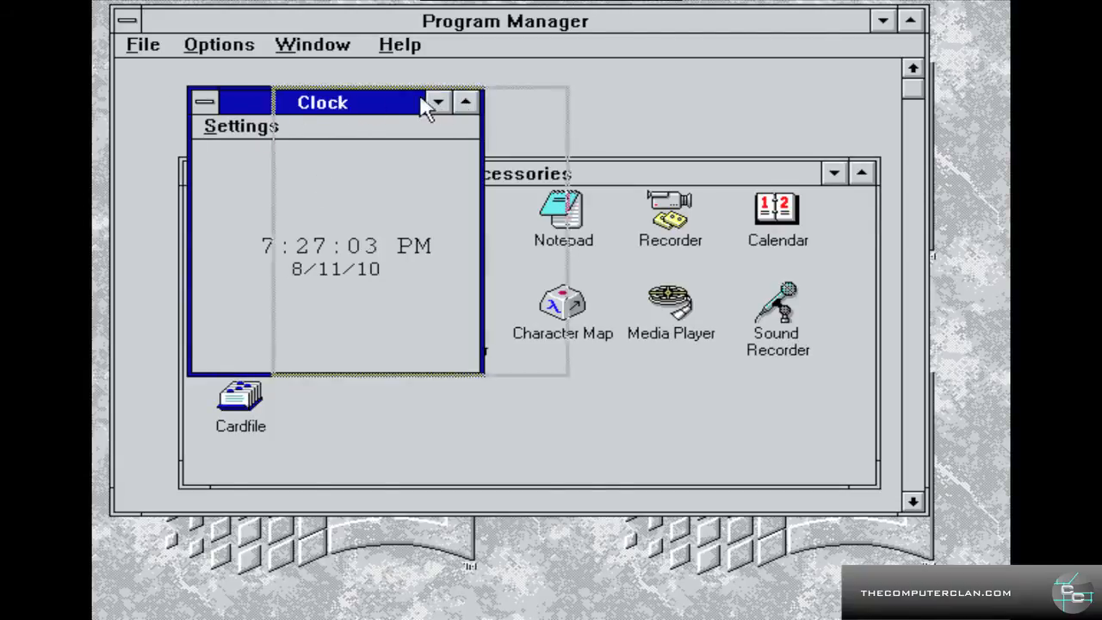
pyautogui.click(465, 101)
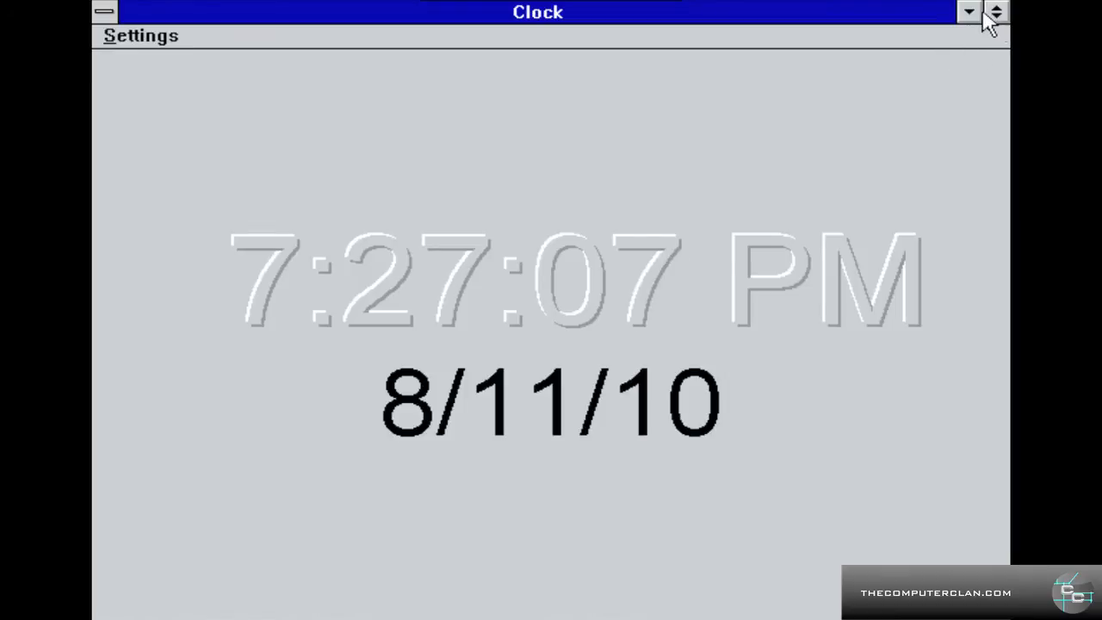
# - Shrink the Clock back down and close it, returning to the Accessories group
pyautogui.click(967, 10)
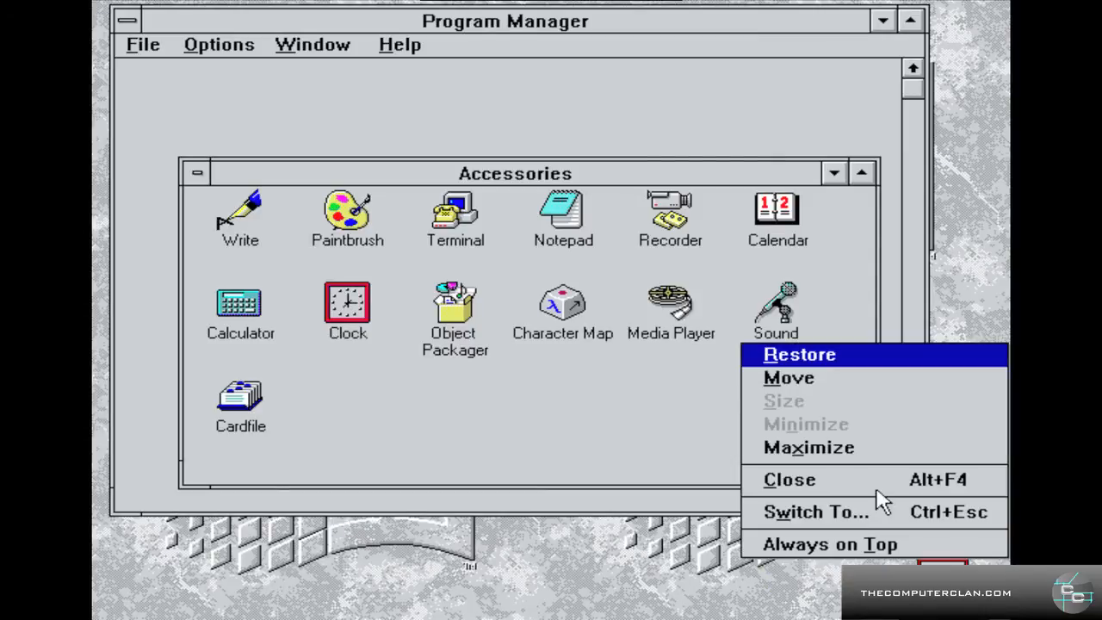
pyautogui.click(348, 310)
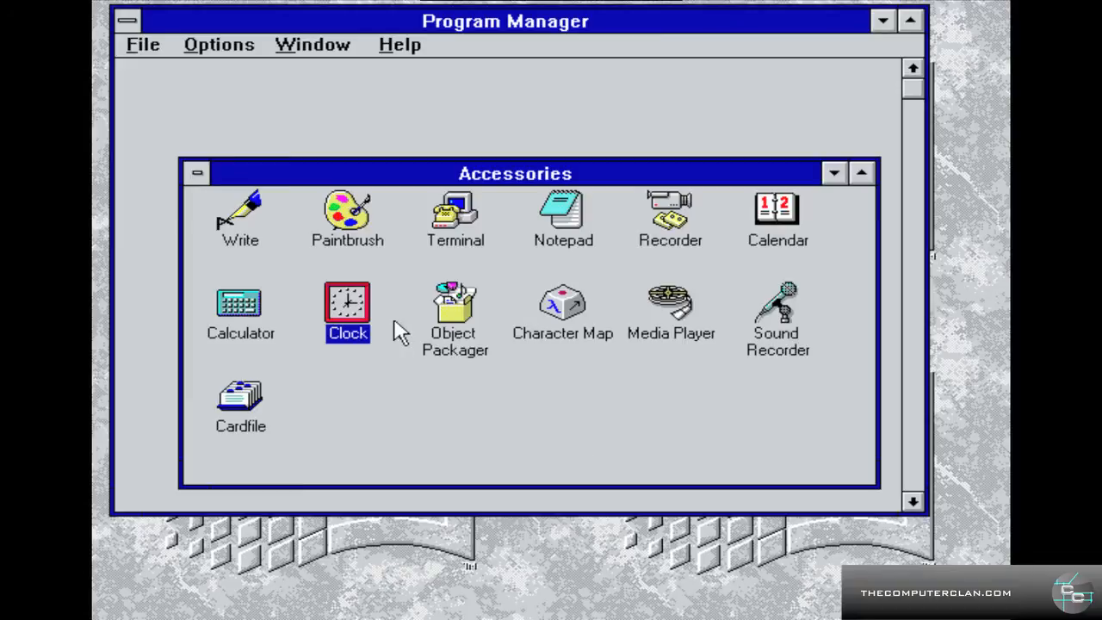
# - Launch Write and enter the line 'Hello Lorem Ipusm' in the blank document
pyautogui.click(241, 220)
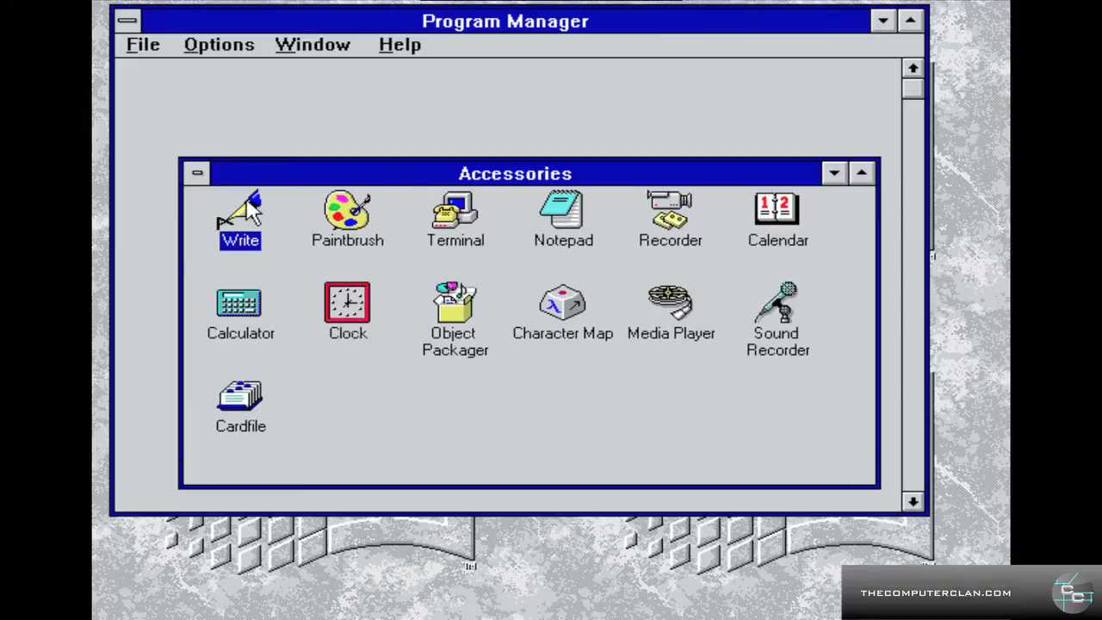
pyautogui.doubleClick(241, 210)
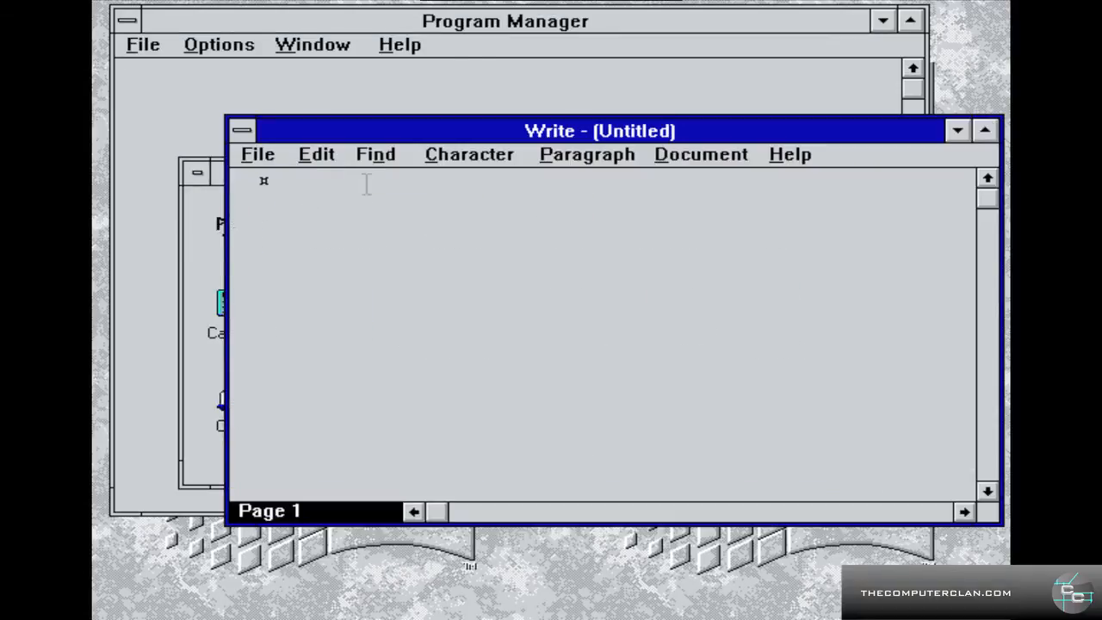
pyautogui.write('Hello')
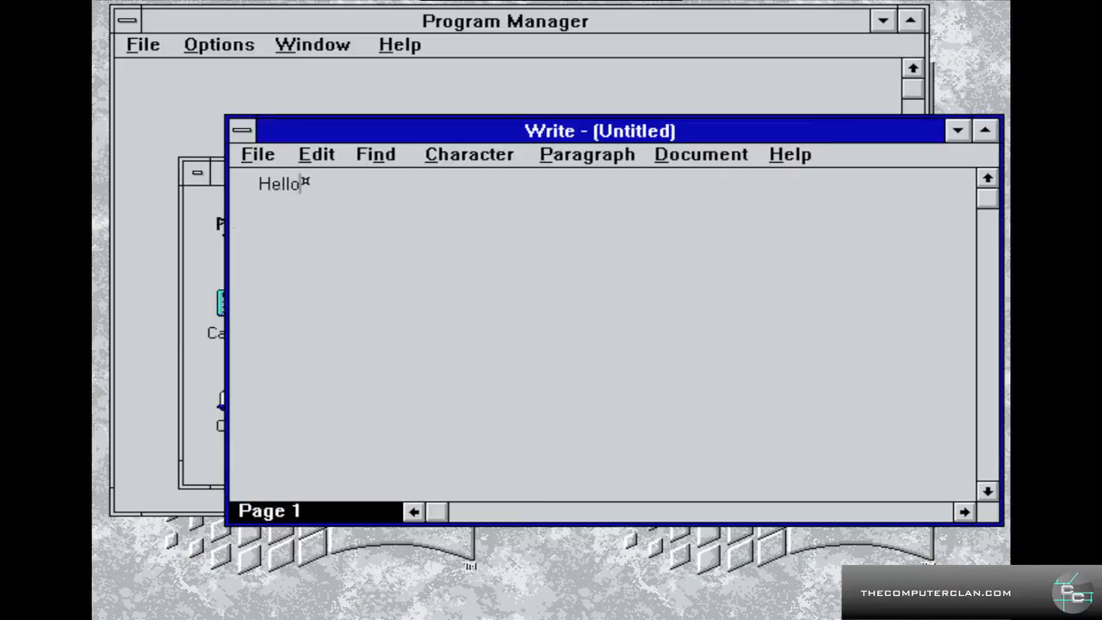
pyautogui.write('Lorem')
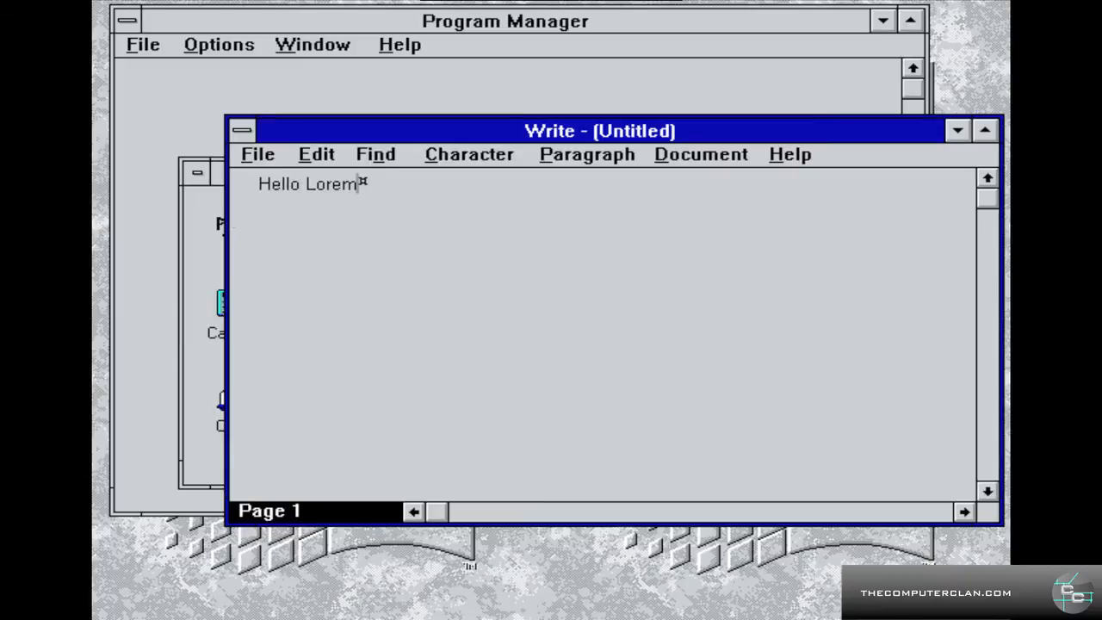
pyautogui.write('Ipusm')
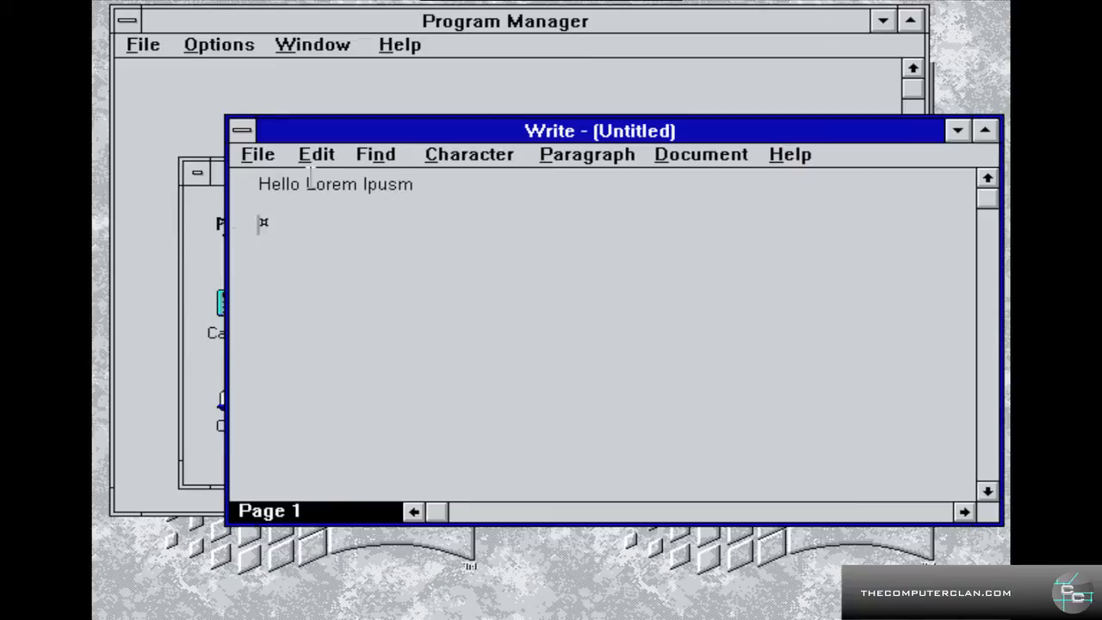
# - Select the line, browse the Edit, Find and File menus, then bring up Character formatting
pyautogui.click(317, 154)
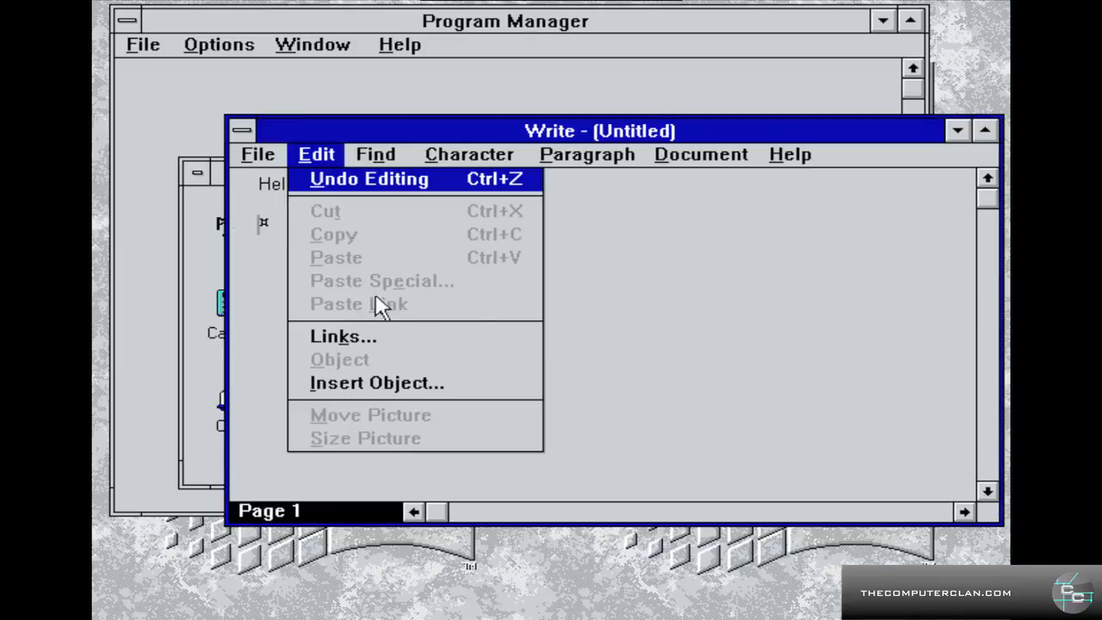
pyautogui.click(317, 155)
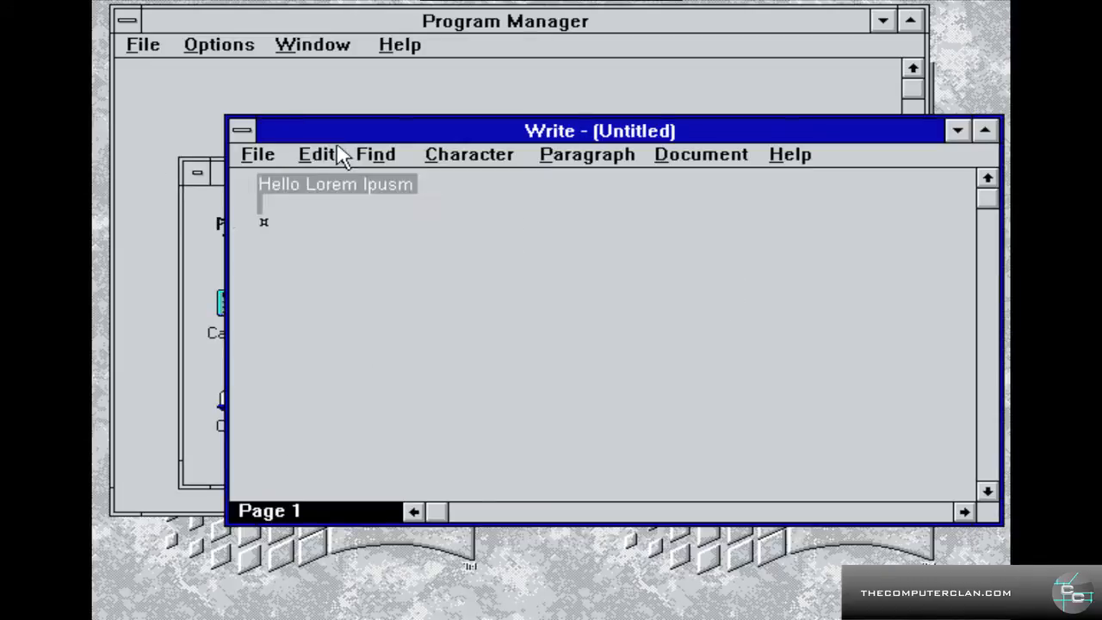
pyautogui.click(375, 155)
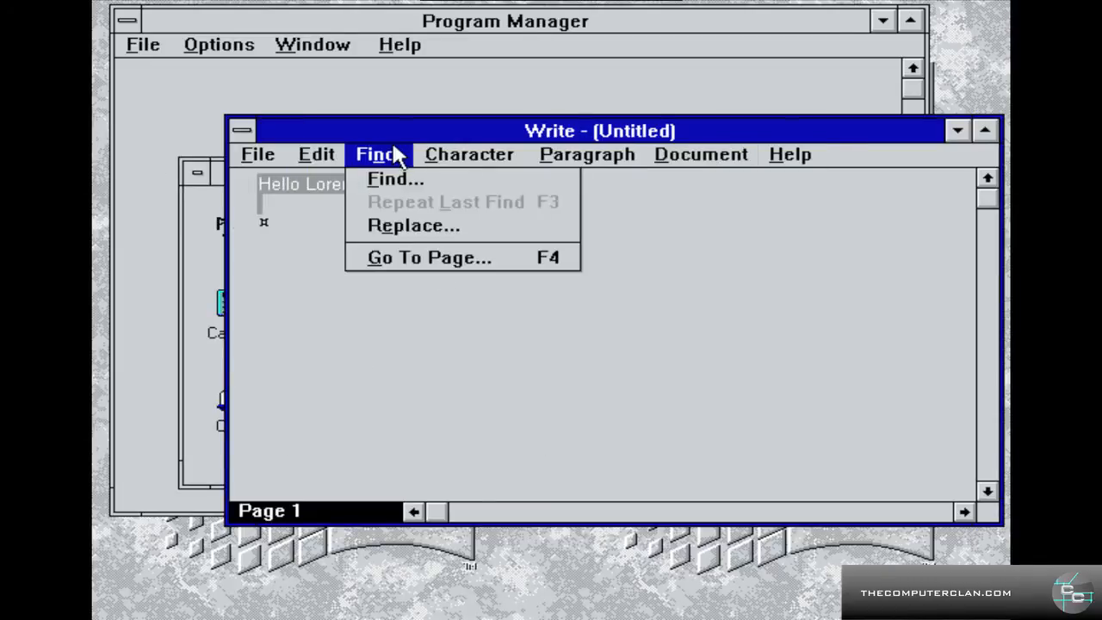
pyautogui.click(316, 155)
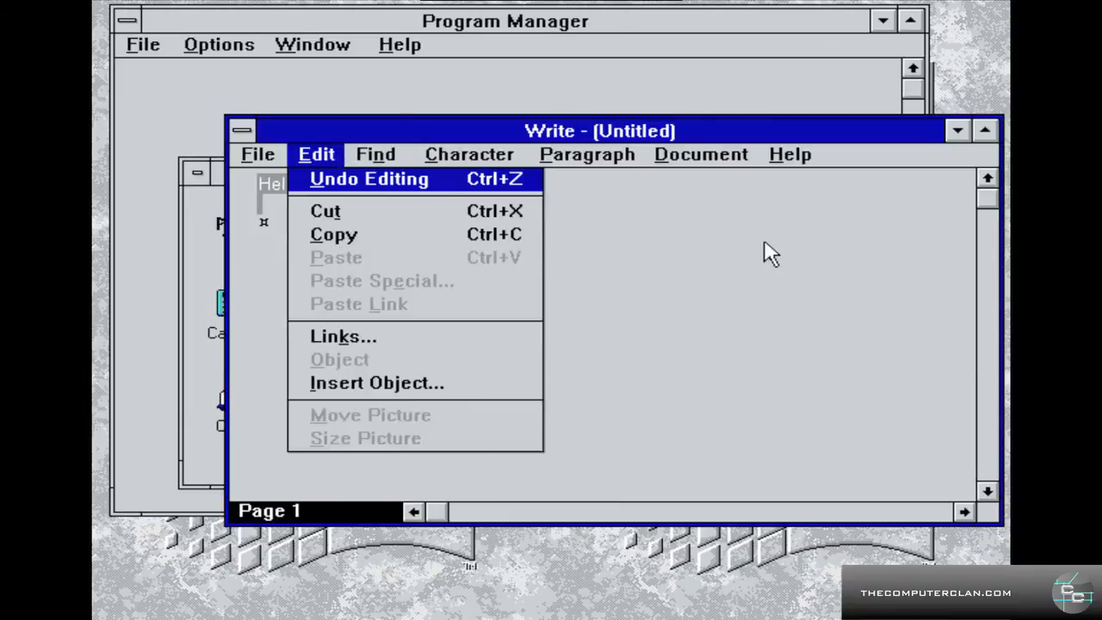
pyautogui.click(258, 155)
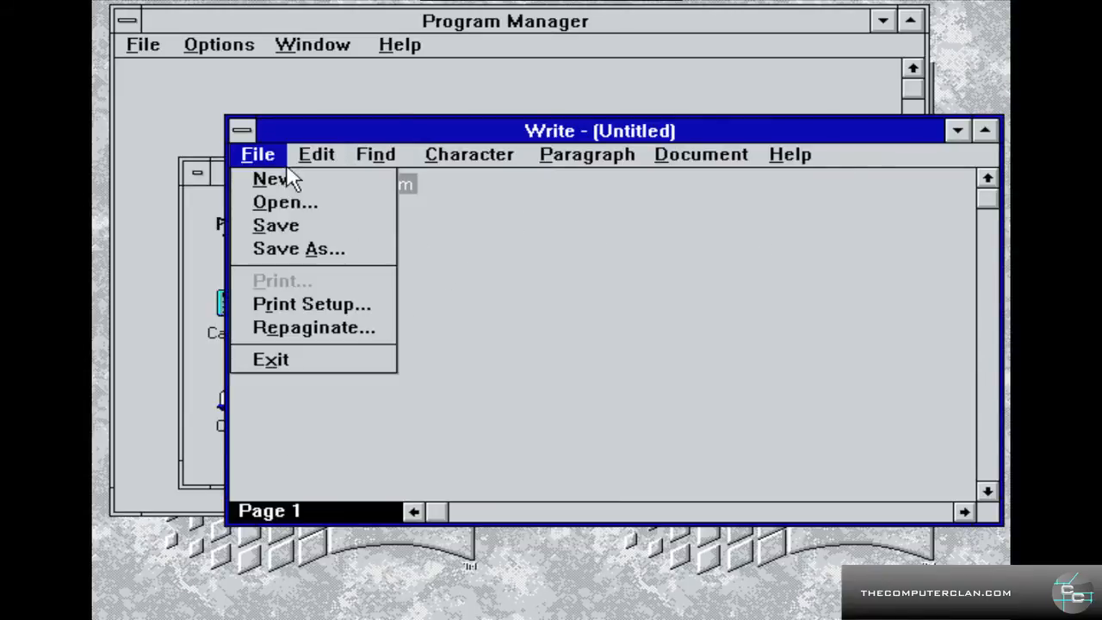
pyautogui.click(468, 155)
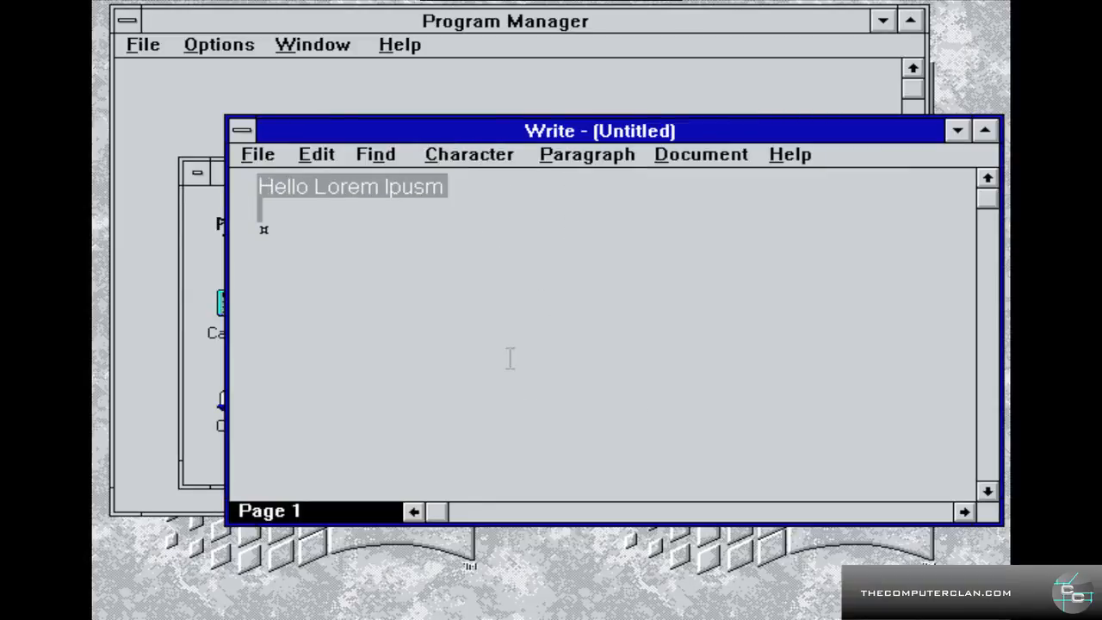
pyautogui.click(469, 155)
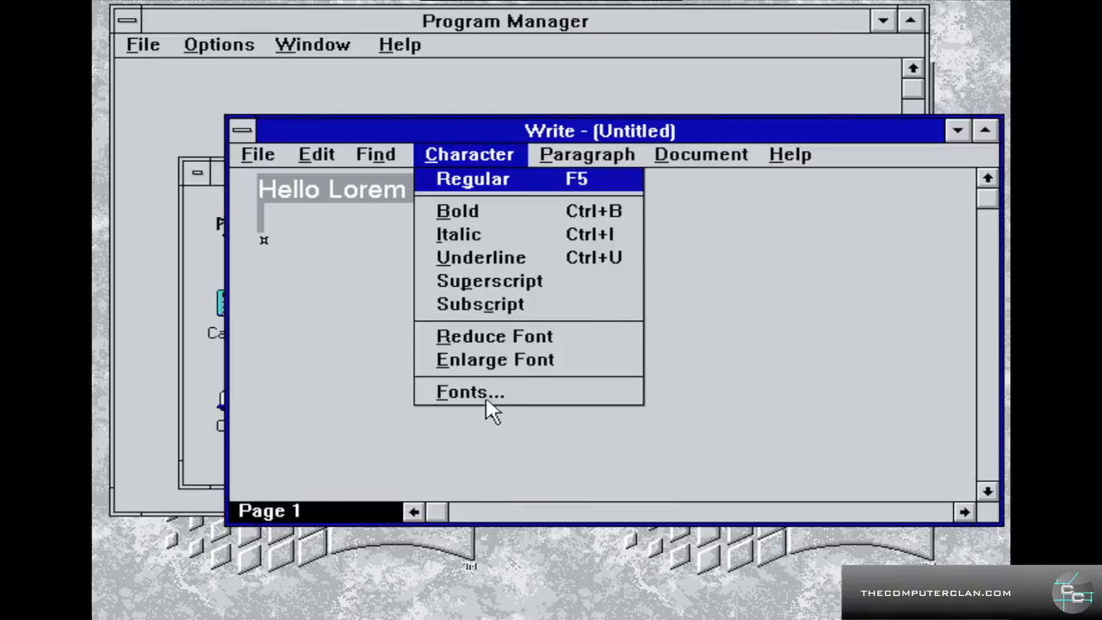
# - Set the Hello Lorem Ipusm line in the Courier font via the Fonts dialog
pyautogui.click(470, 393)
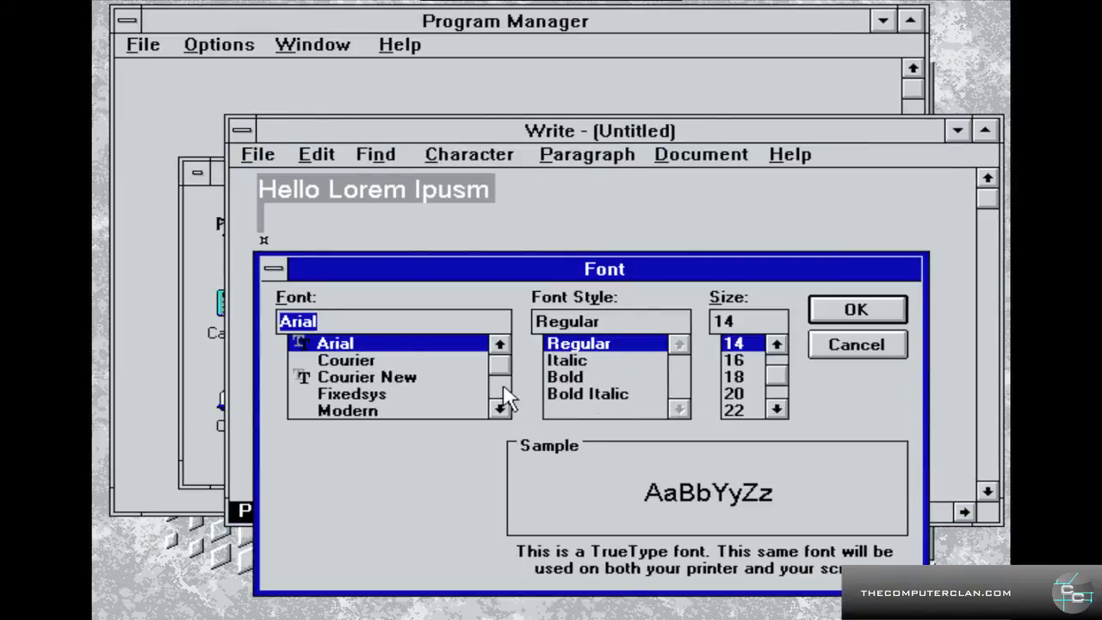
pyautogui.click(346, 360)
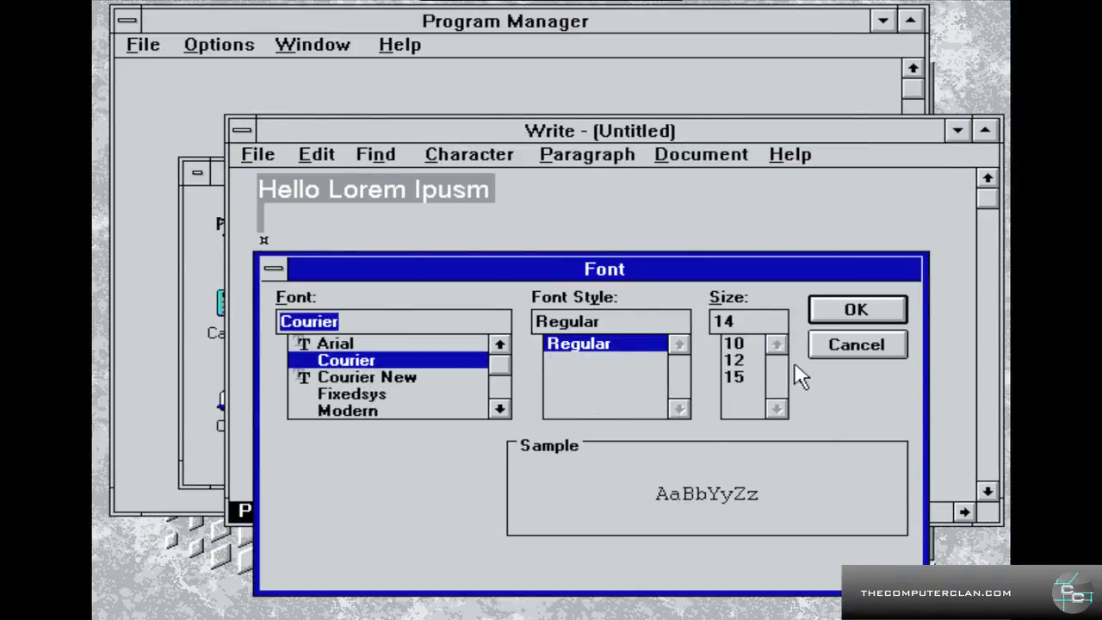
pyautogui.click(856, 310)
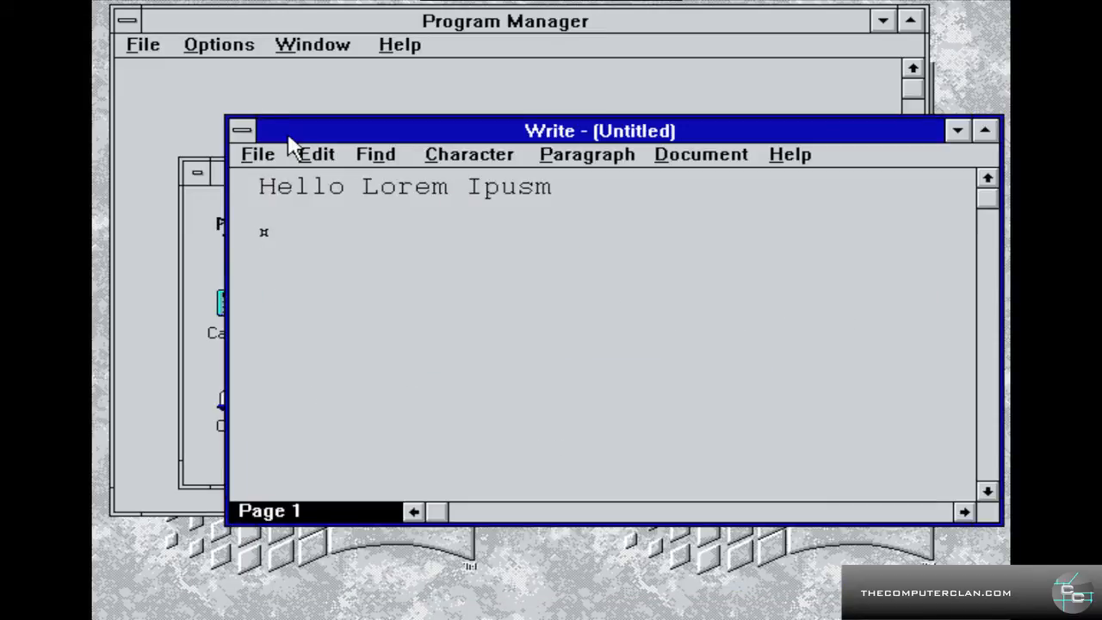
# - Close Write from its control menu, returning to the Accessories group
pyautogui.click(241, 131)
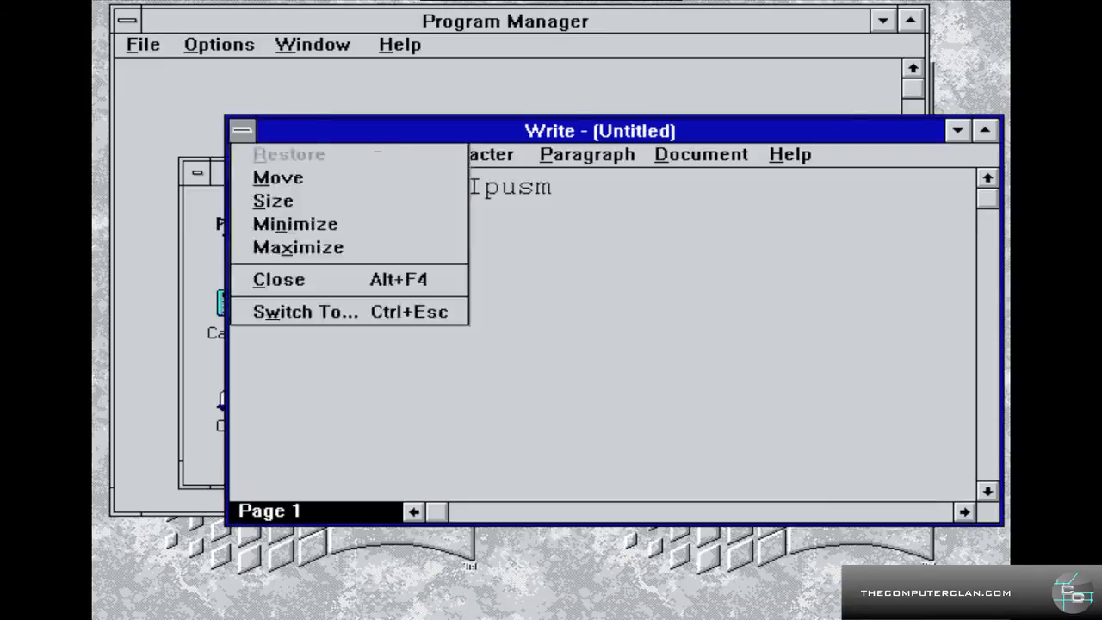
pyautogui.click(279, 279)
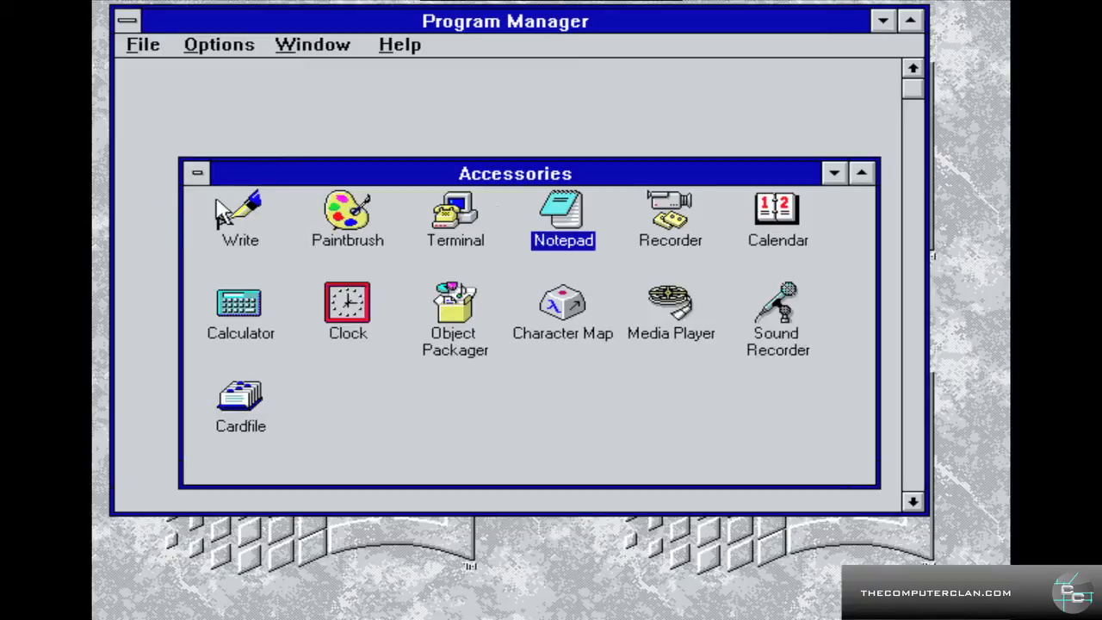
# - Minimize Accessories, open the Games group, and show Program Manager's File menu
pyautogui.click(196, 172)
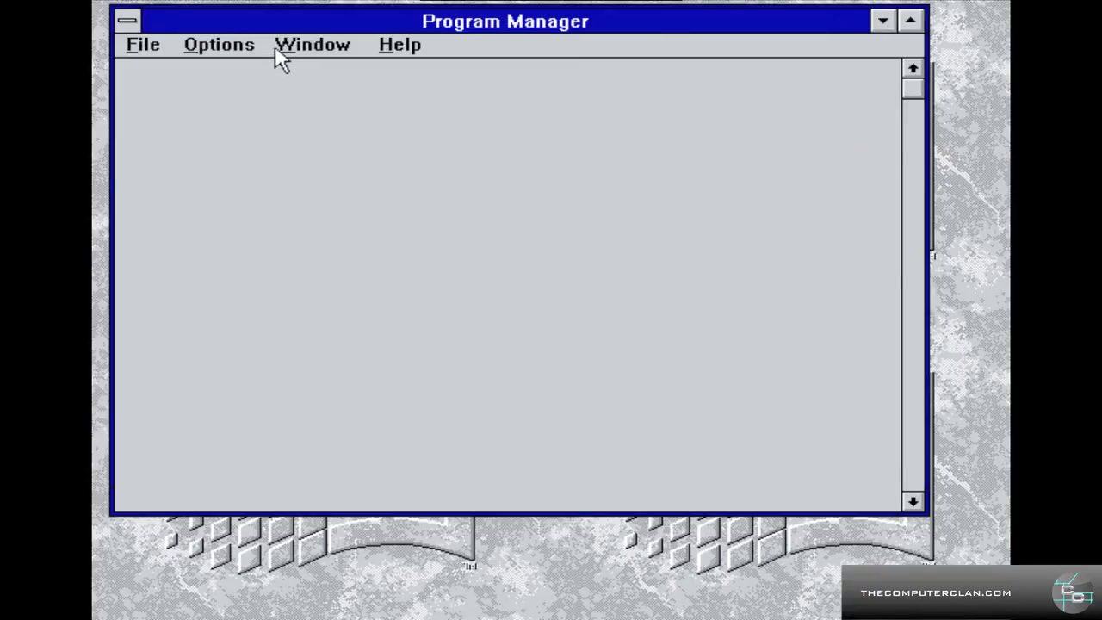
pyautogui.click(219, 45)
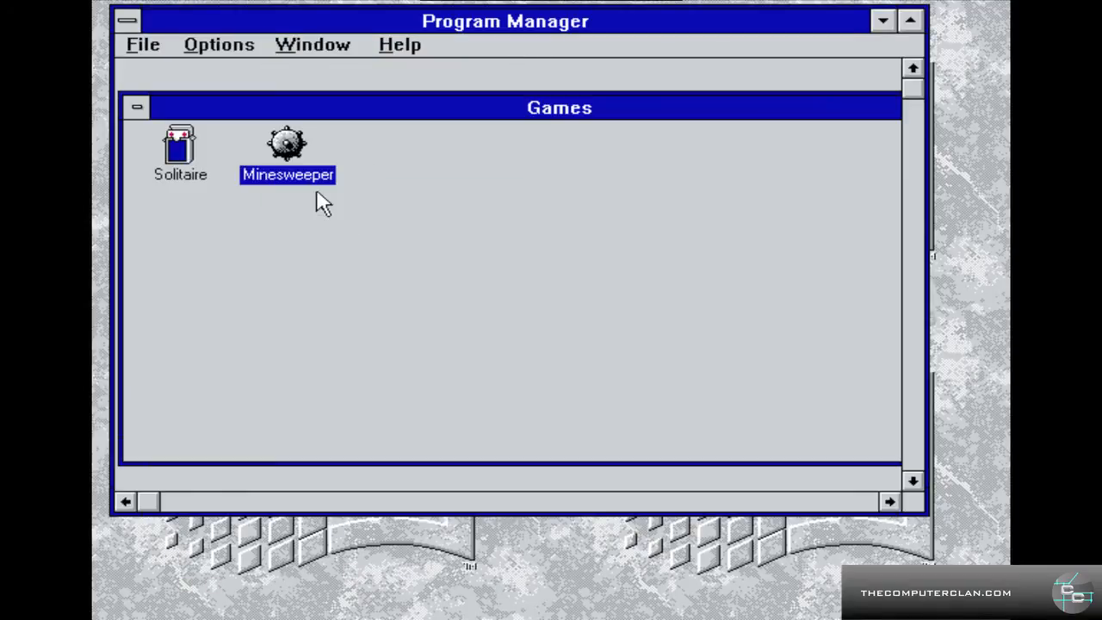
pyautogui.moveTo(188, 44)
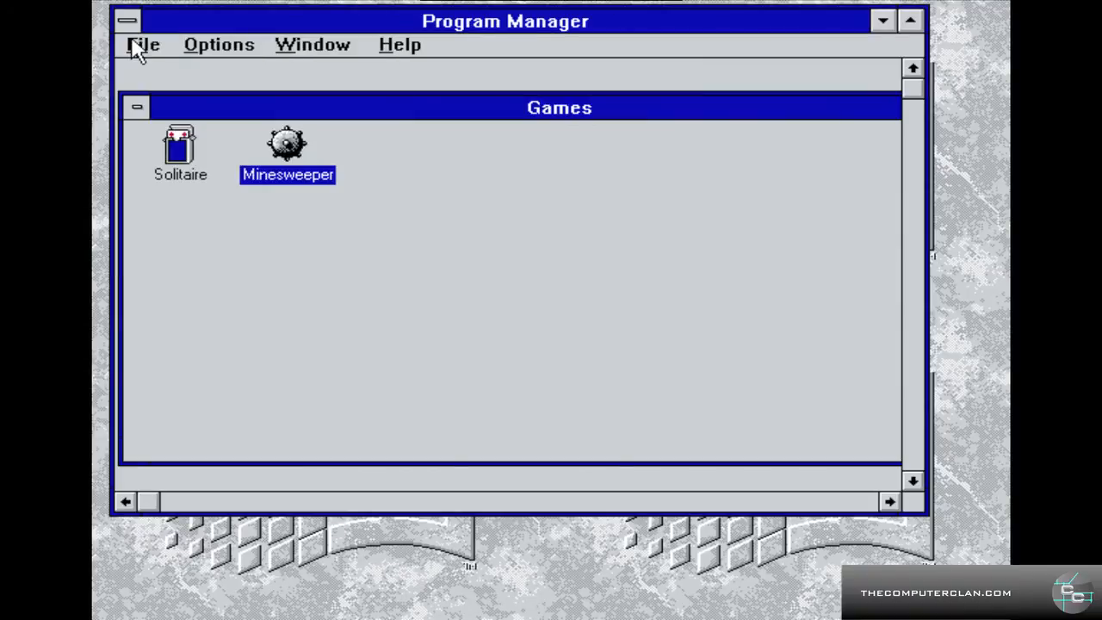
pyautogui.click(145, 45)
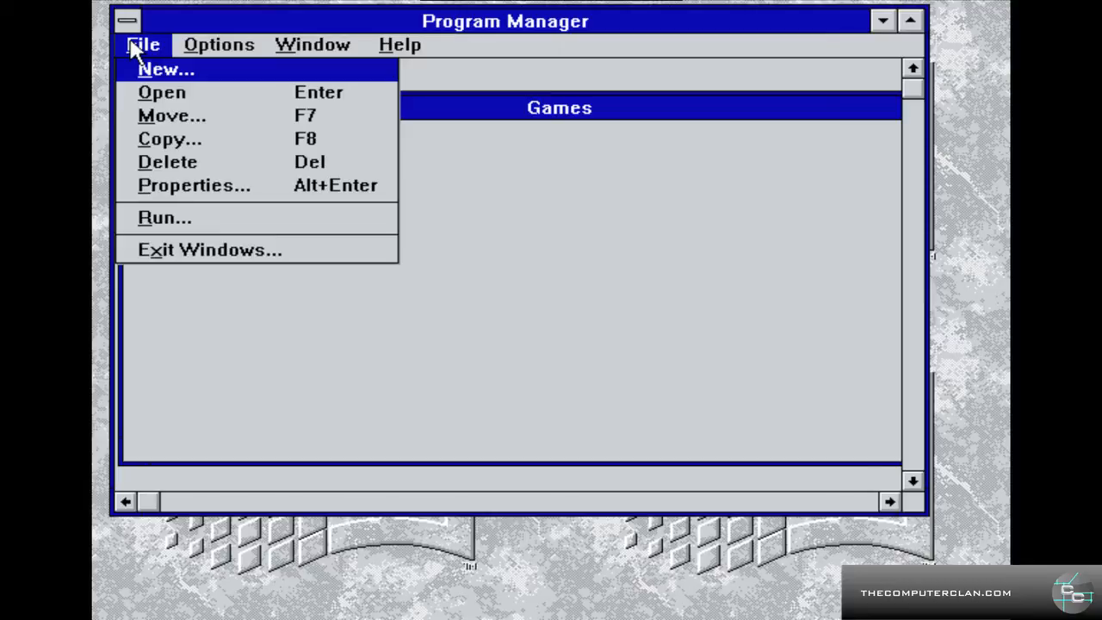
# - Start Solitaire with the Run command 'sol' and move the ace of clubs to a foundation
pyautogui.click(165, 217)
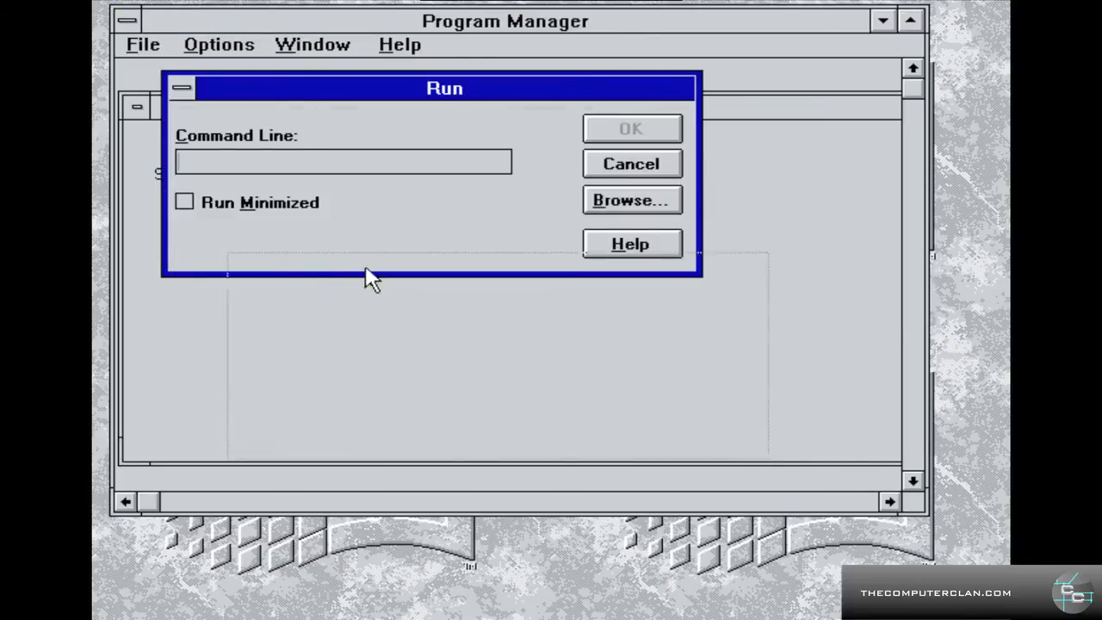
pyautogui.write('sol')
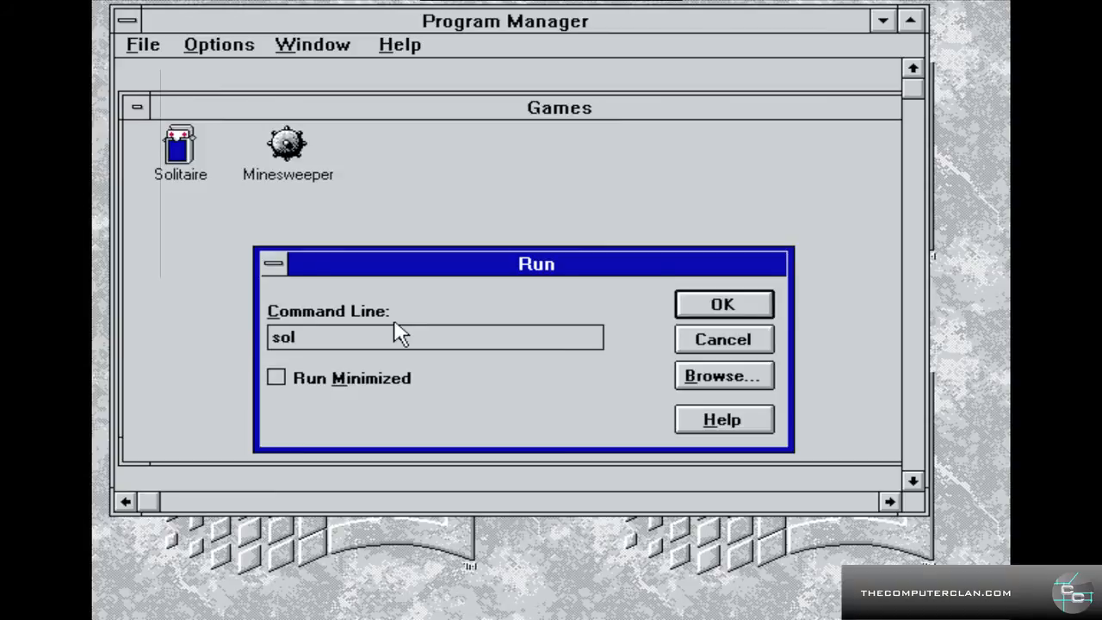
pyautogui.click(721, 303)
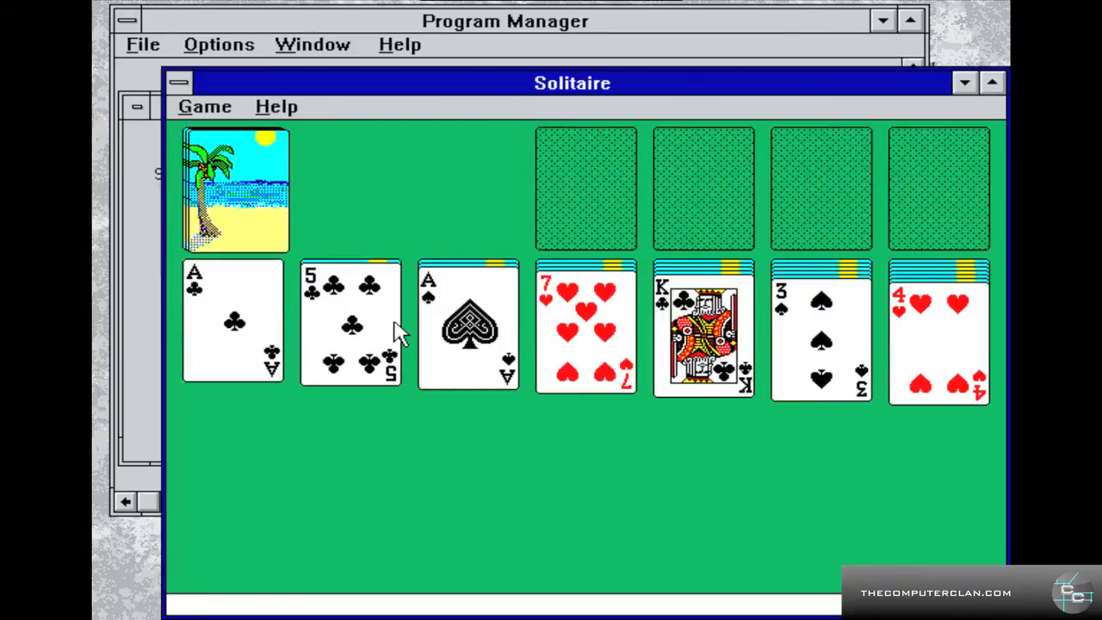
pyautogui.moveTo(468, 324); pyautogui.dragTo(508, 310)
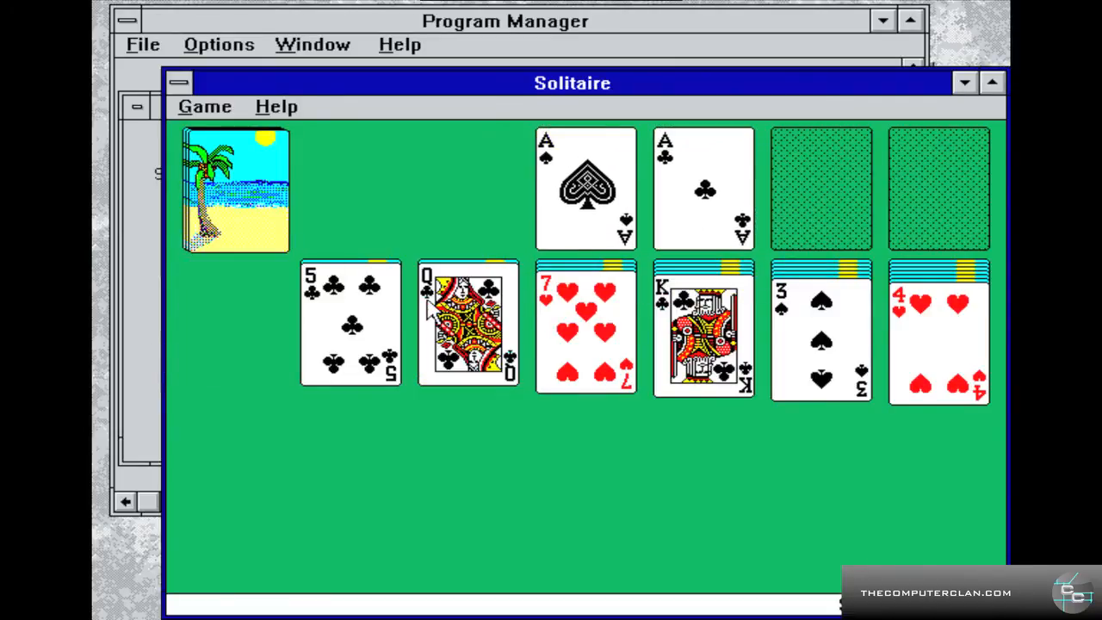
pyautogui.moveTo(692, 261)
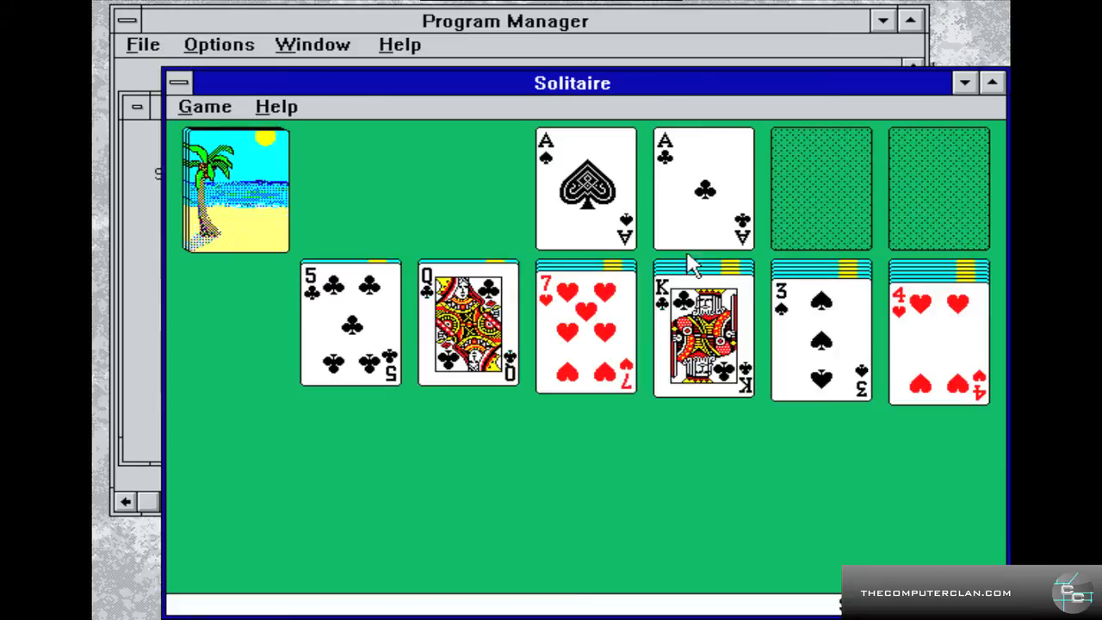
# - Browse Solitaire's game options, then close Solitaire from its control menu
pyautogui.click(203, 107)
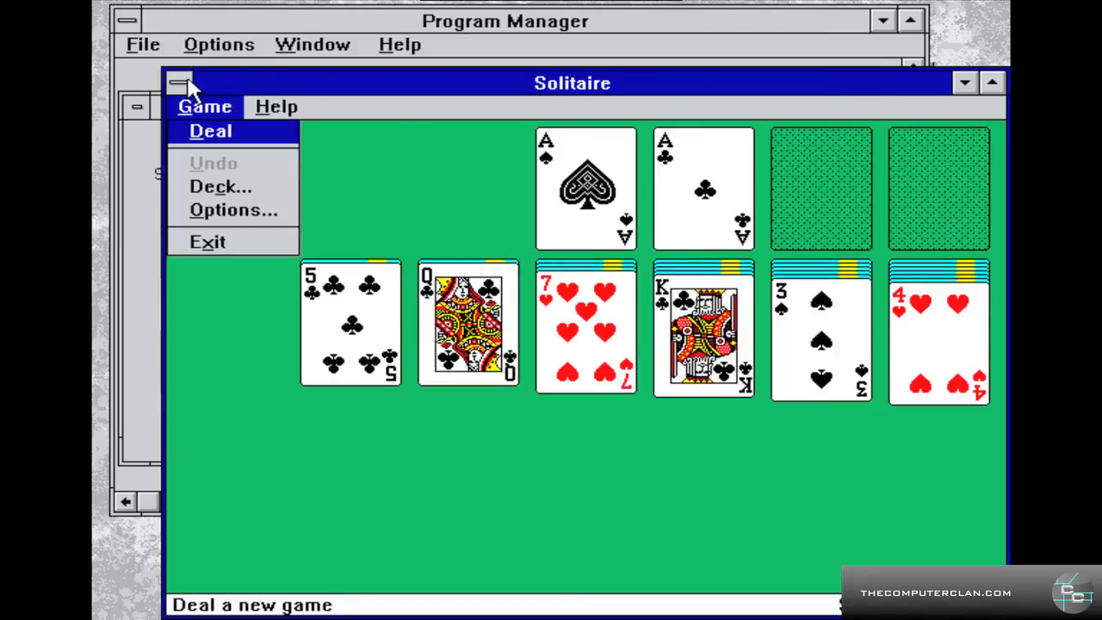
pyautogui.click(210, 131)
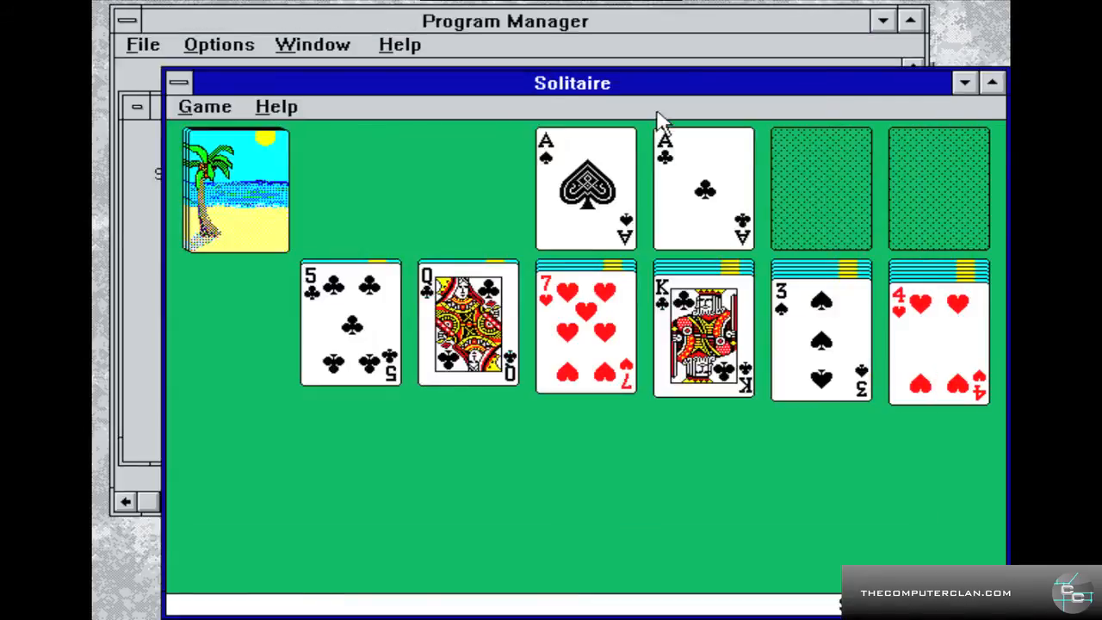
pyautogui.click(179, 83)
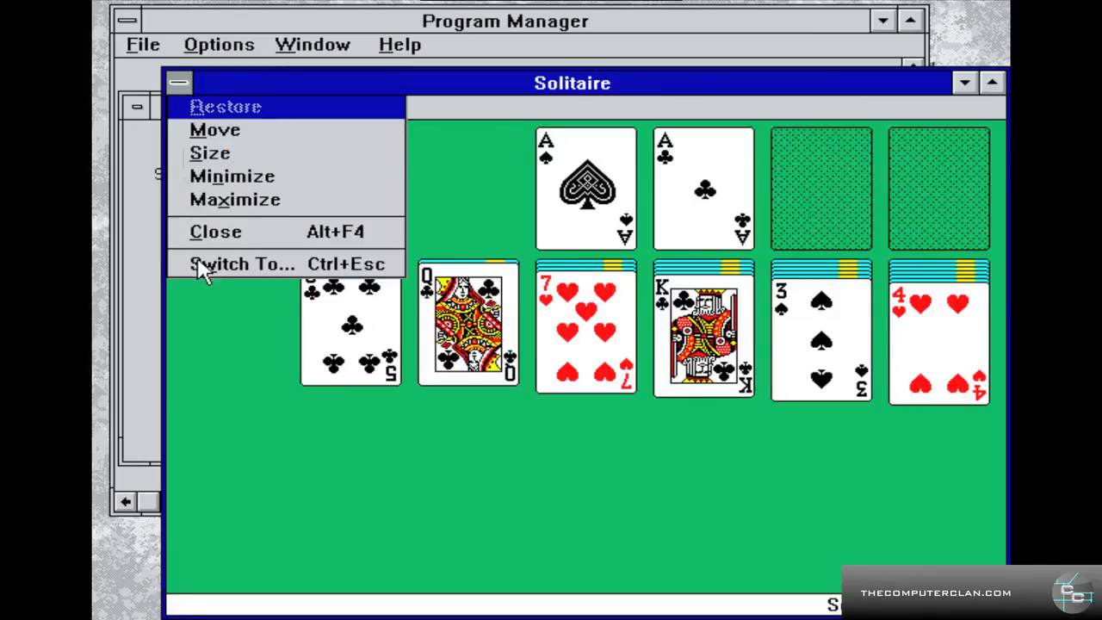
pyautogui.click(215, 231)
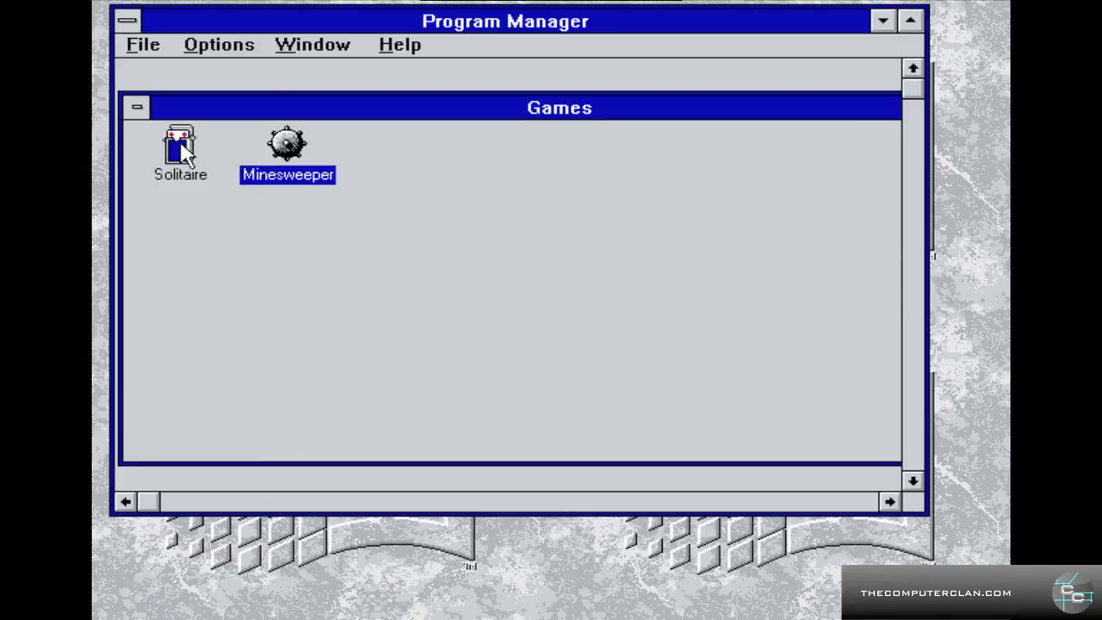
# - Relaunch Solitaire from the Games group and close it again
pyautogui.click(275, 107)
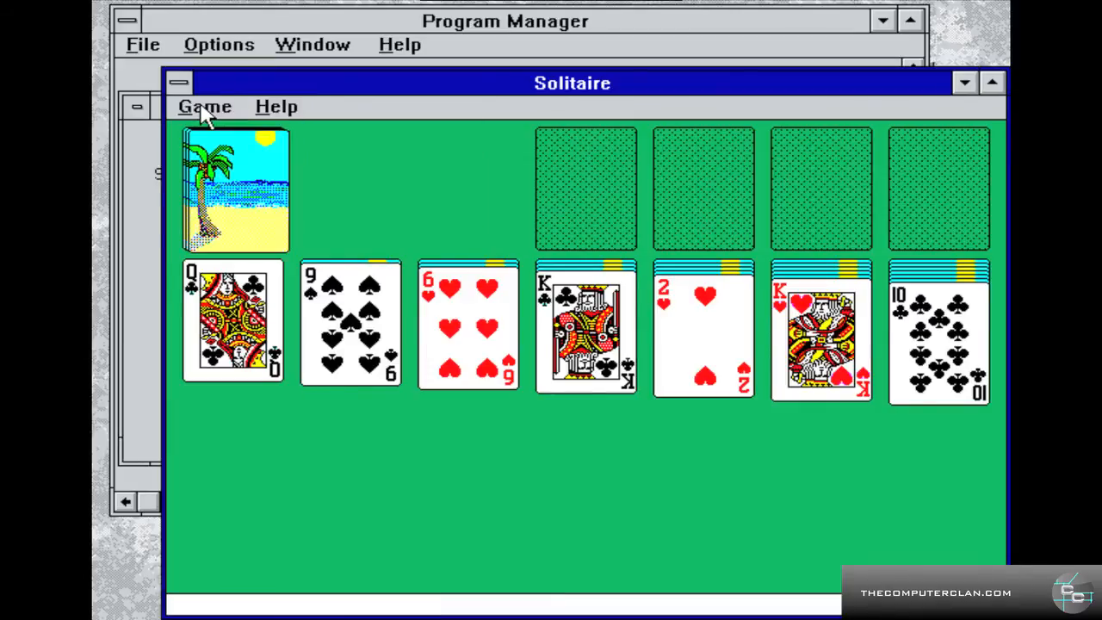
pyautogui.click(179, 82)
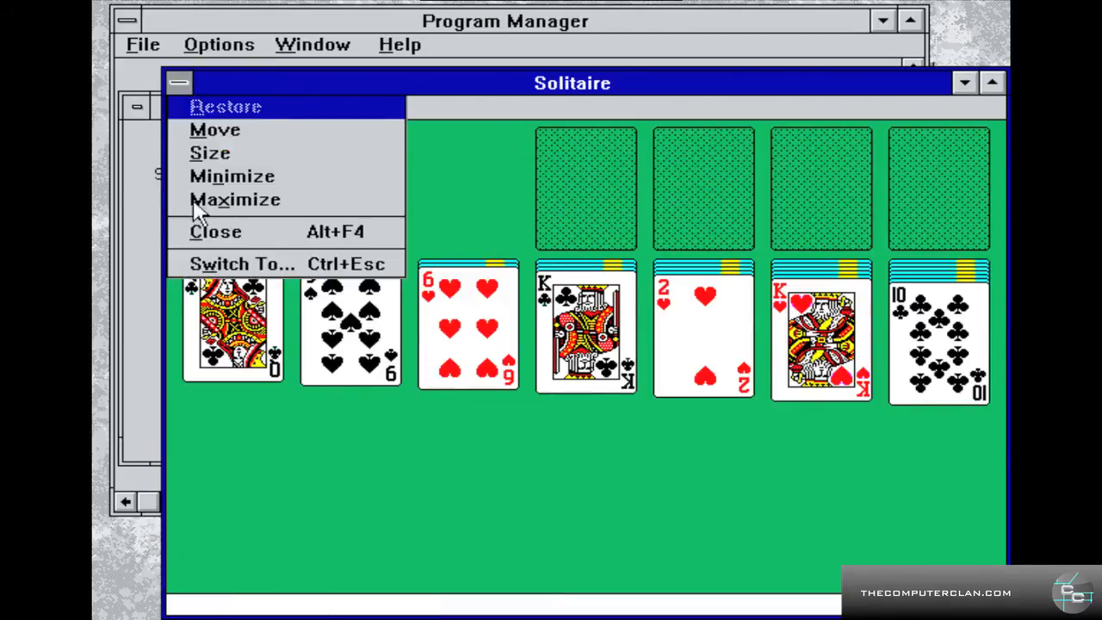
pyautogui.click(215, 230)
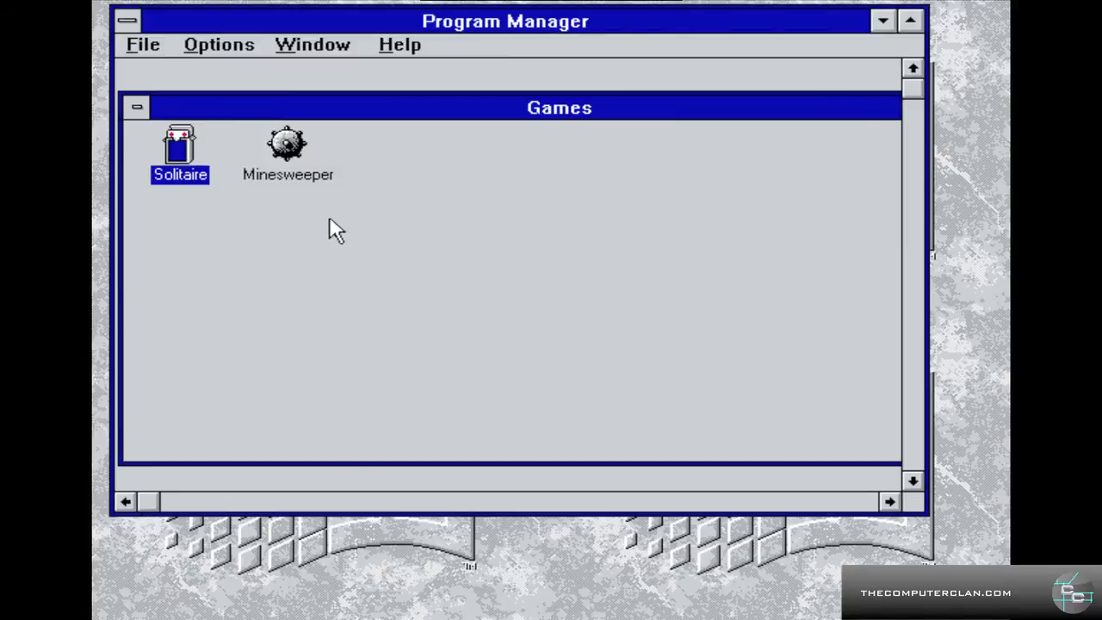
pyautogui.moveTo(234, 152)
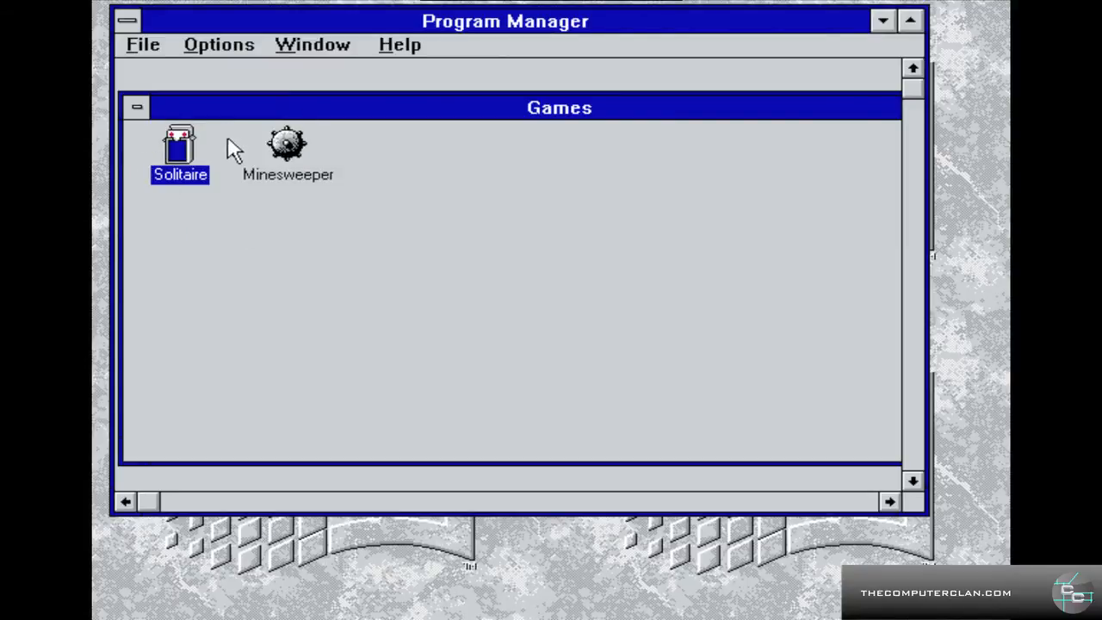
pyautogui.doubleClick(286, 144)
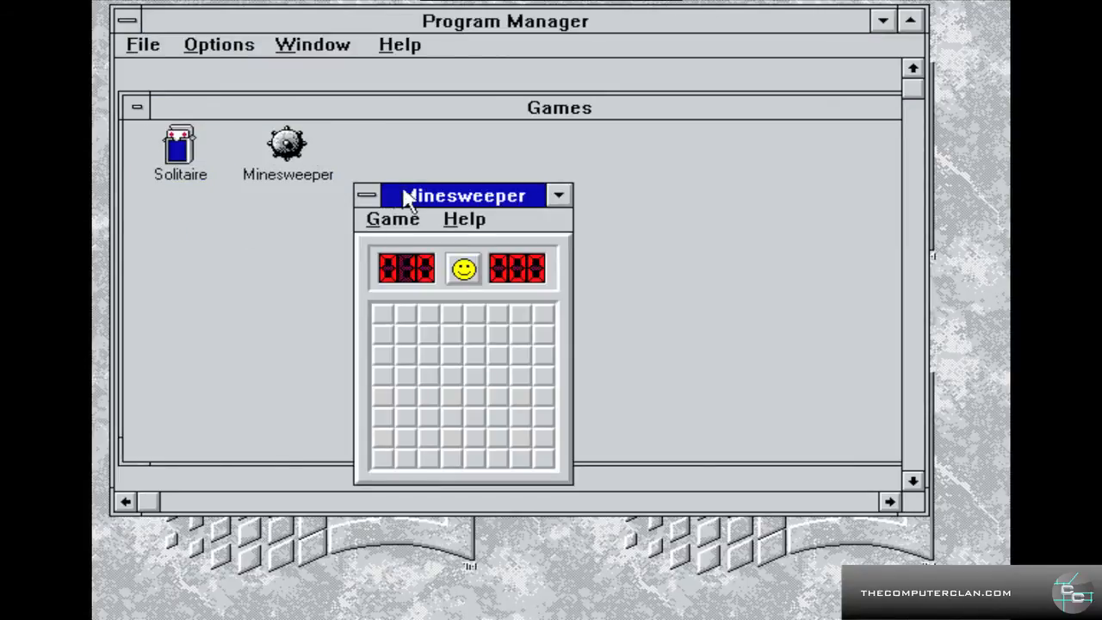
pyautogui.moveTo(465, 196); pyautogui.dragTo(640, 173)
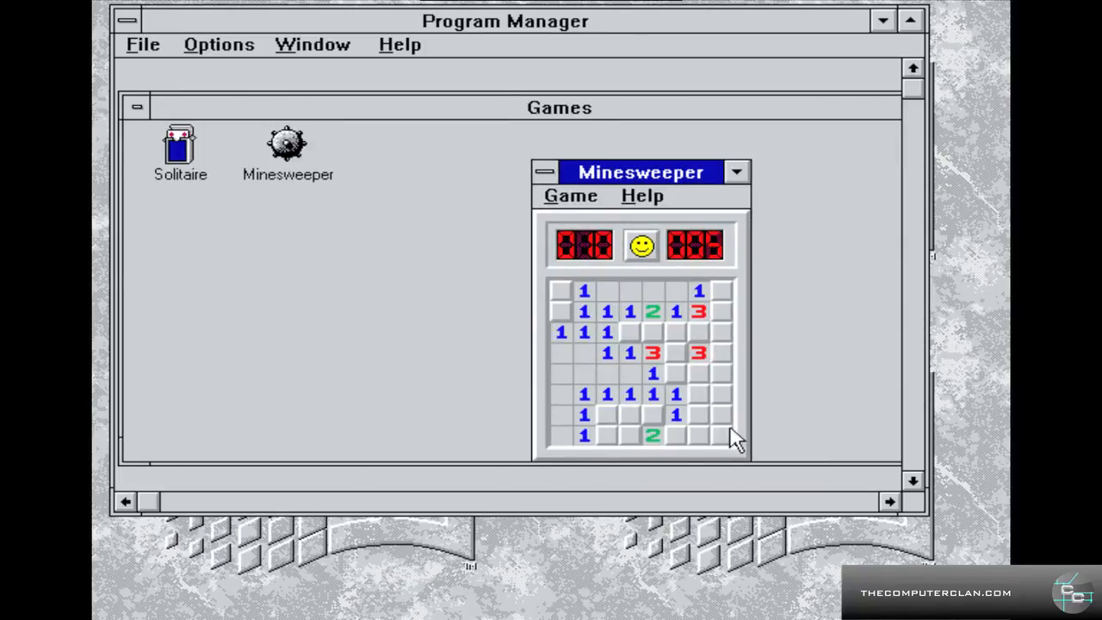
pyautogui.click(719, 434)
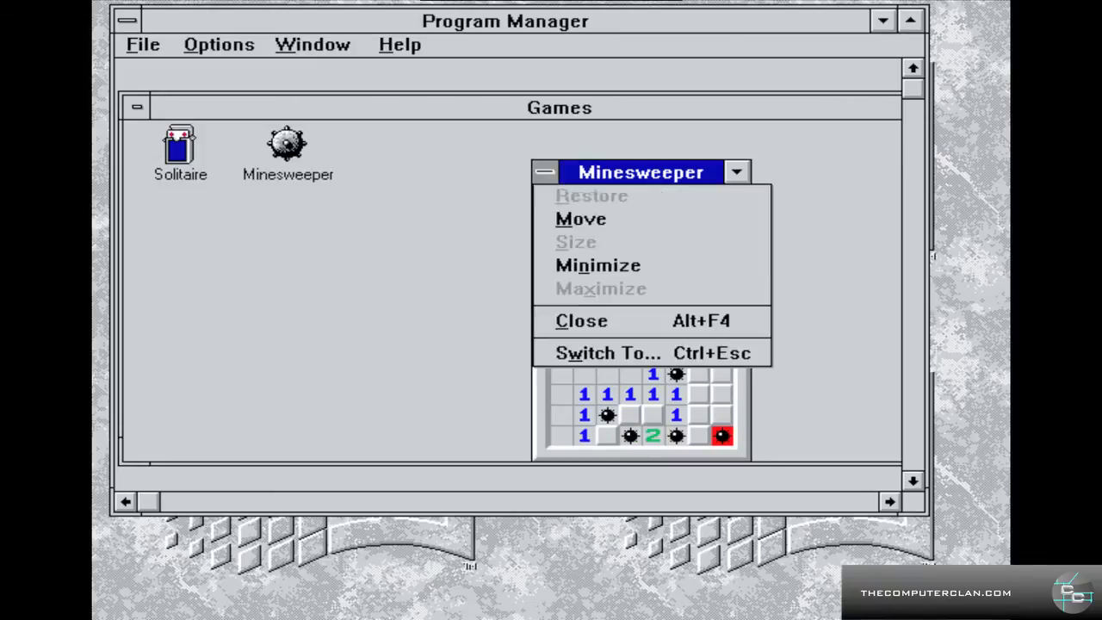
pyautogui.click(582, 320)
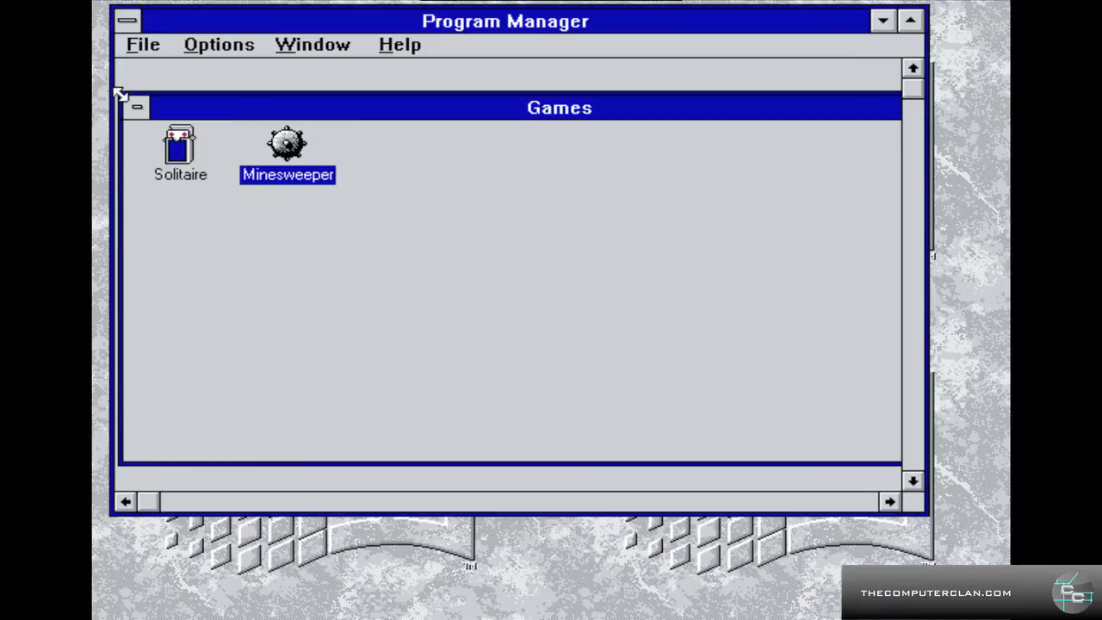
# - Minimize Games and view the StartUp group's properties from the File menu
pyautogui.click(136, 107)
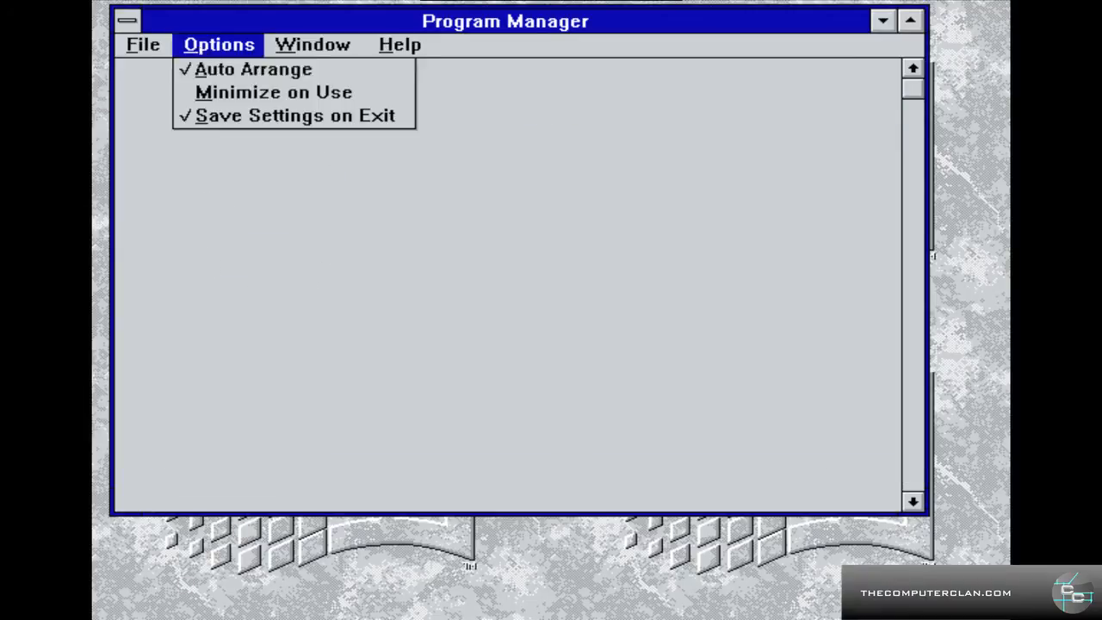
pyautogui.click(143, 45)
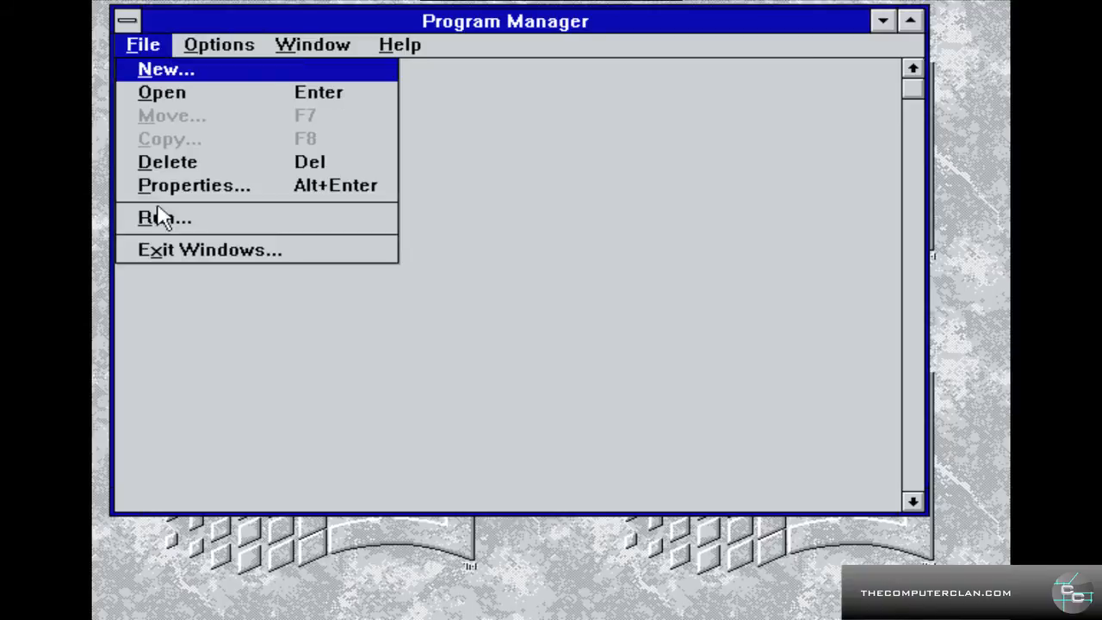
pyautogui.moveTo(268, 114)
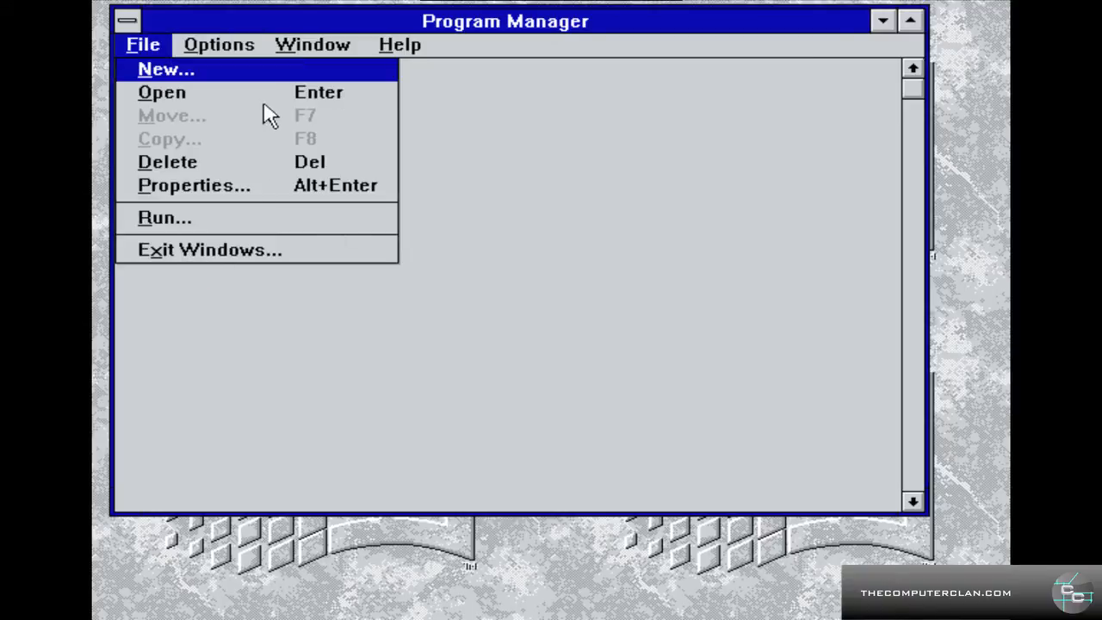
pyautogui.click(193, 185)
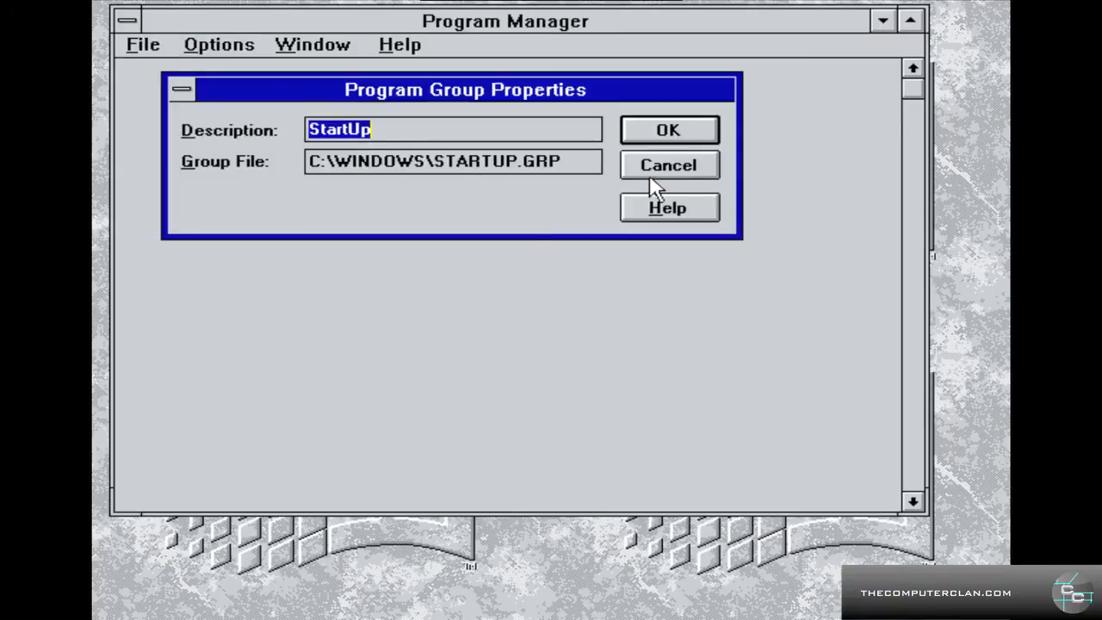
pyautogui.moveTo(189, 104)
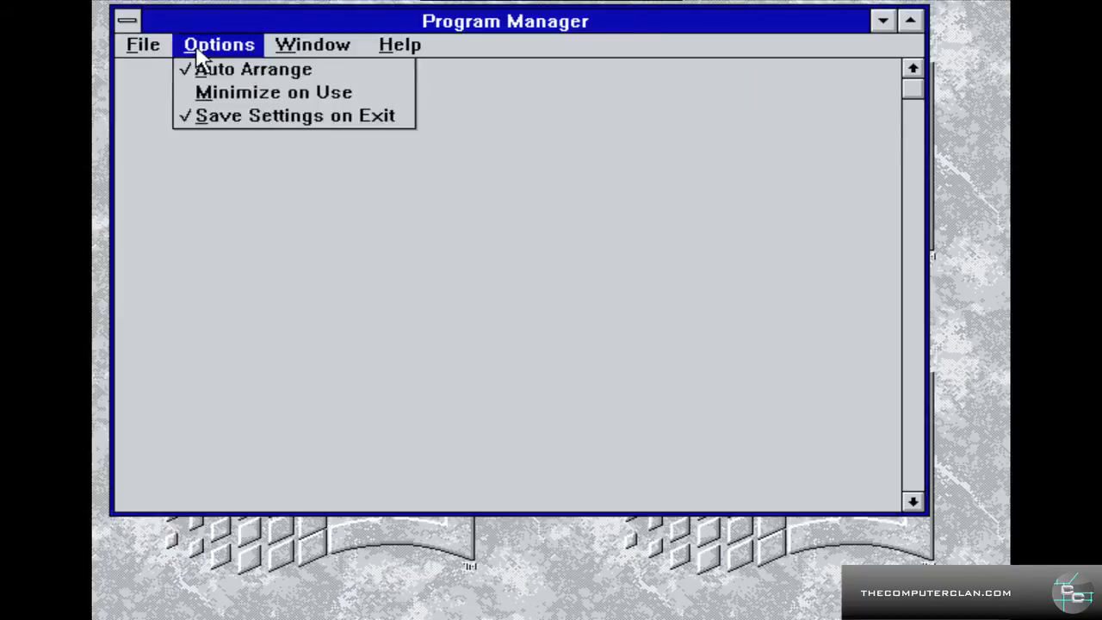
# - Open the Apps group from the Window menu and show Program Manager's File commands
pyautogui.click(311, 44)
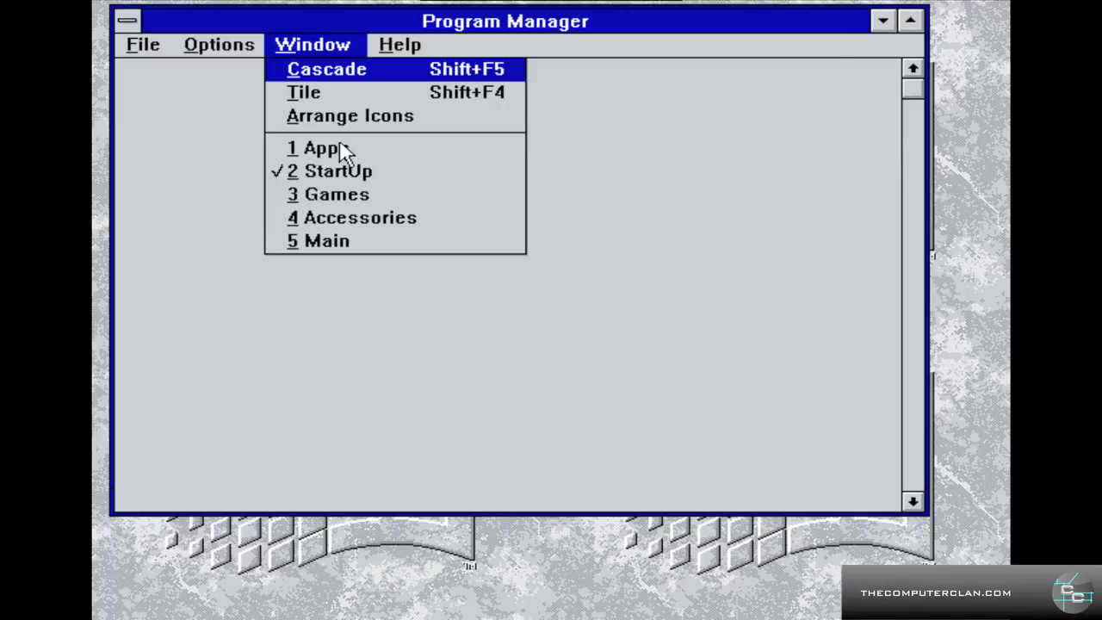
pyautogui.click(318, 148)
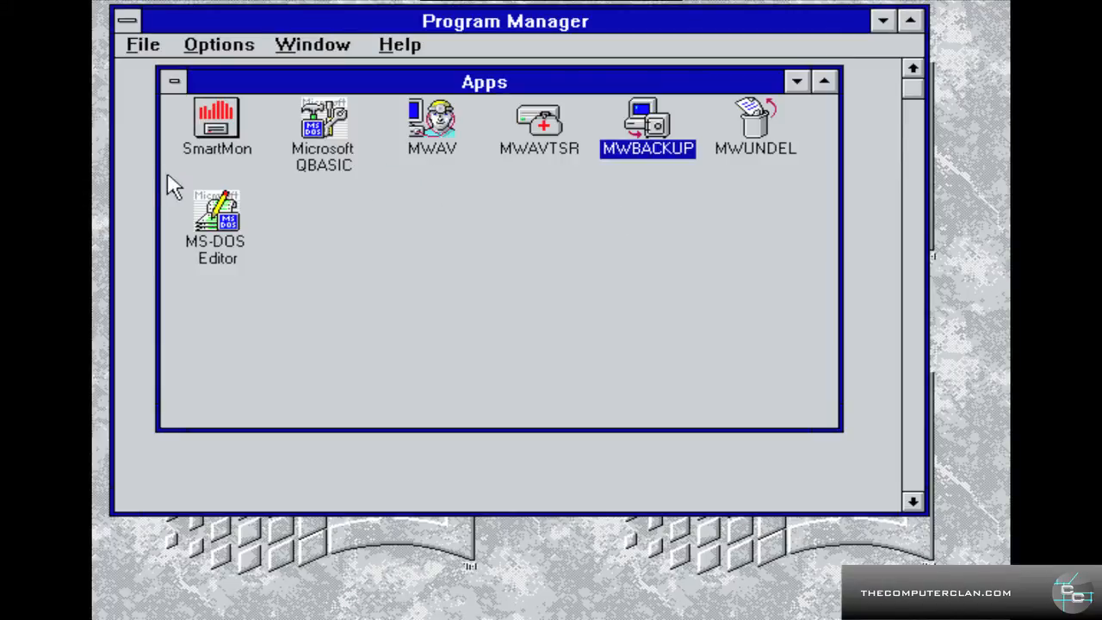
pyautogui.click(141, 44)
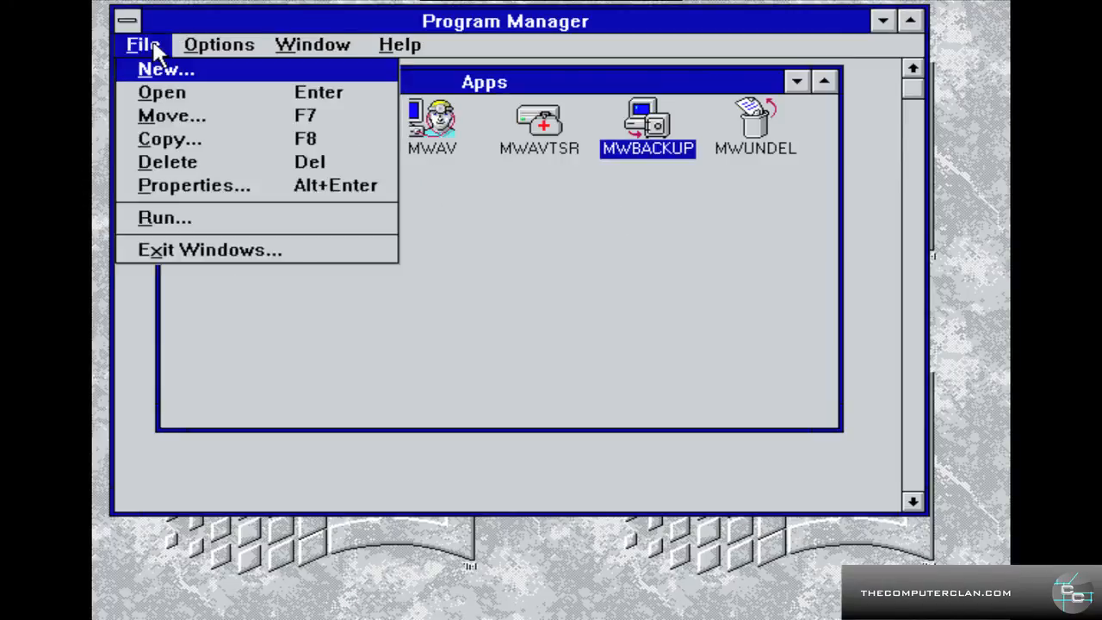
pyautogui.moveTo(163, 275)
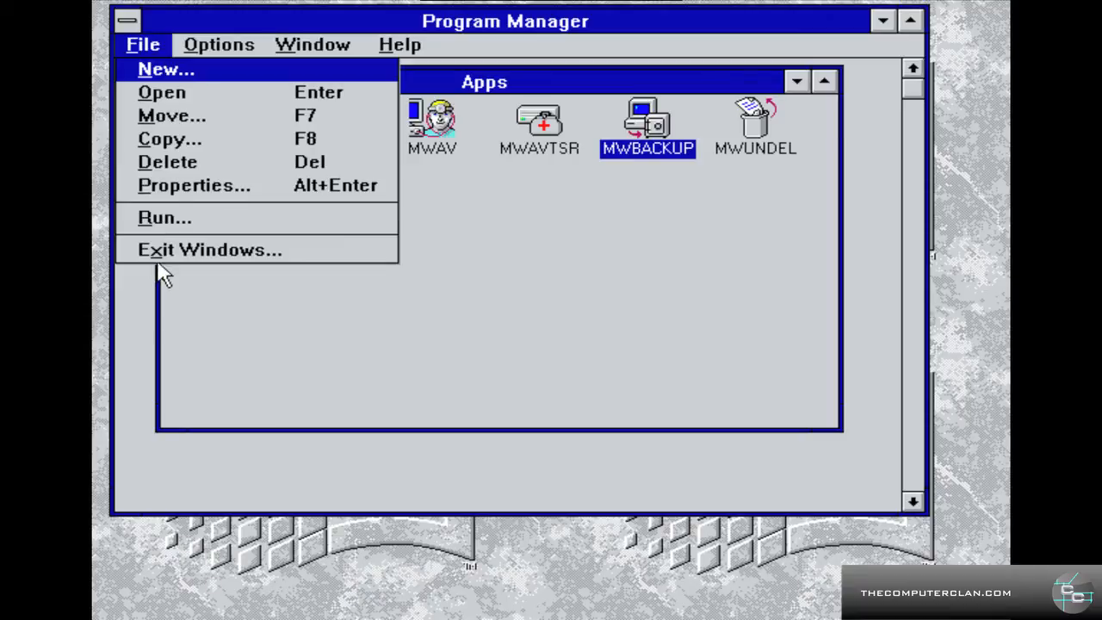
pyautogui.moveTo(190, 256)
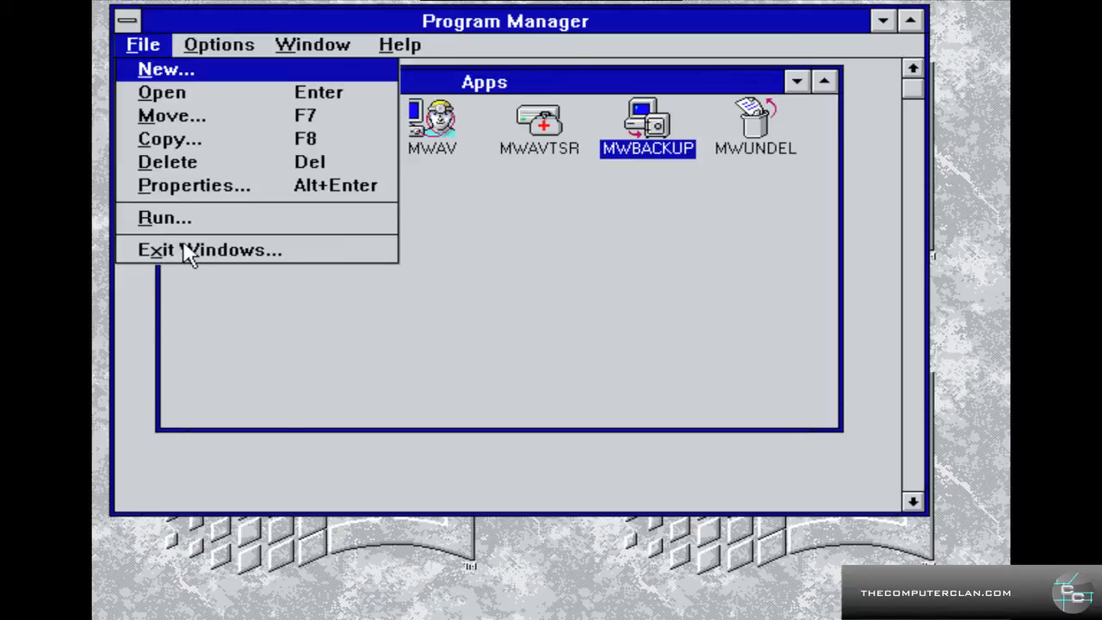
pyautogui.moveTo(375, 241)
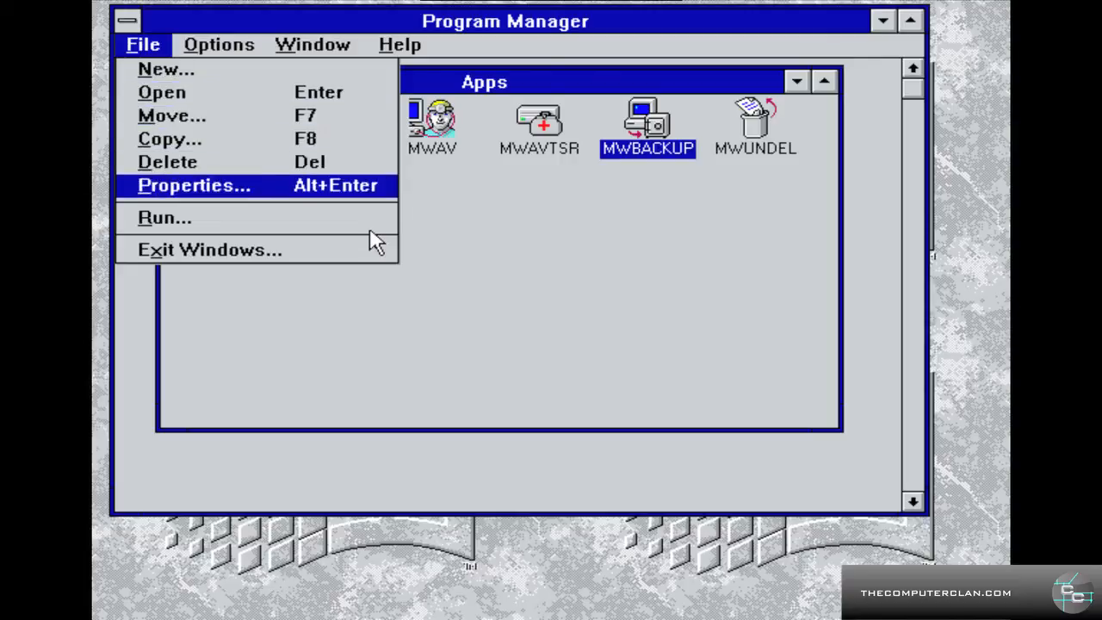
# - Exit Windows and confirm, landing at the DOS C:\> prompt
pyautogui.click(208, 249)
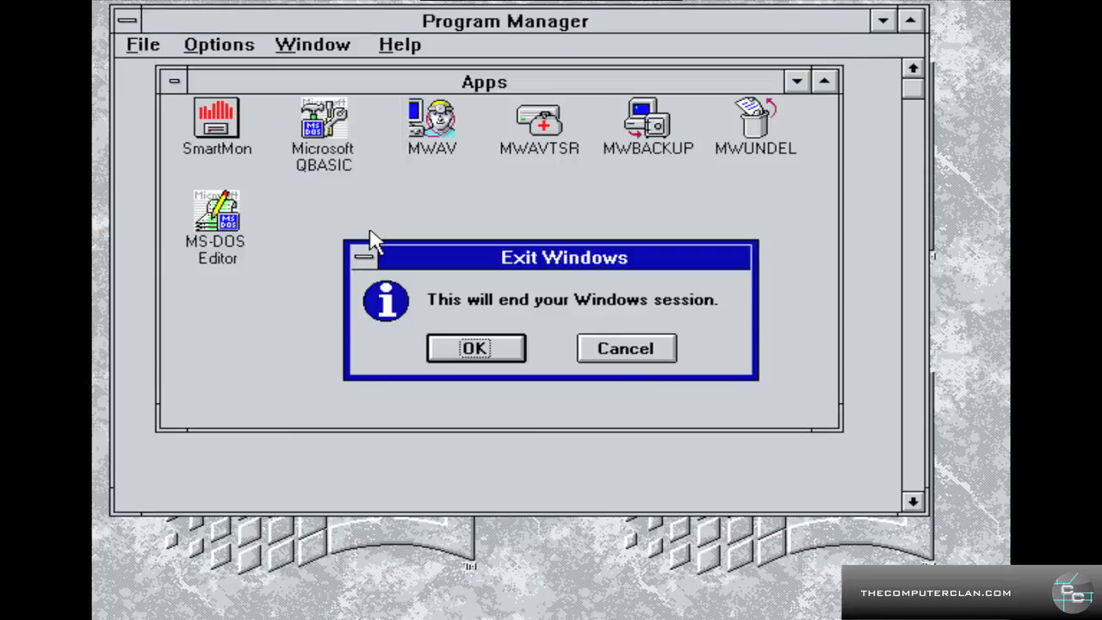
pyautogui.moveTo(475, 347)
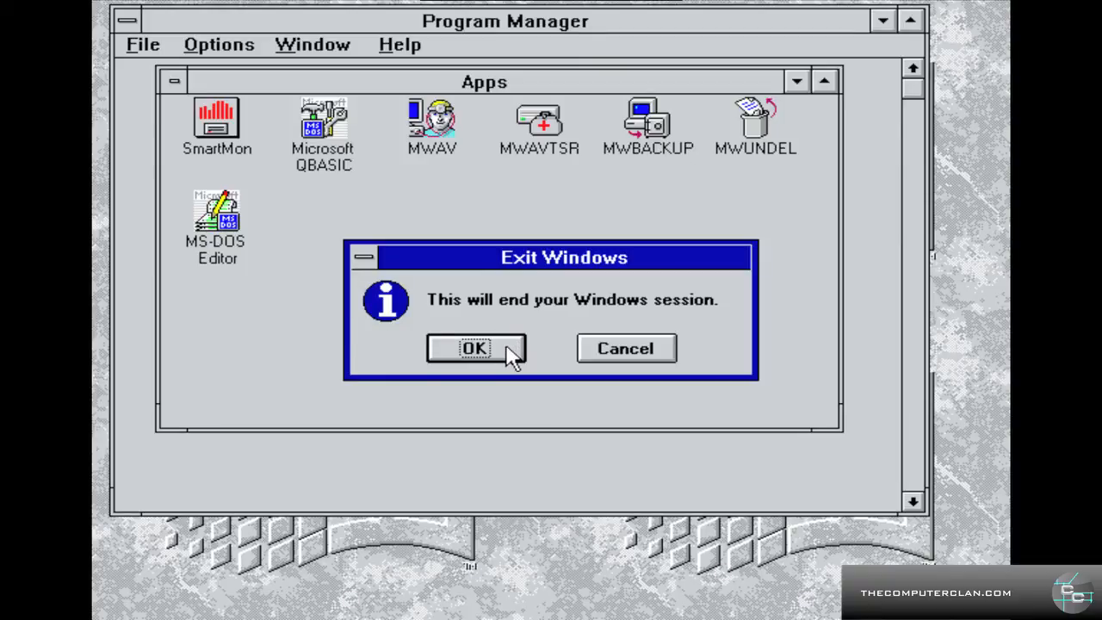
pyautogui.click(475, 348)
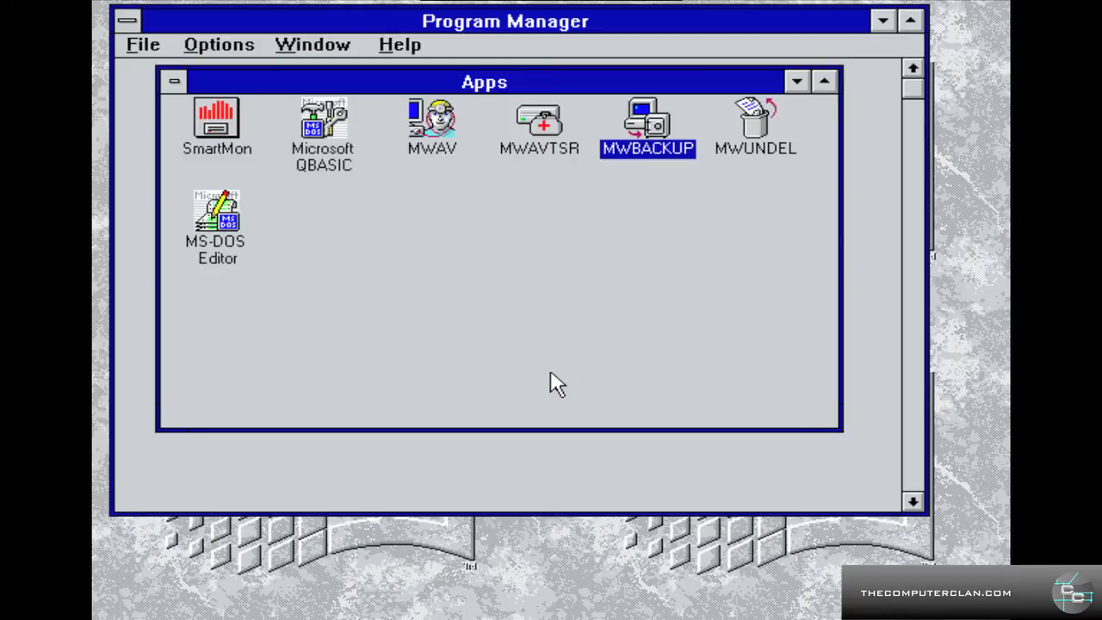
pyautogui.click(174, 80)
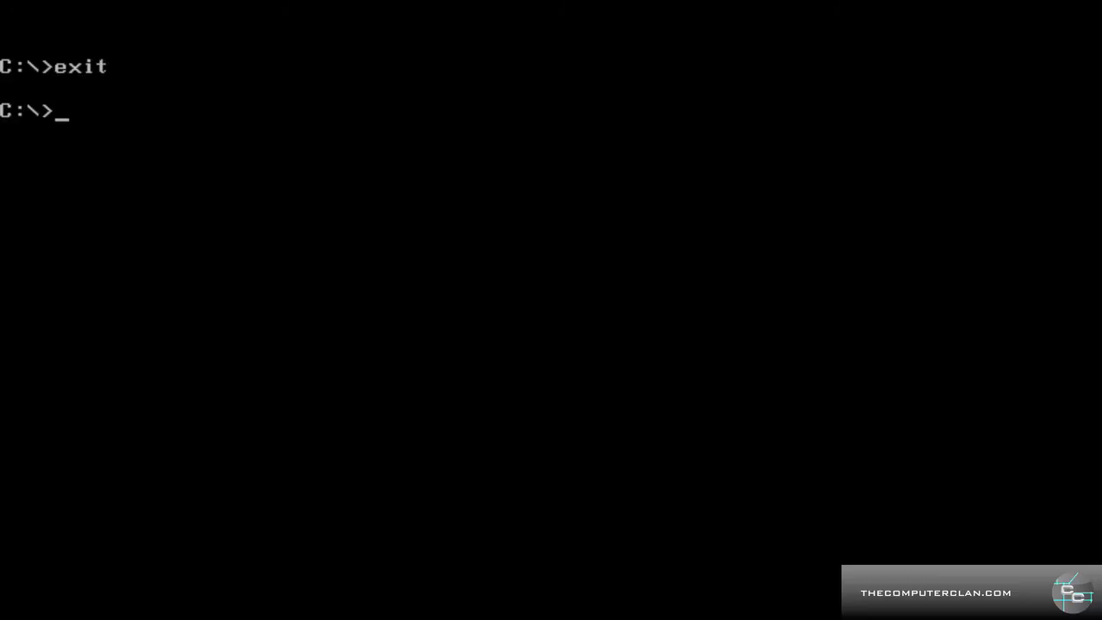
# - Run 'edit auto' and 'win' at the DOS prompt, then show the Virtual Machine power commands
pyautogui.write('edit autoexec.bat')
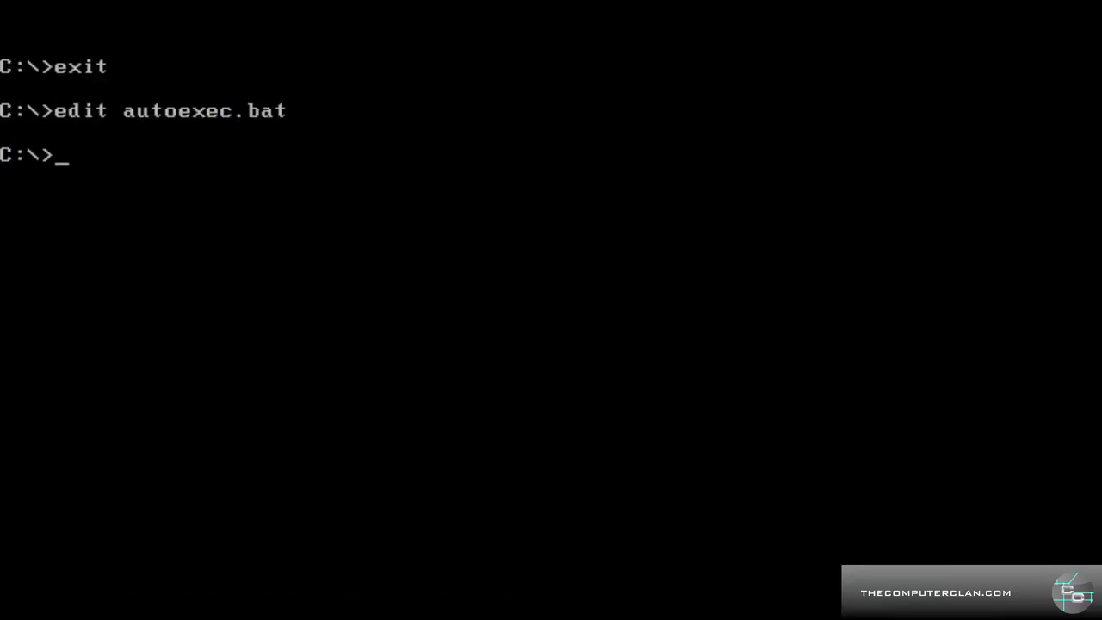
pyautogui.write('win')
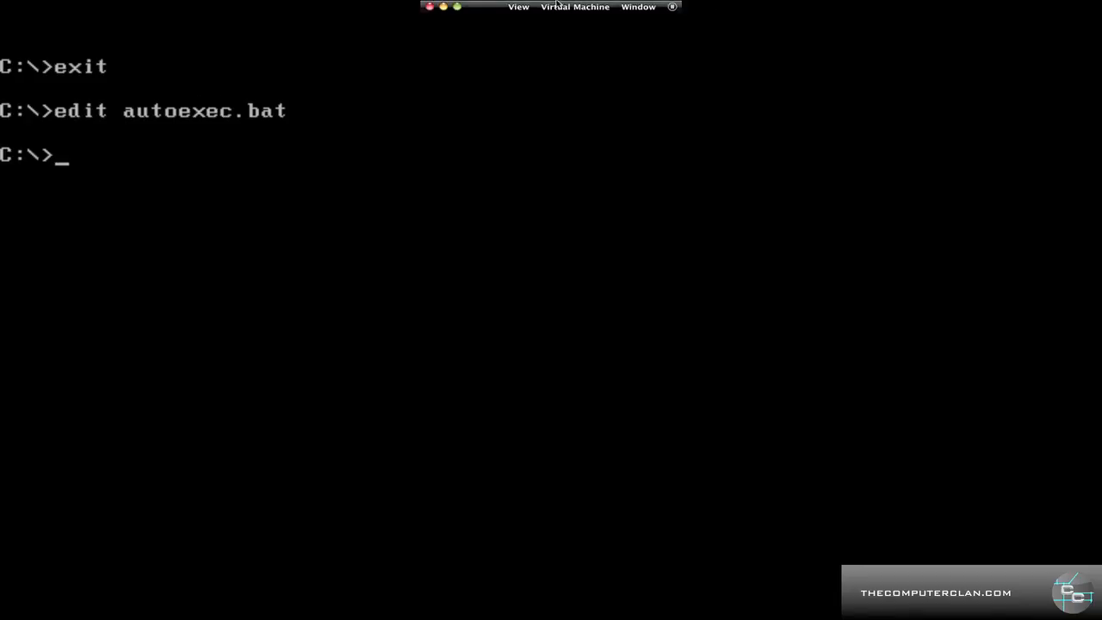
pyautogui.click(575, 7)
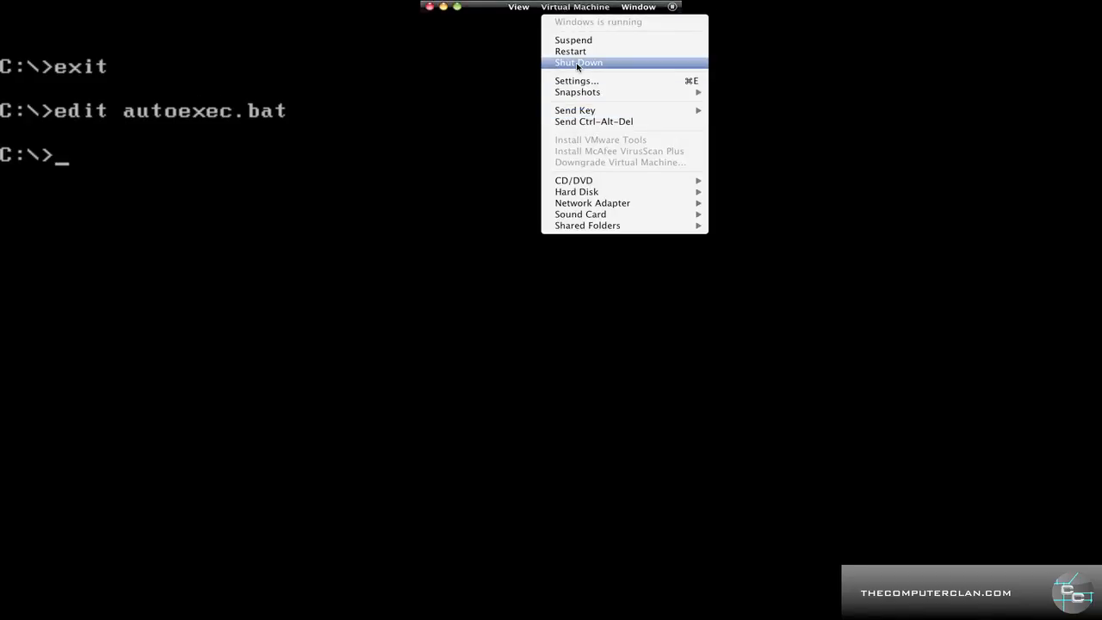